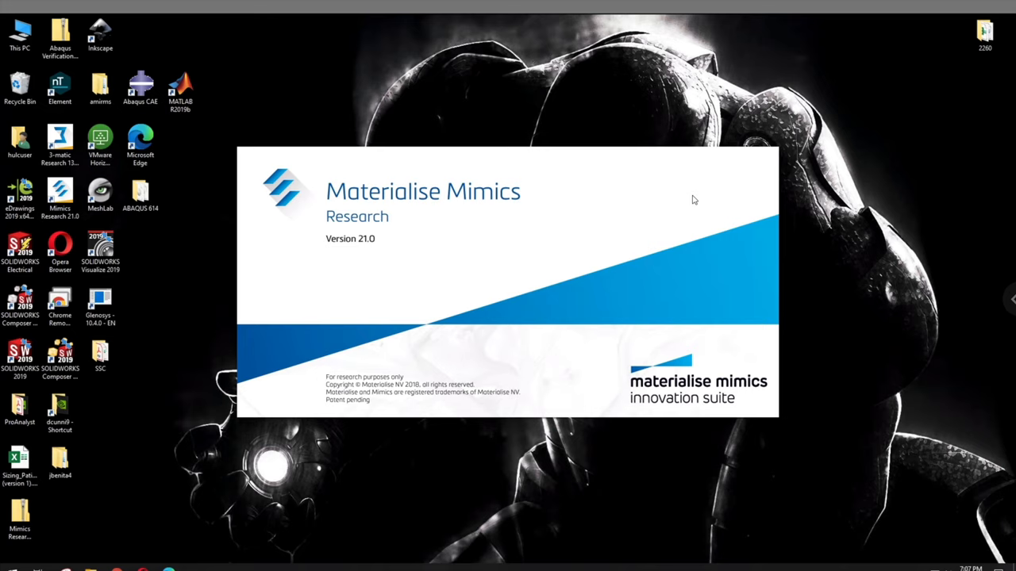
mouse_move(697, 181)
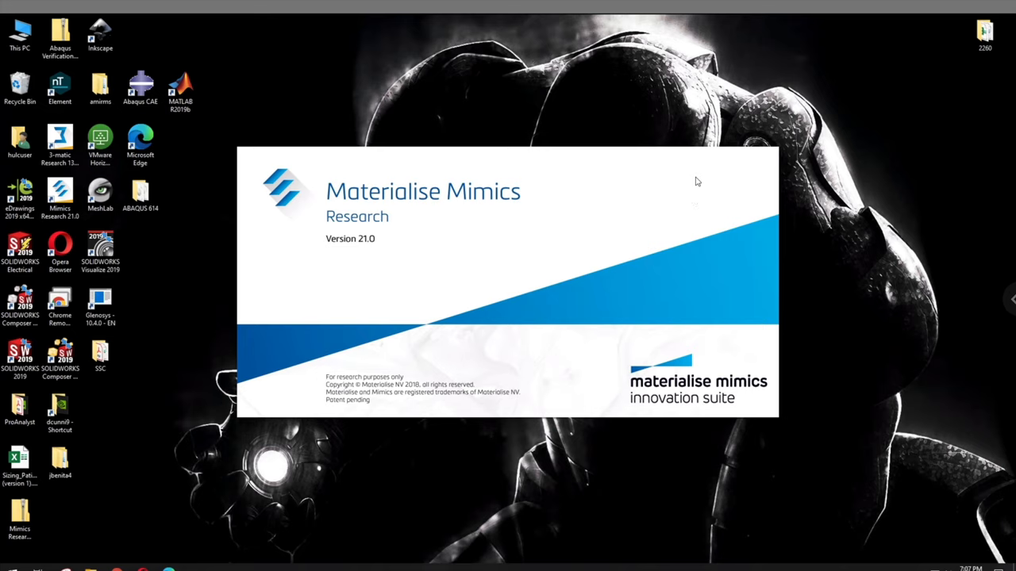
mouse_move(692, 183)
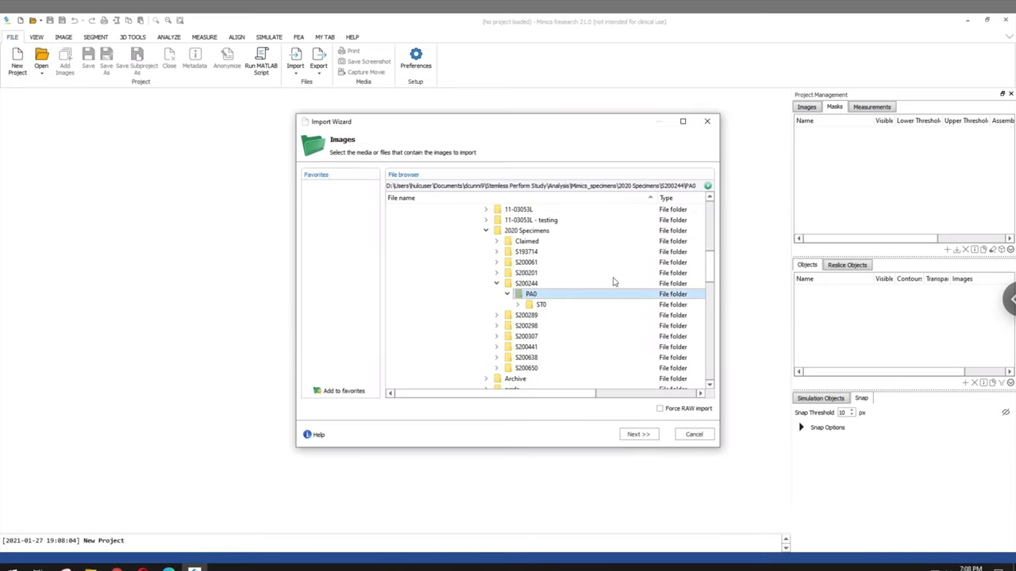
Read the image folder, check the Vol Bone 0.5 series and open the 3024-image CT scan
click(638, 435)
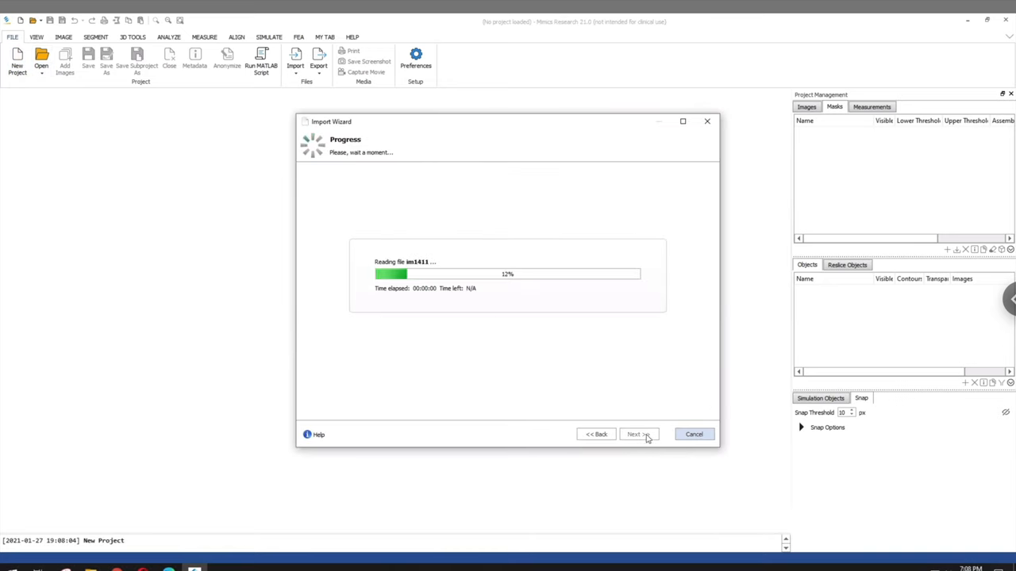
click(635, 434)
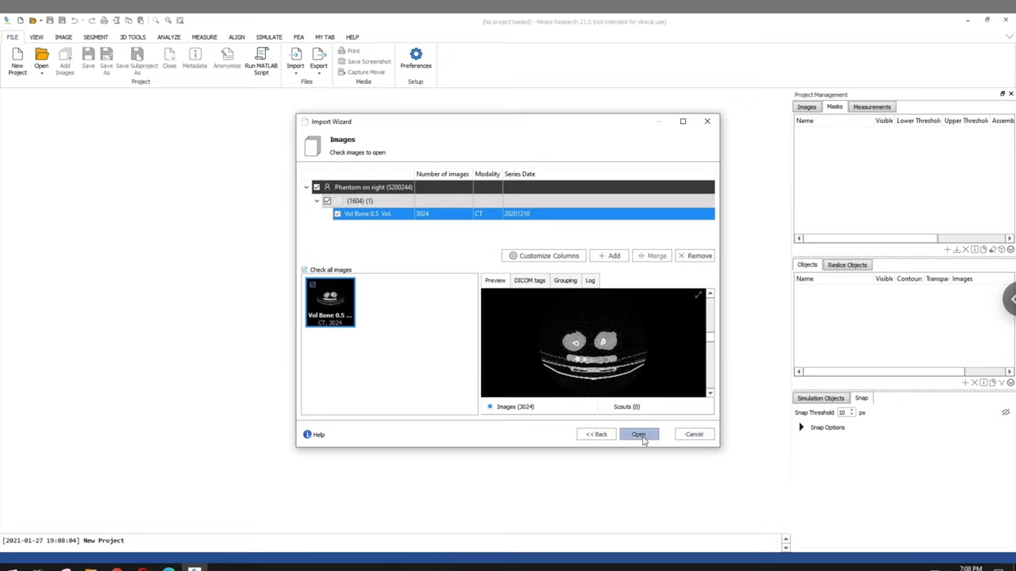
click(639, 434)
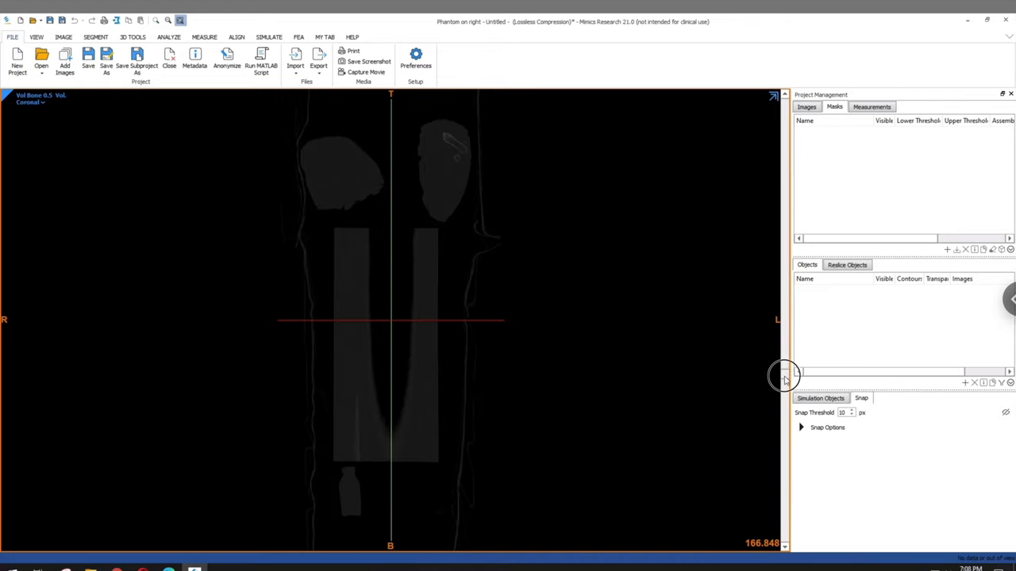
mouse_move(363, 470)
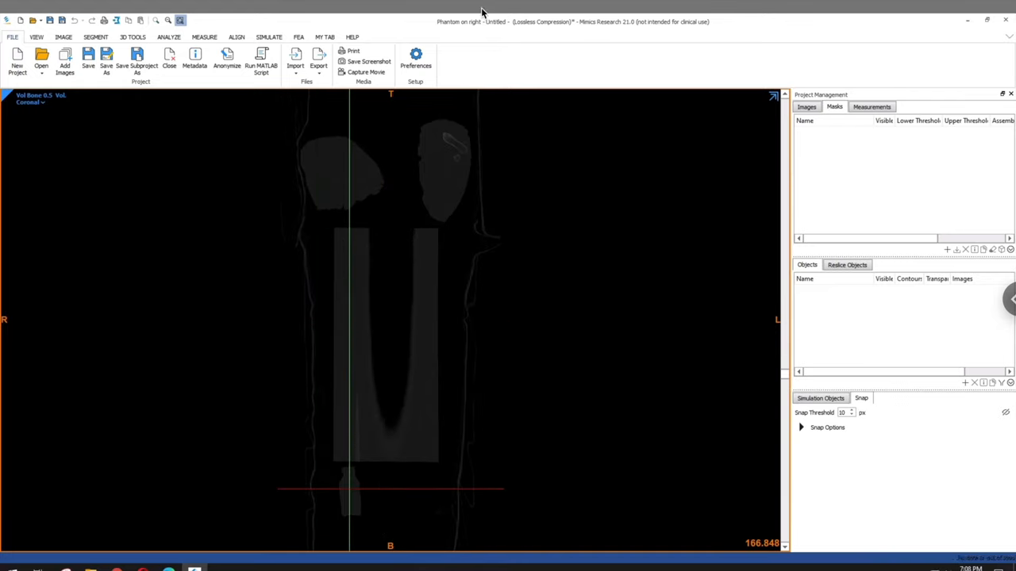
mouse_move(269, 275)
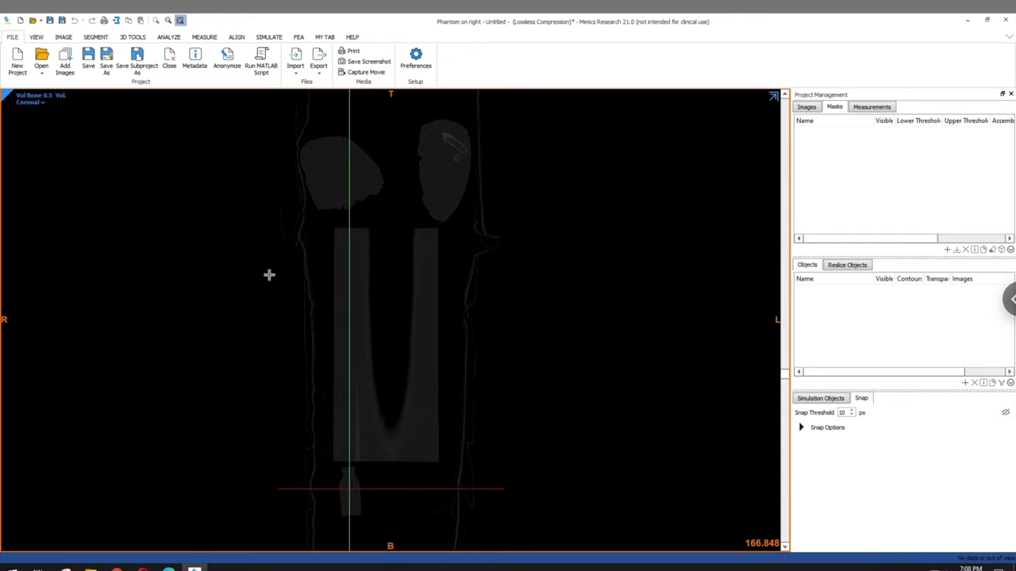
Save the Mimics project under the file name S200244
click(106, 60)
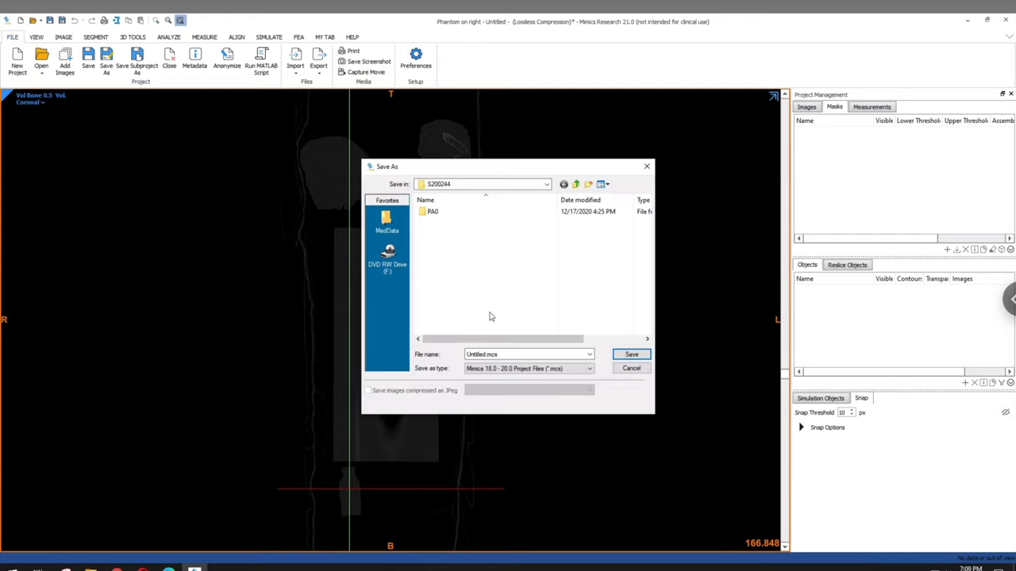
text(S200244)
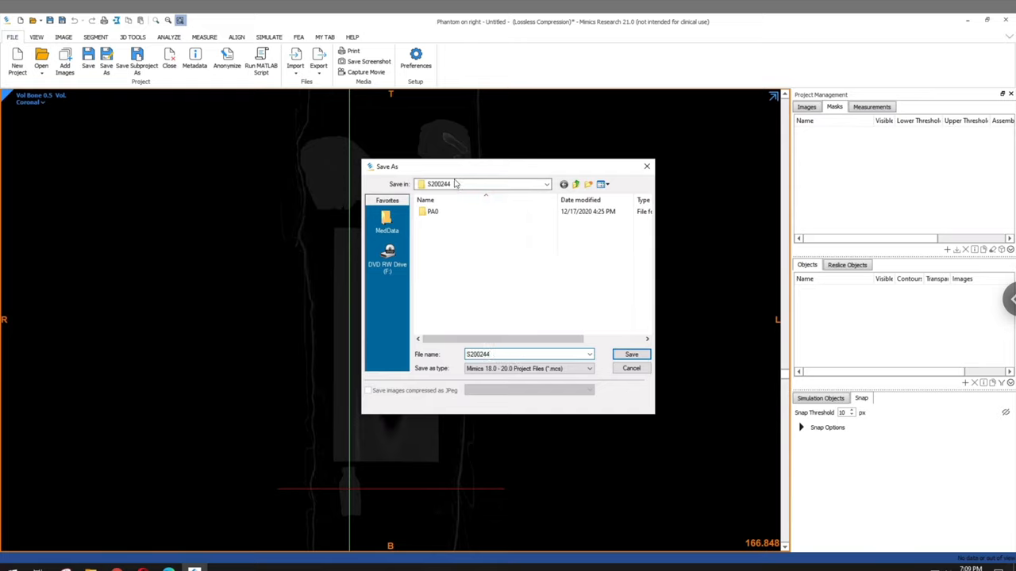
click(632, 354)
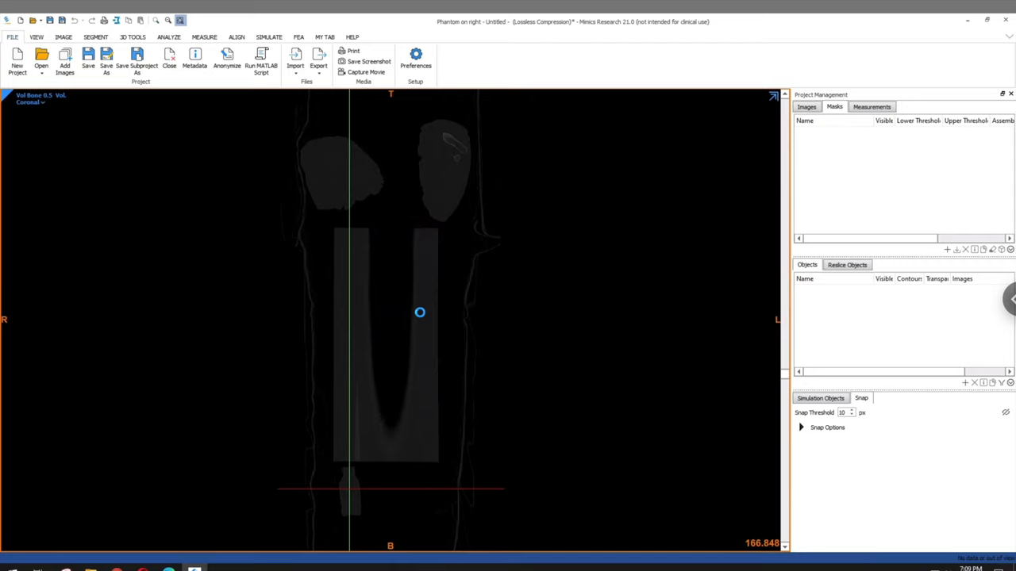
mouse_move(462, 363)
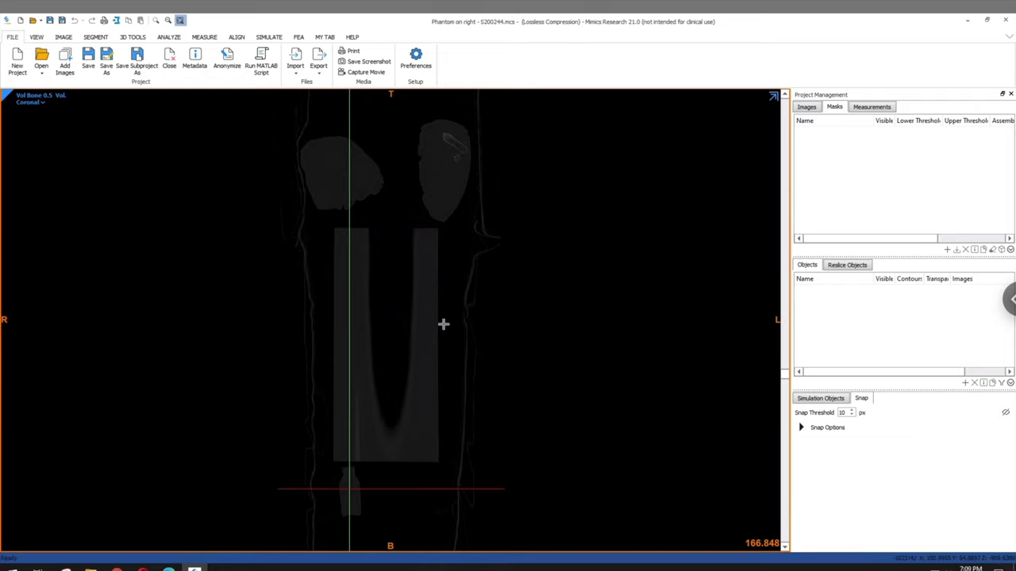
Scroll the coronal slices to the humerus head and bring up the SEGMENT tools
scroll(down, 3)
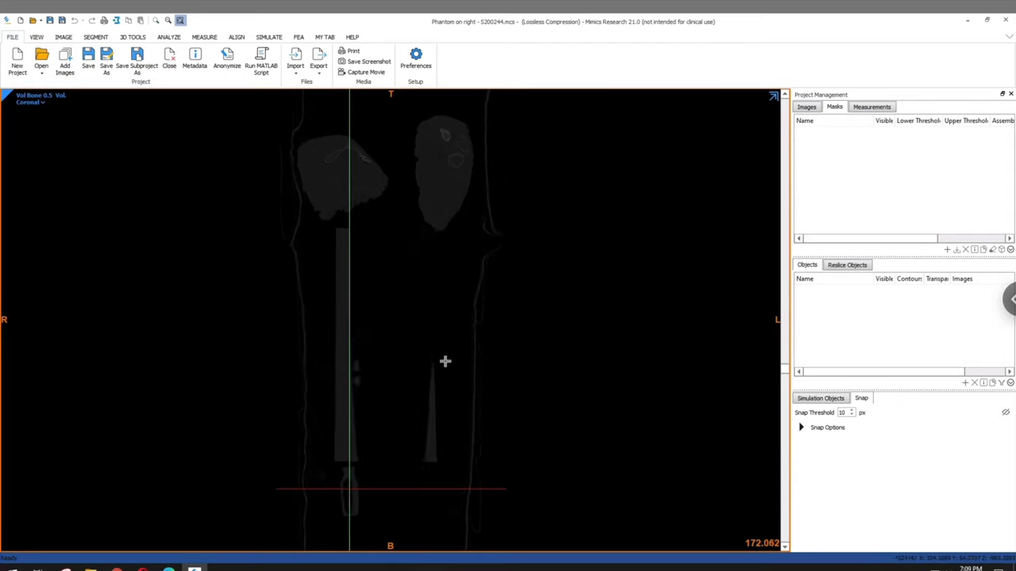
scroll(down, 3)
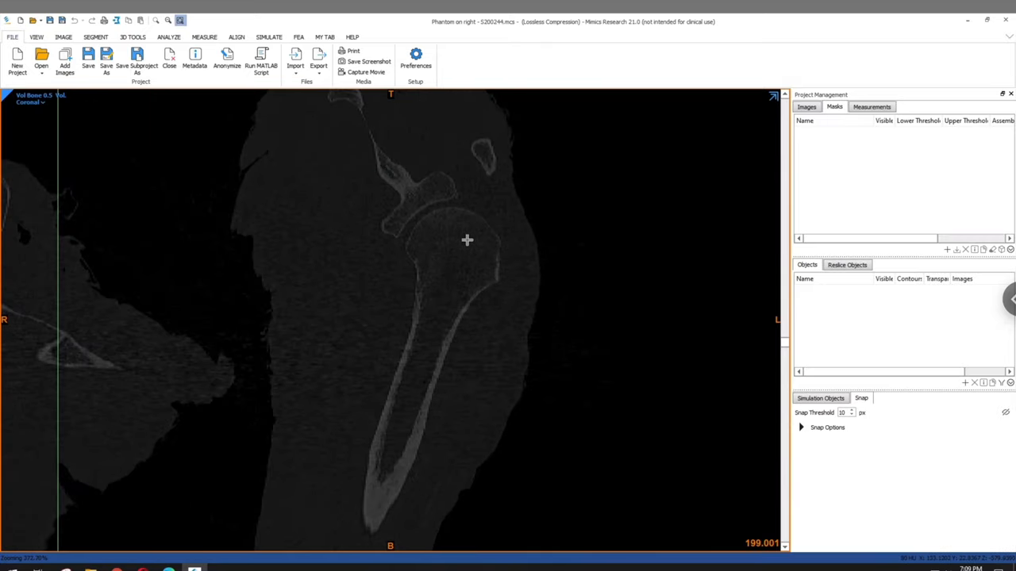
mouse_move(452, 214)
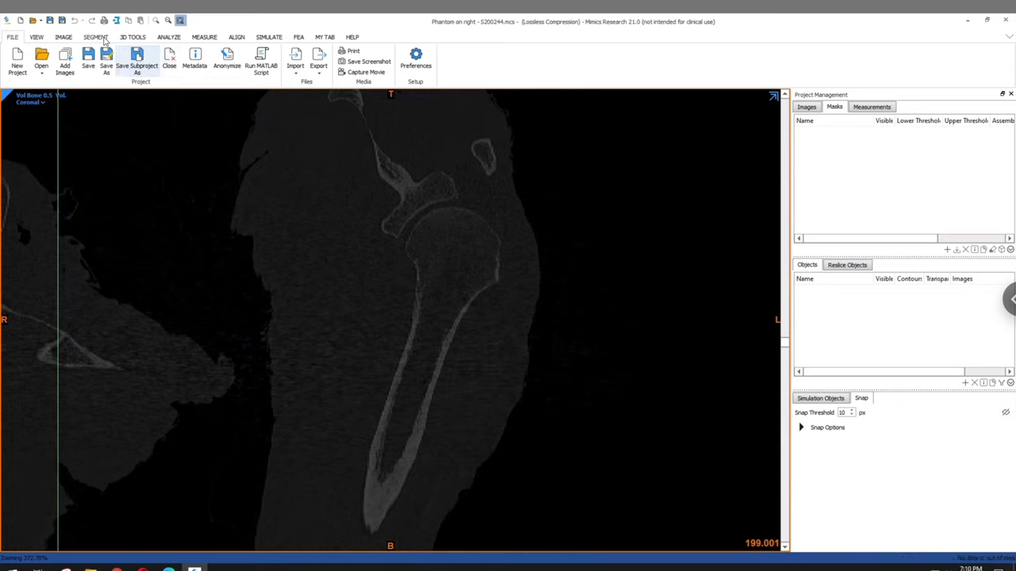
click(96, 37)
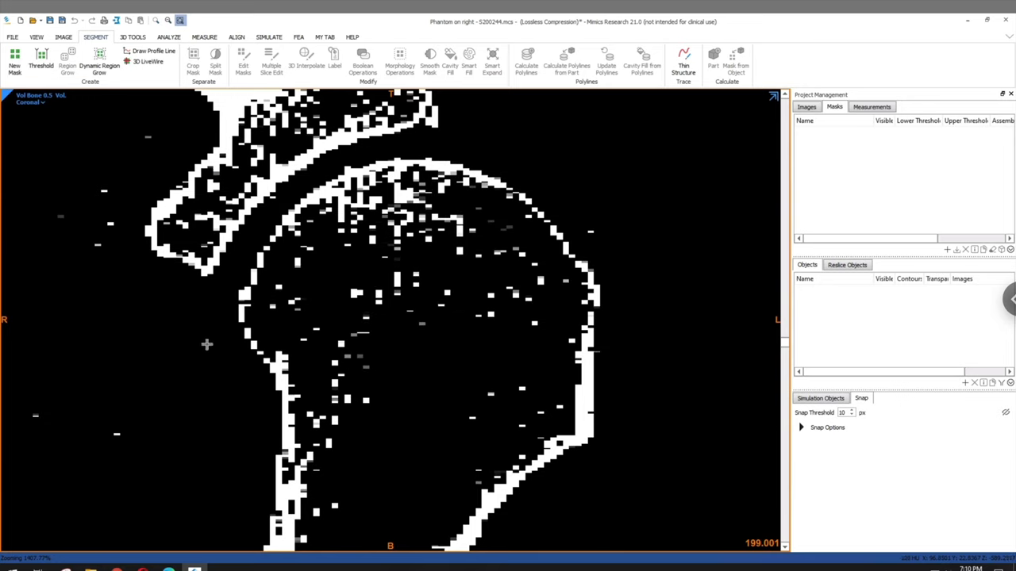
mouse_move(210, 338)
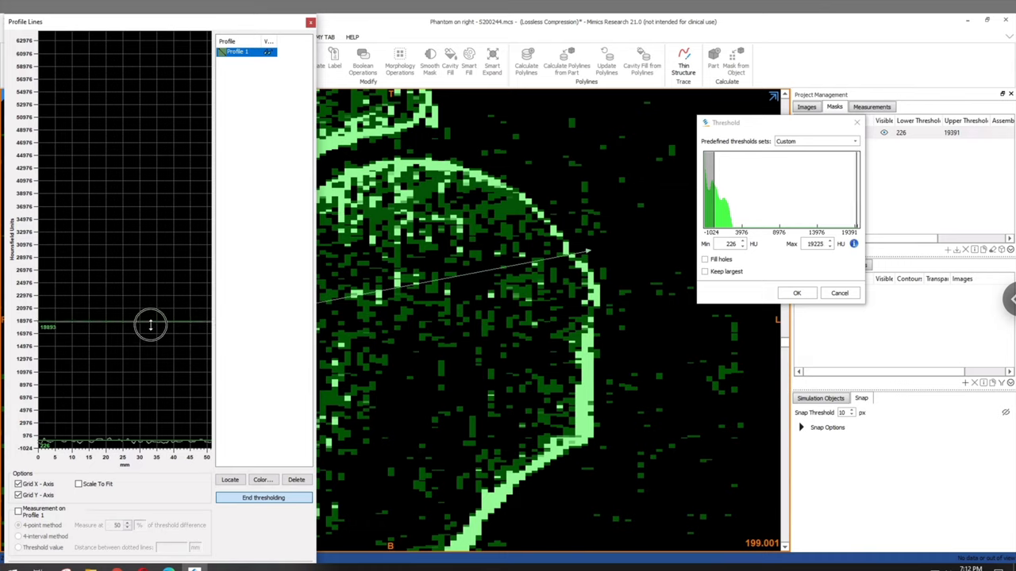
mouse_move(177, 314)
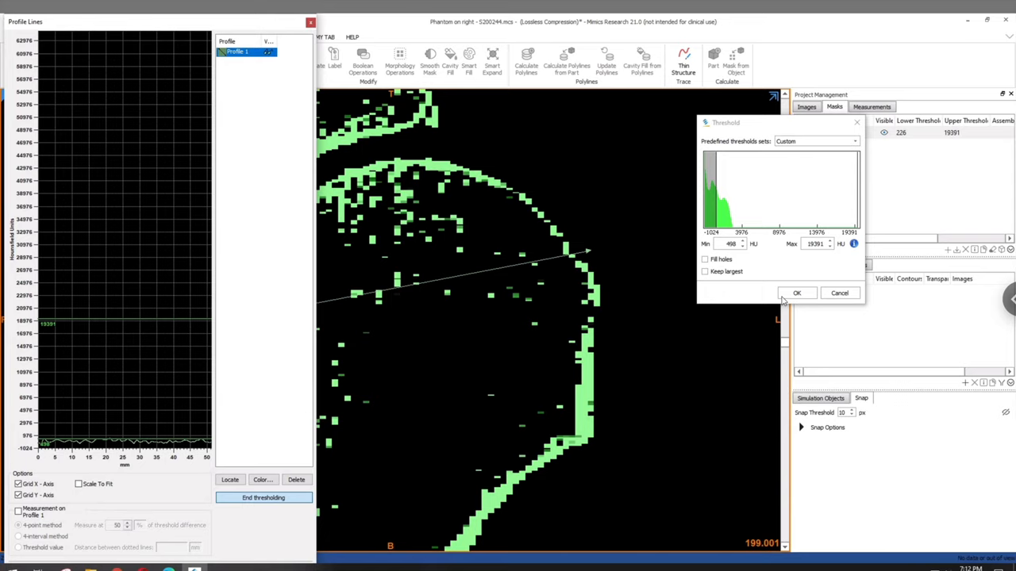
Accept the 498–19391 HU threshold for the Green mask and close Profile Lines
click(797, 293)
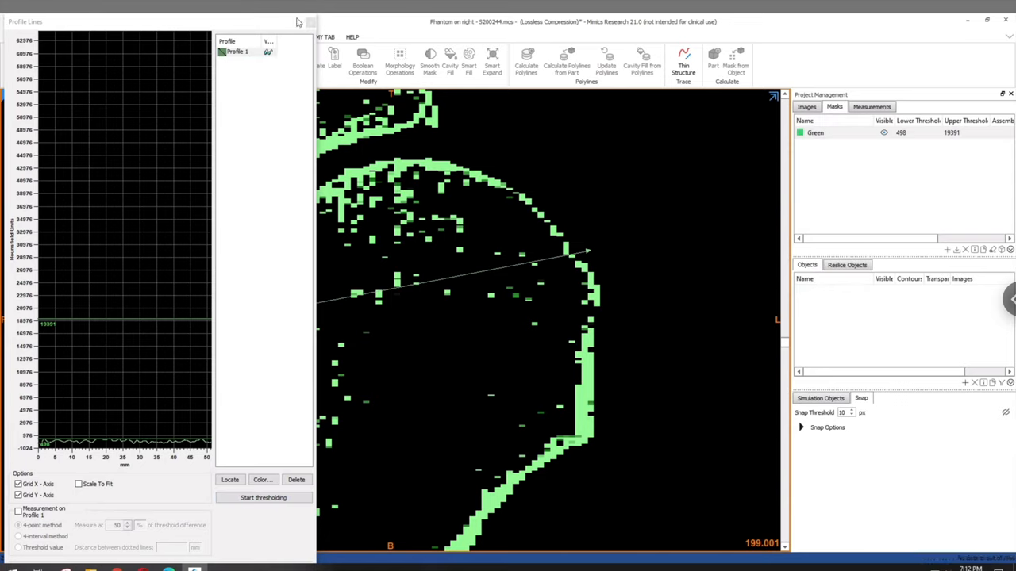
click(308, 22)
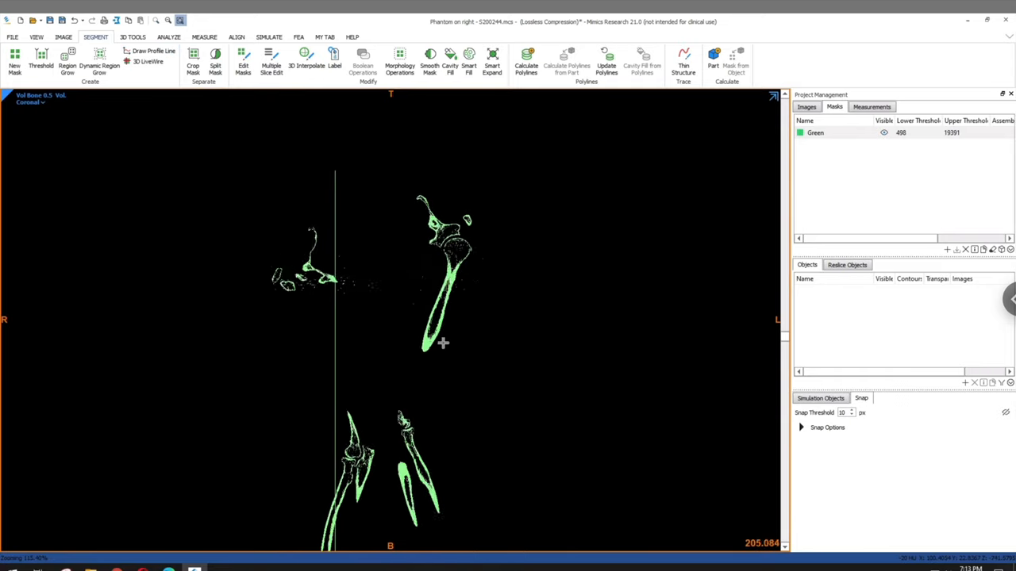
Crop the Green mask to a box drawn around the humerus
click(192, 65)
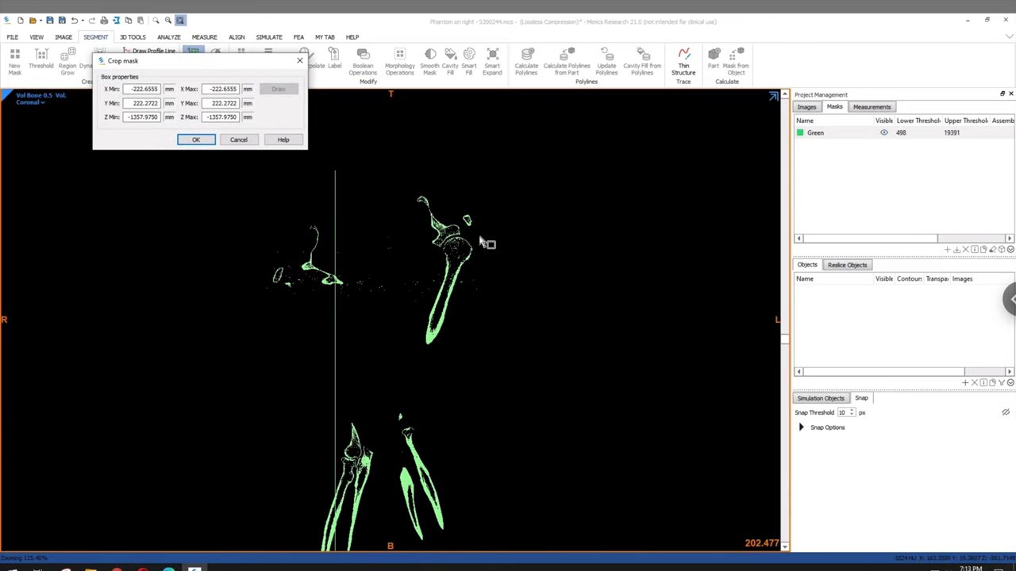
drag(476, 242, 397, 440)
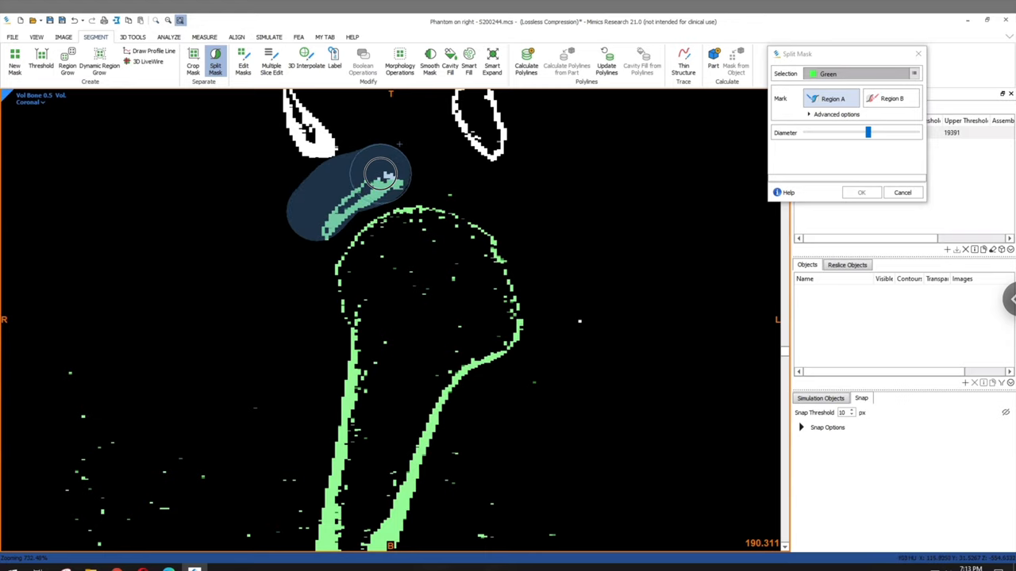
Mark Region A on the humerus and Region B on the neighbouring bone, then confirm
click(861, 192)
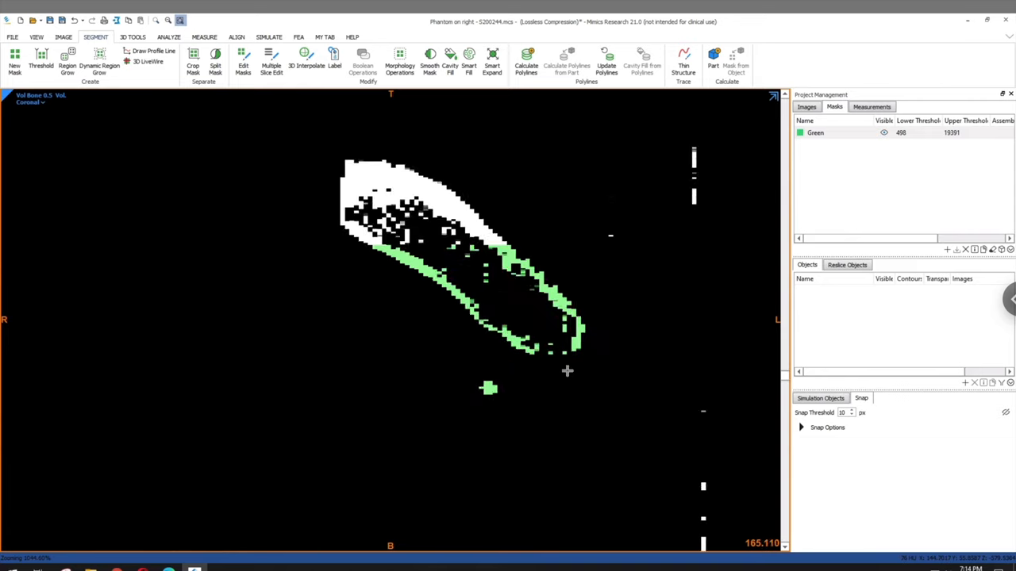
click(215, 59)
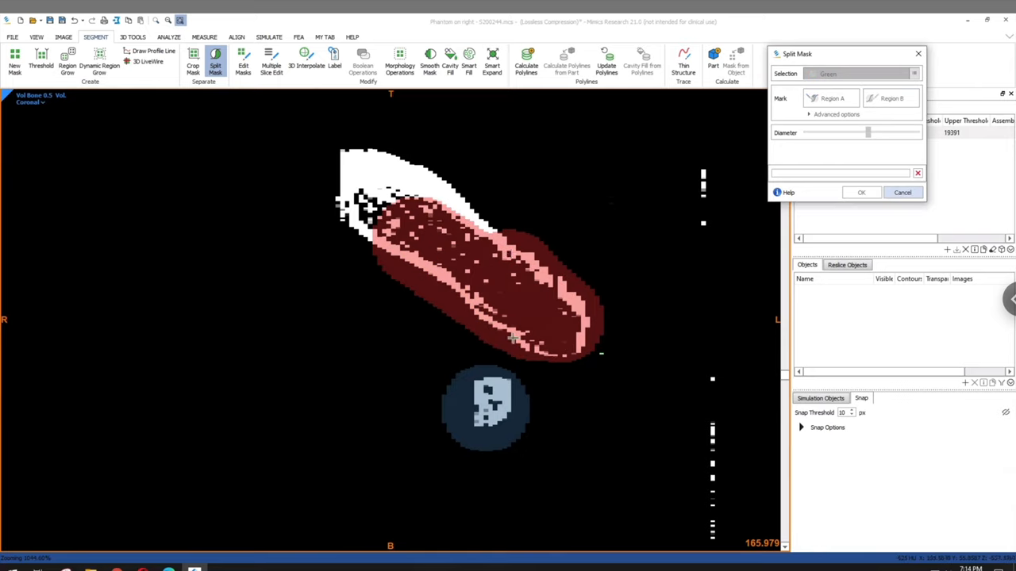
mouse_move(389, 363)
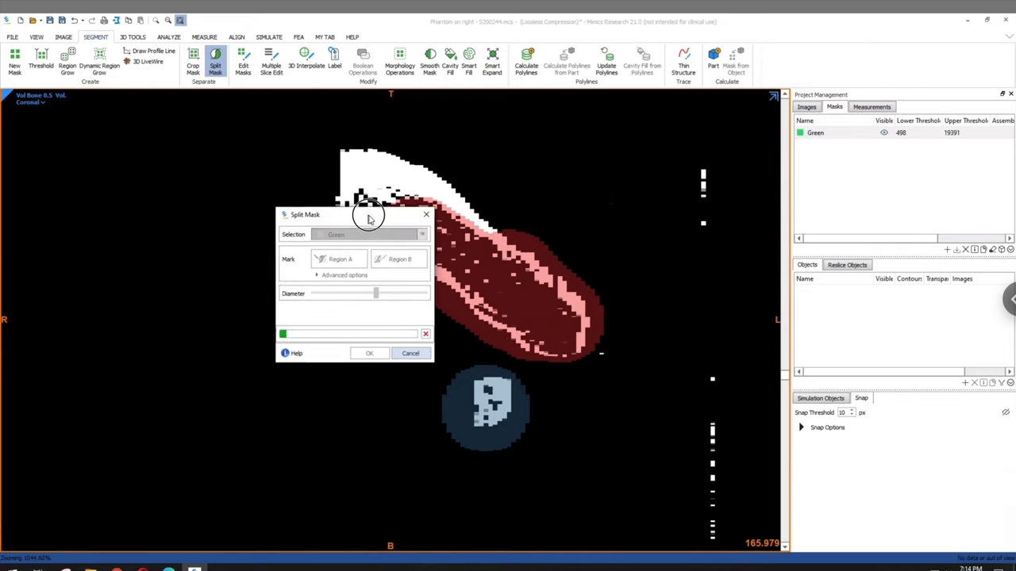
drag(369, 214, 159, 176)
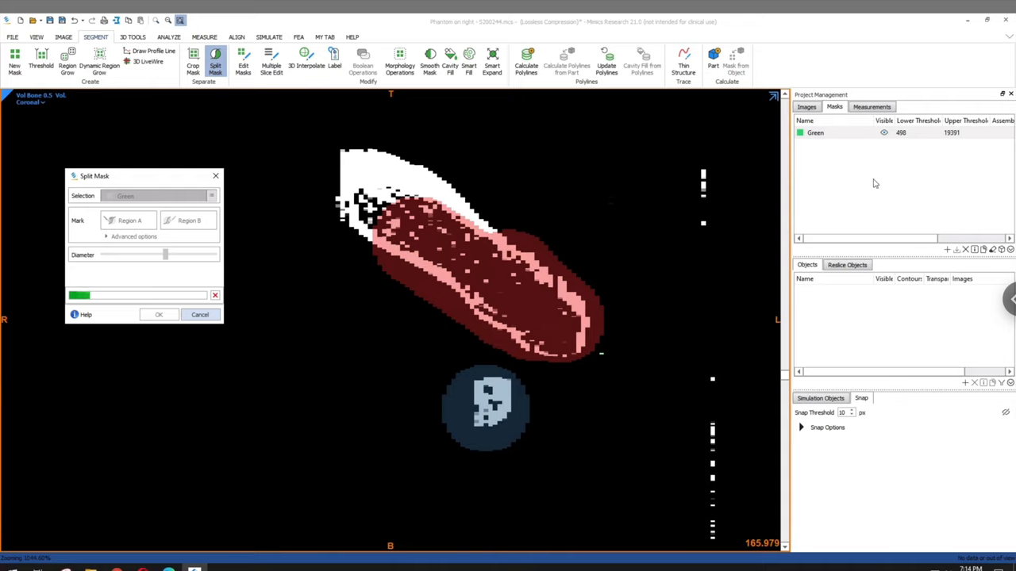
click(158, 314)
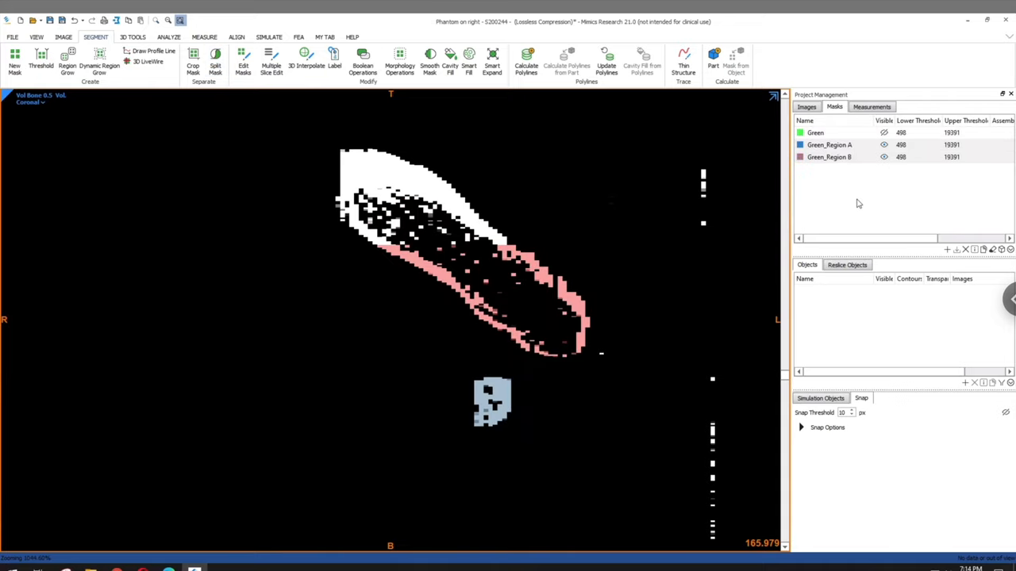
Rename the Green_Region A mask to S200244_C in the Masks list
click(829, 144)
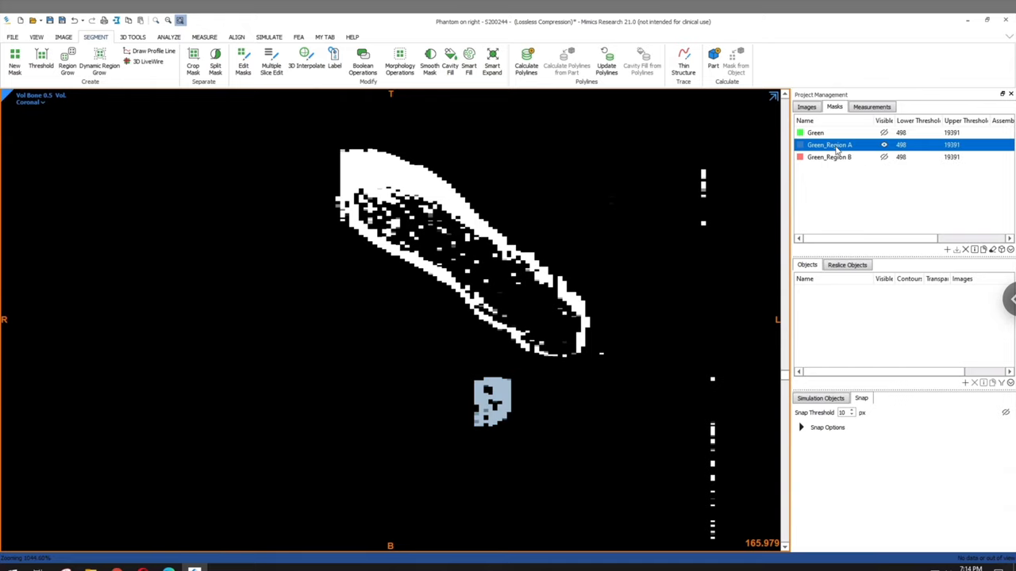
double_click(830, 145)
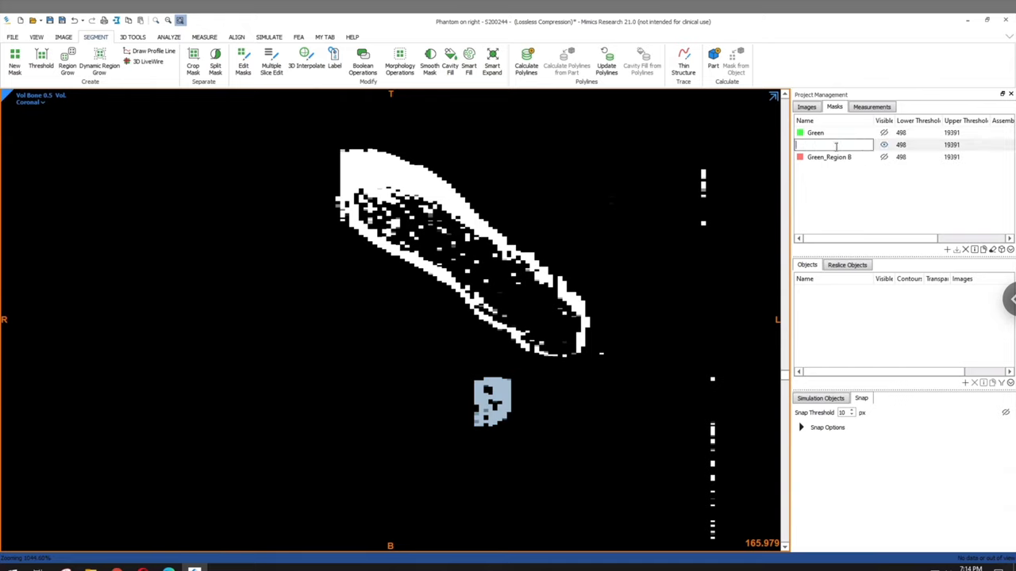
text(S200244_C)
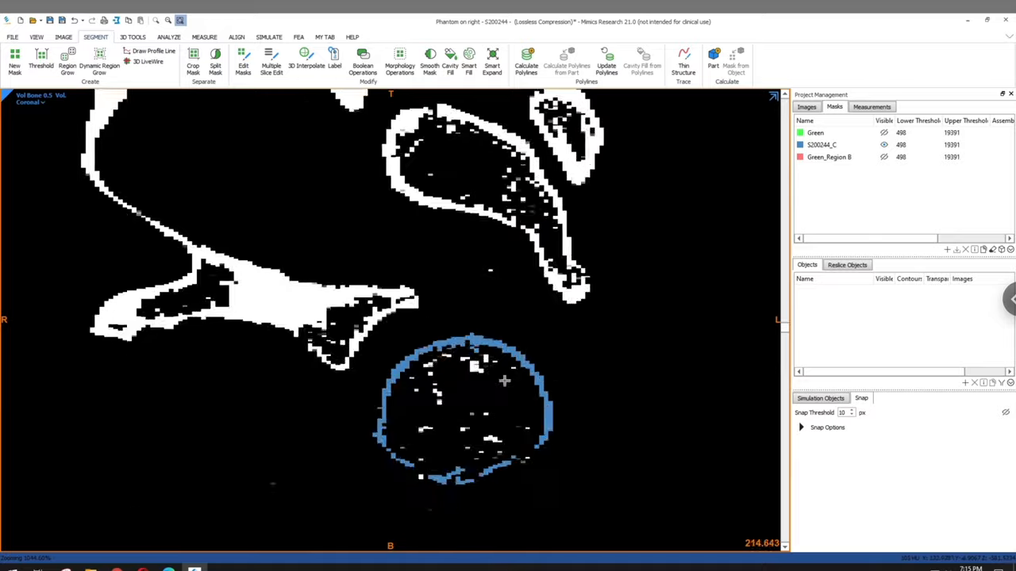
Page through the blue cortical outline slices and start Edit Masks on S200244_C
scroll(down, 3)
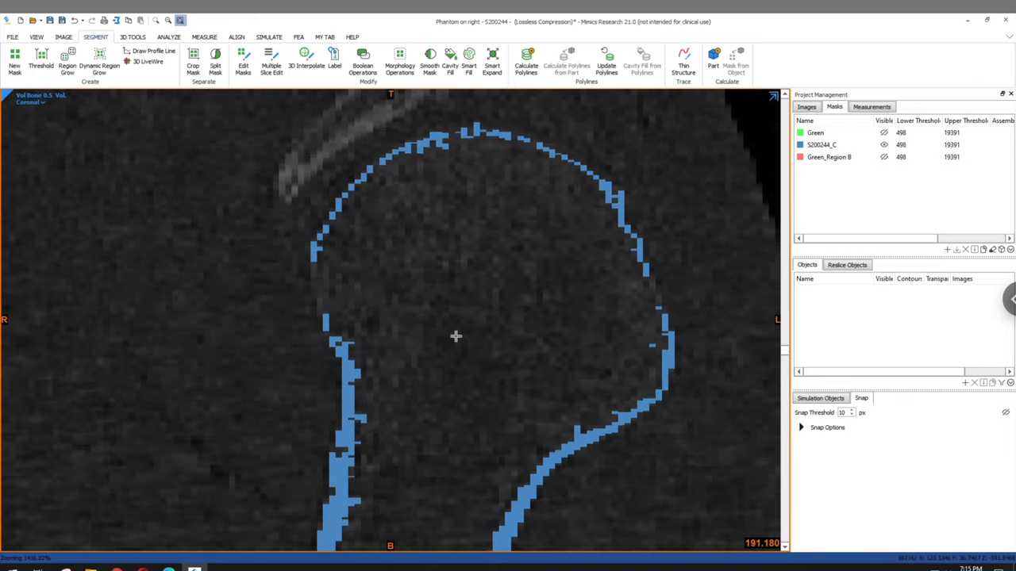
scroll(down, 3)
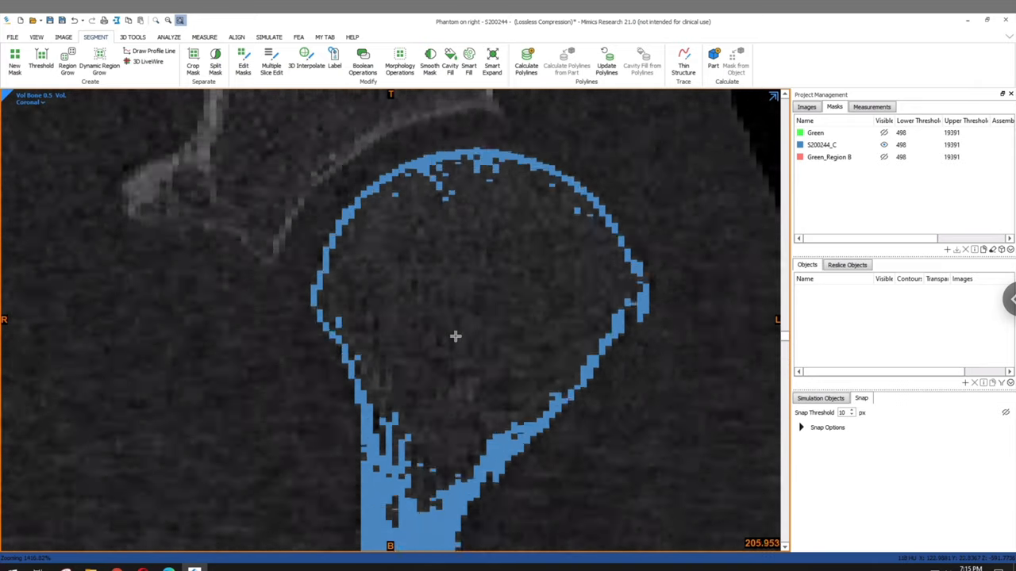
scroll(down, 3)
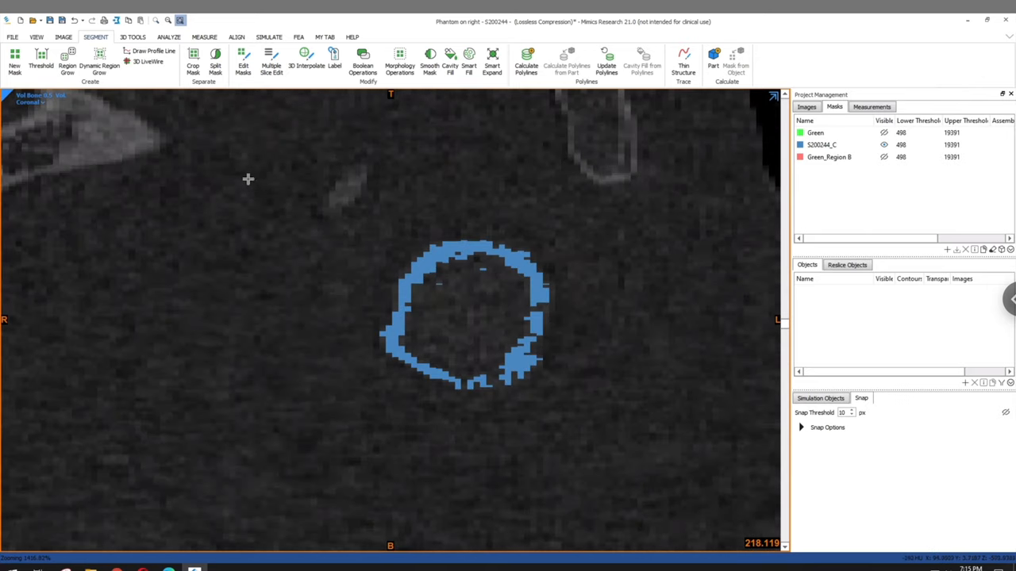
click(243, 64)
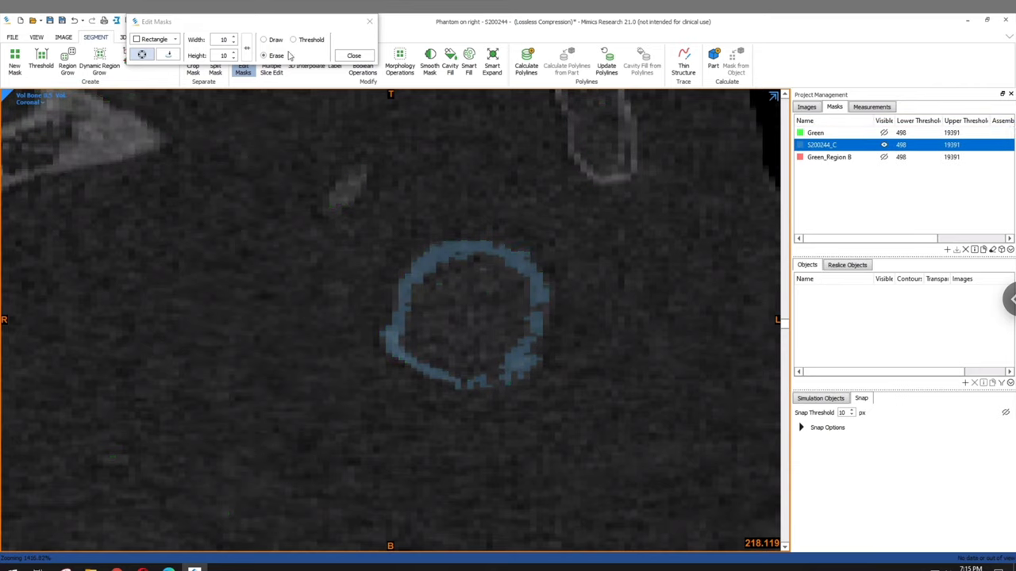
Draw with a size-10 brush to fill the bottom and right-edge outline gaps
click(264, 39)
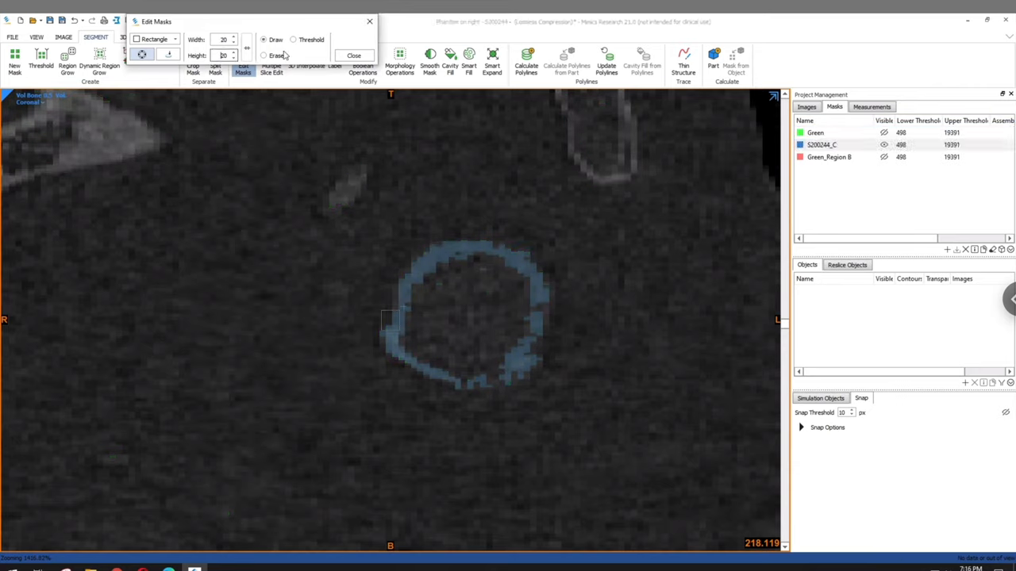
click(233, 42)
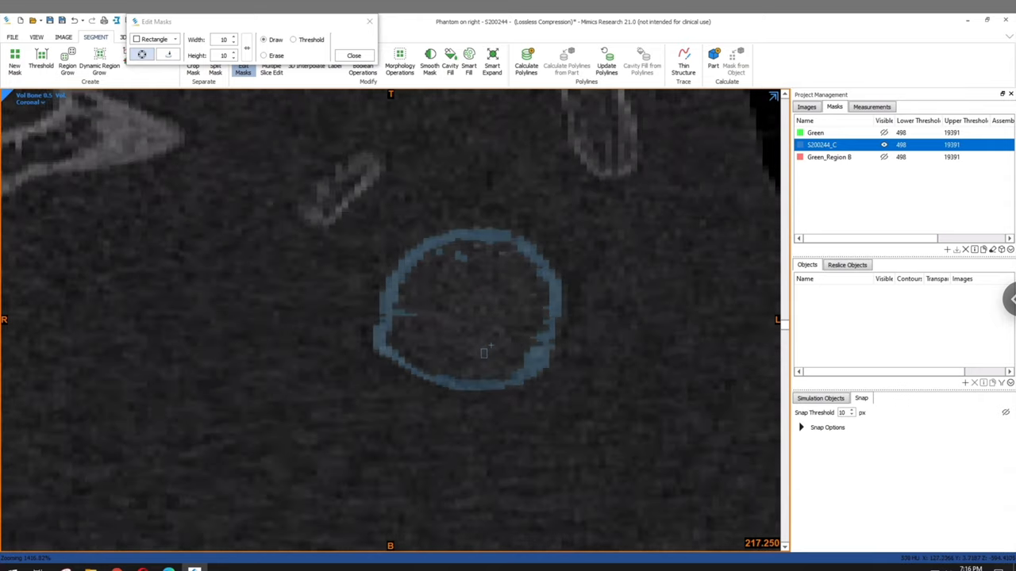
scroll(down, 3)
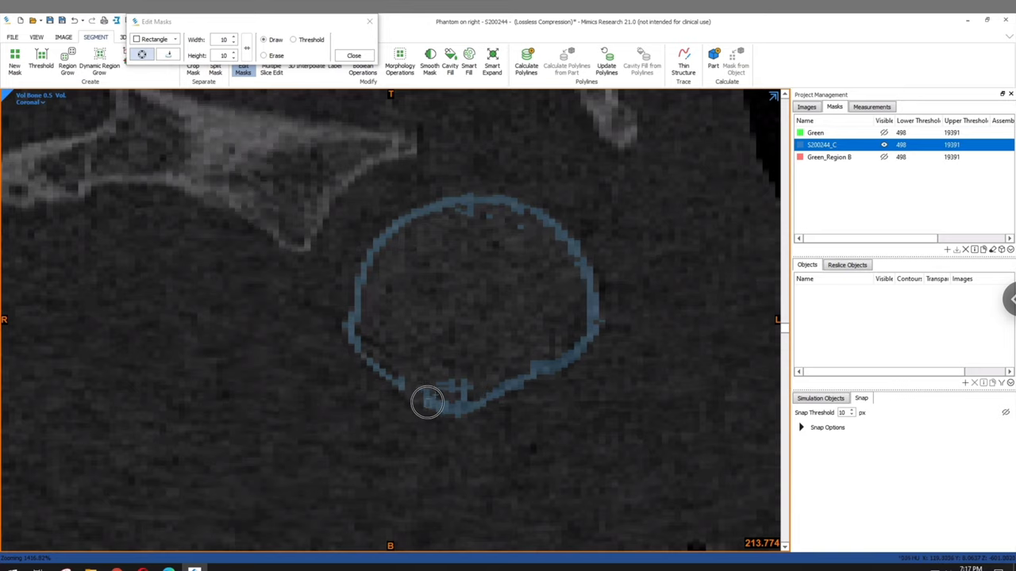
drag(429, 402, 365, 349)
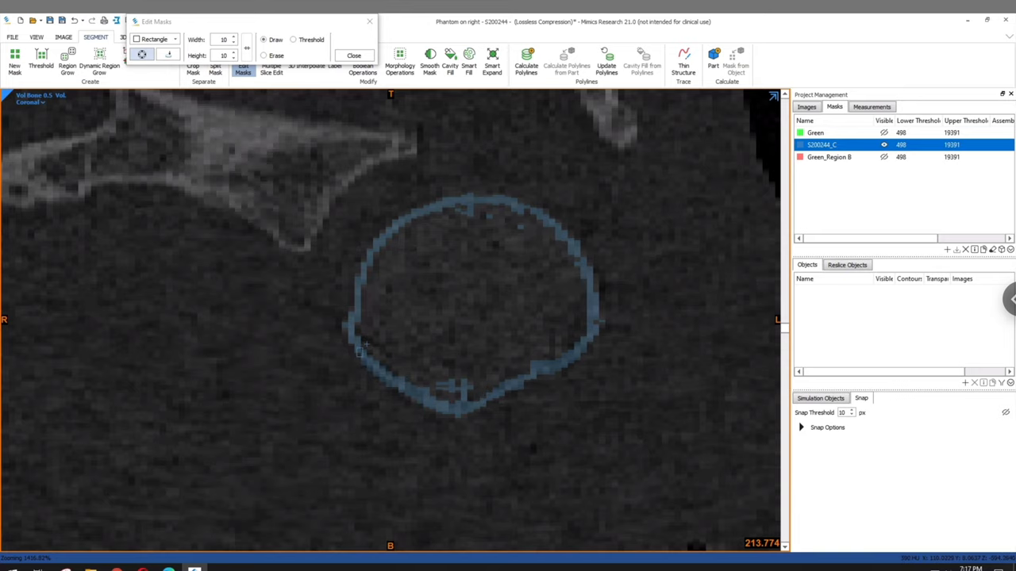
scroll(down, 3)
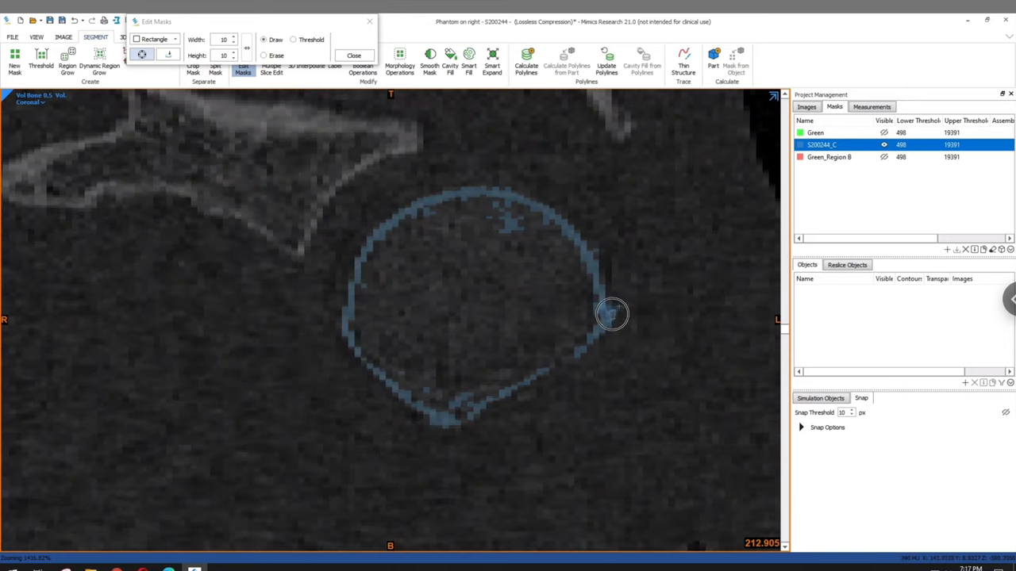
drag(611, 313, 545, 370)
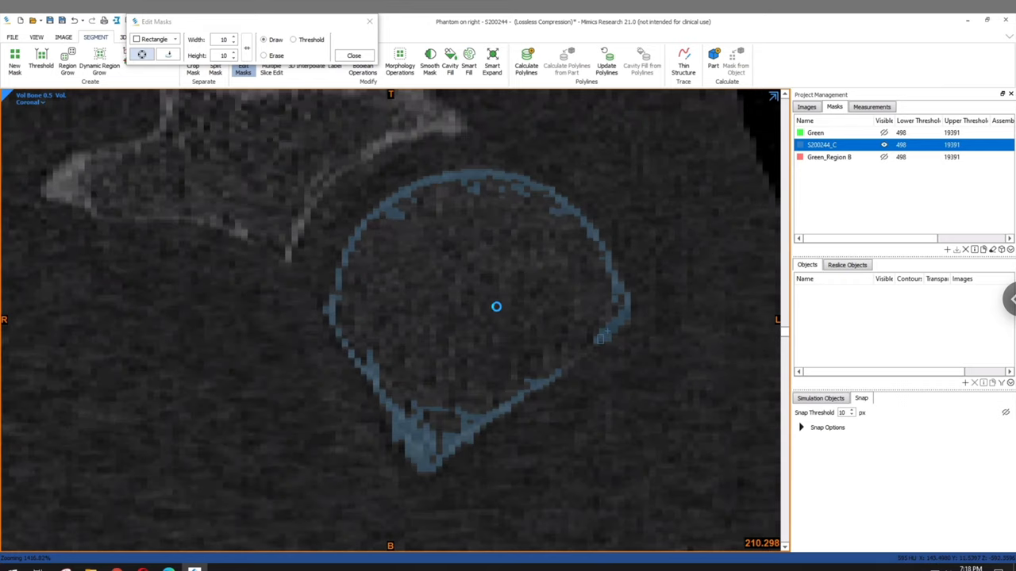
Scroll through the remaining coronal slices of the S200244_C outline
scroll(down, 3)
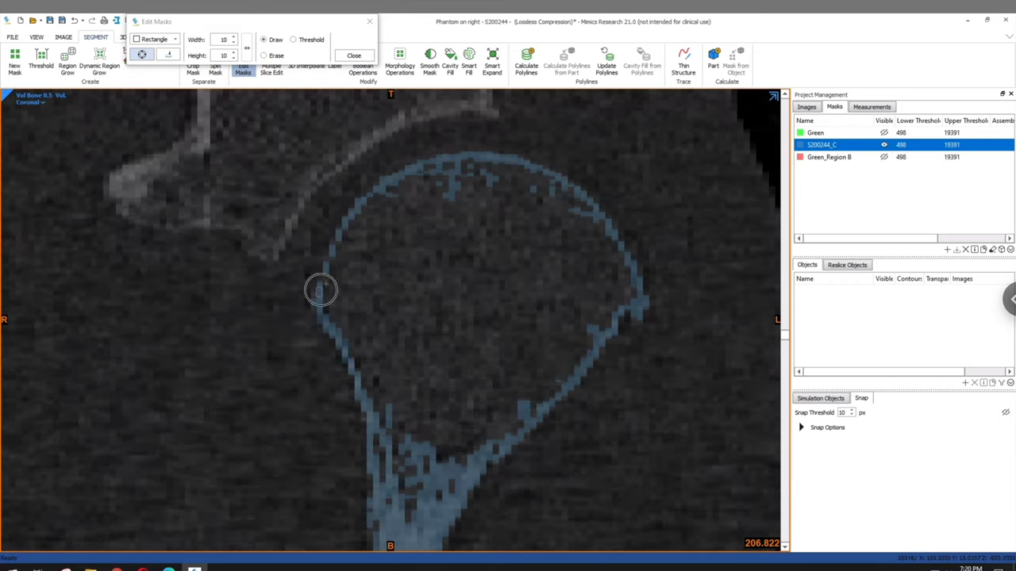
scroll(down, 3)
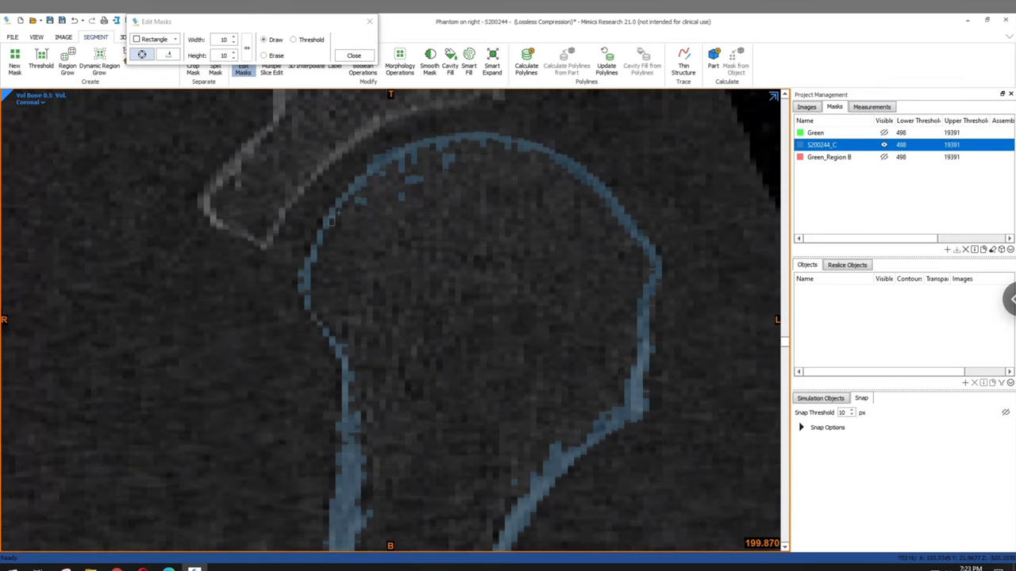
scroll(down, 3)
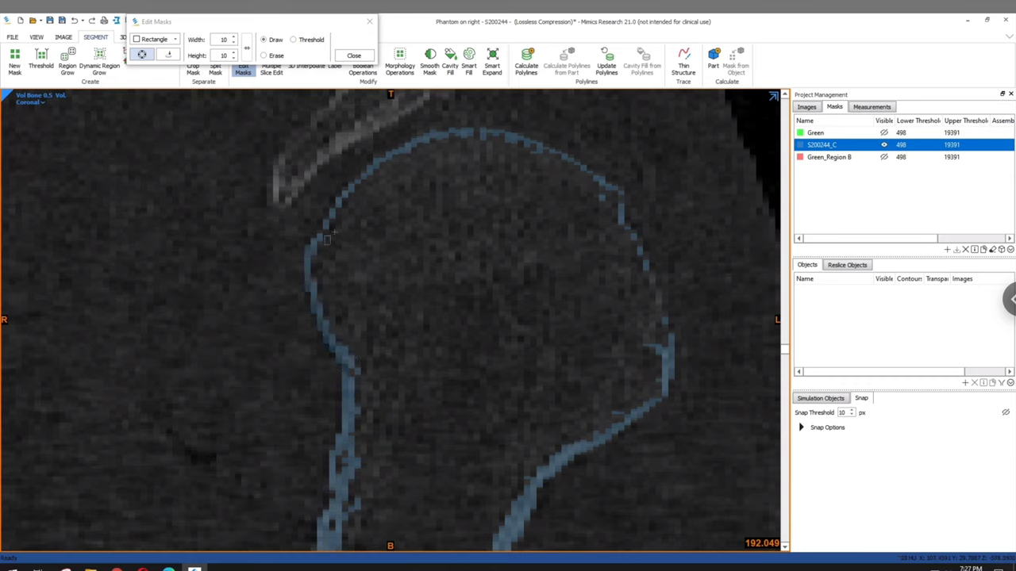
scroll(down, 3)
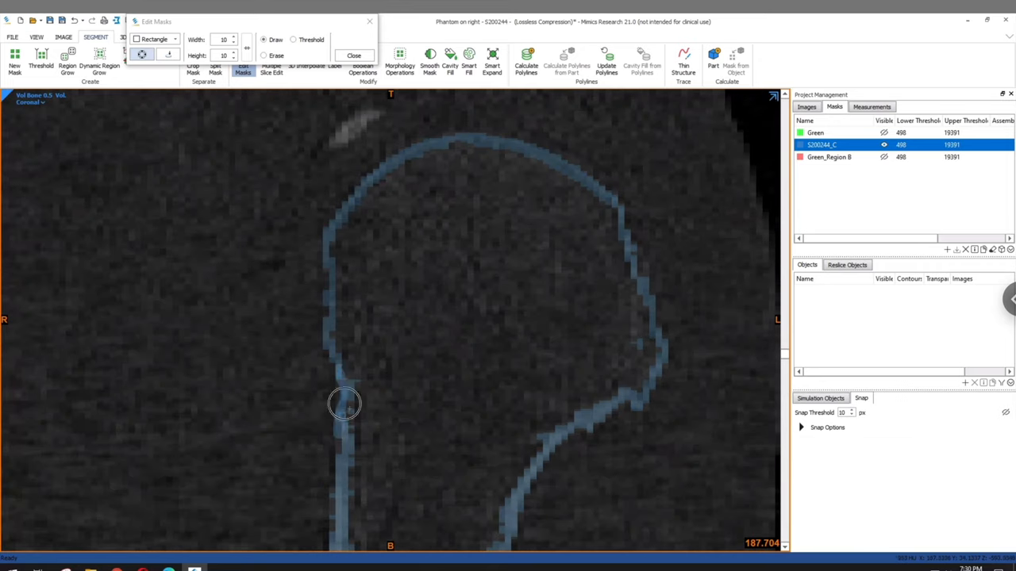
scroll(down, 3)
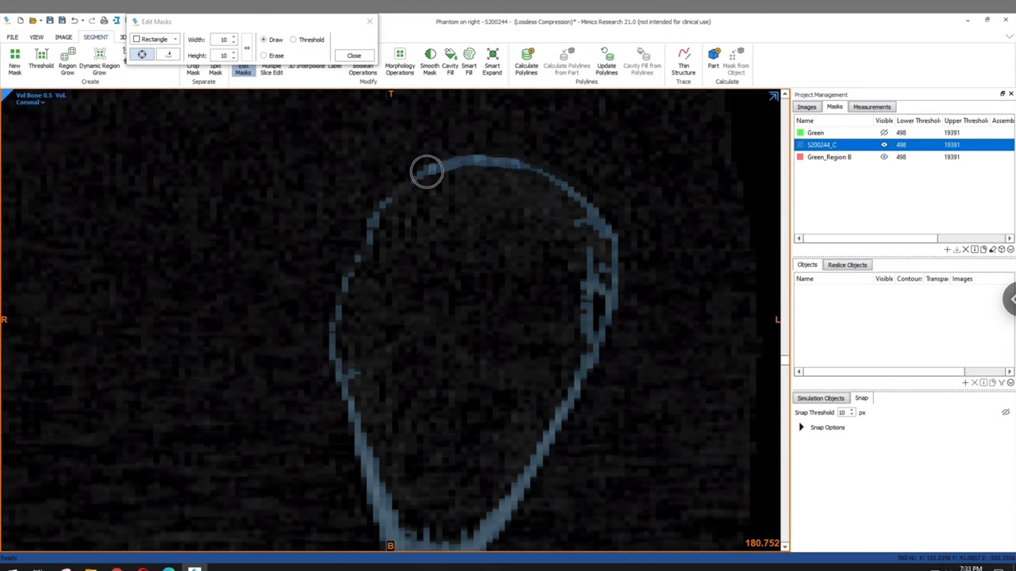
scroll(down, 3)
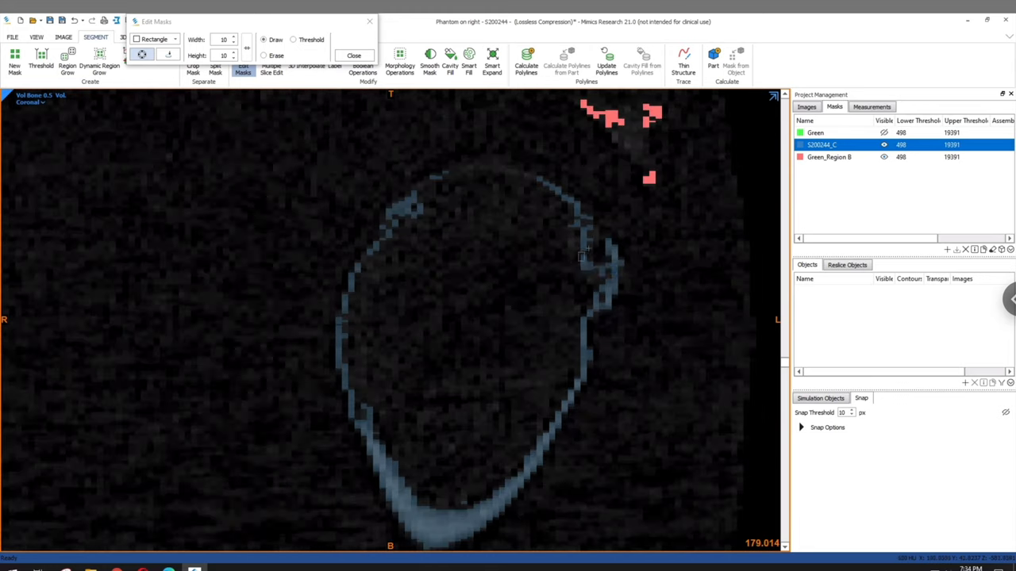
scroll(down, 3)
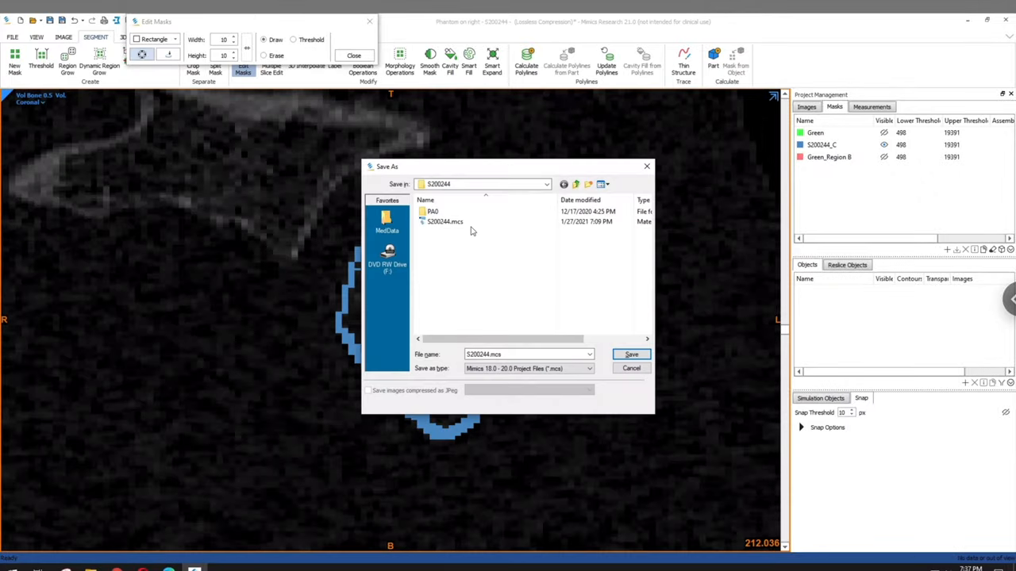
Replace S200244.mcs with the edited project and close the Edit Masks tool
click(631, 354)
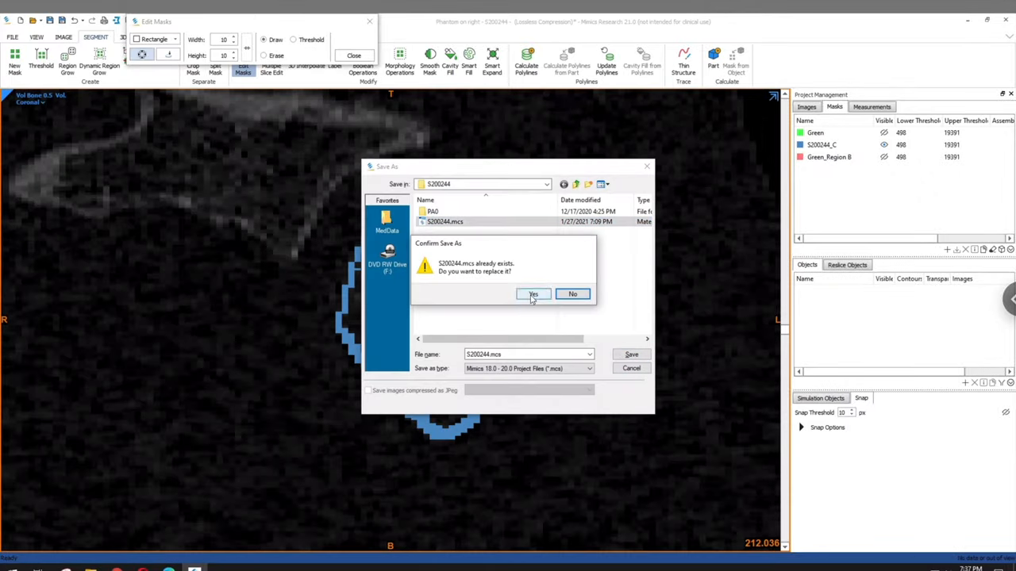
click(532, 293)
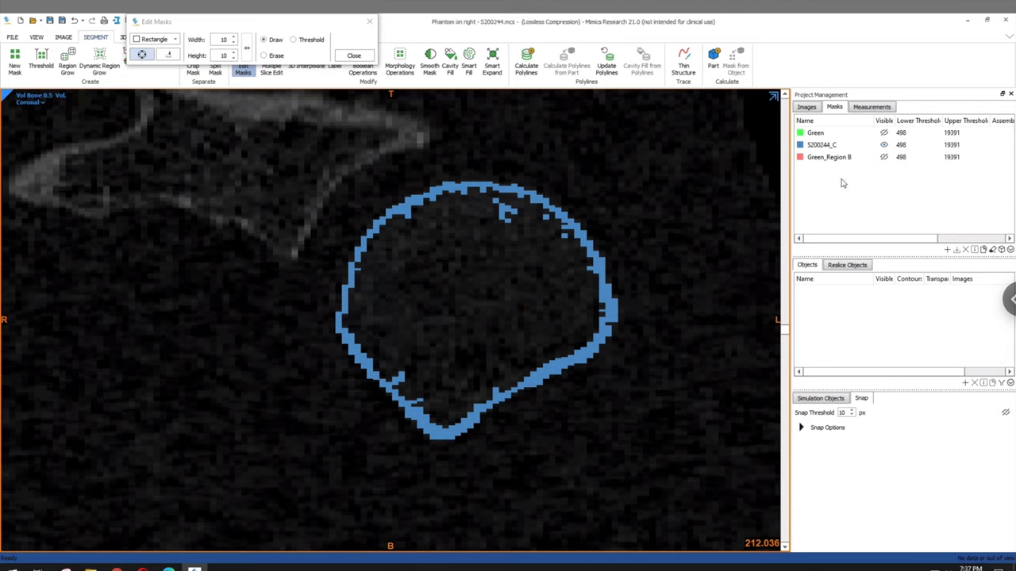
click(354, 56)
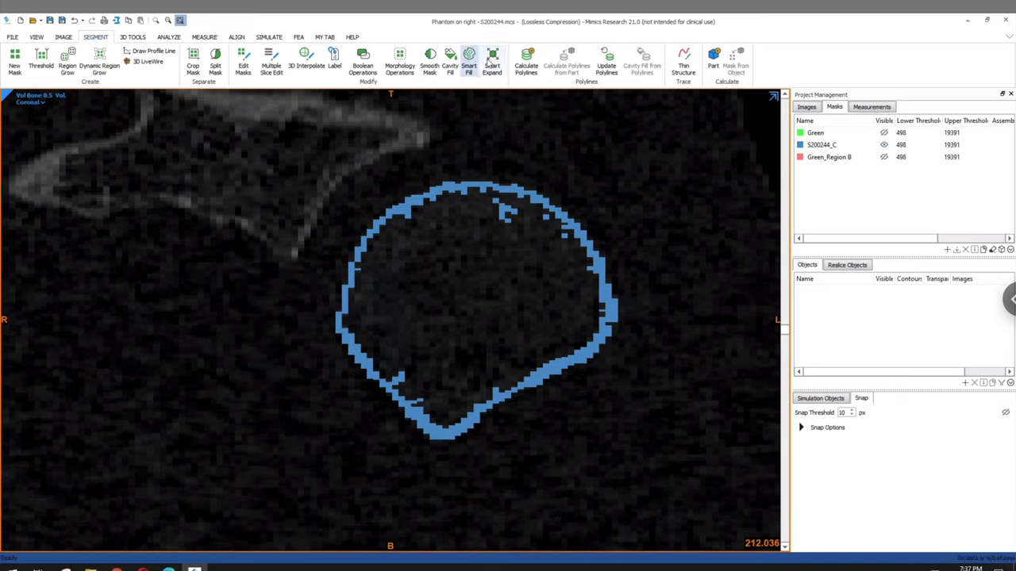
Fill holes in S200244_C into a new mask named Cortical, renaming the original Blue
click(468, 64)
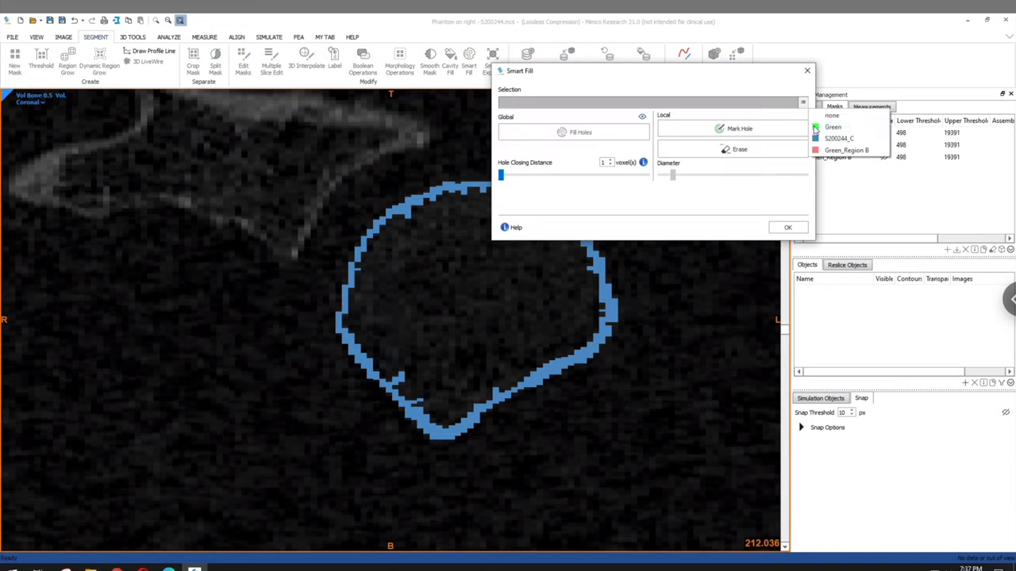
click(839, 138)
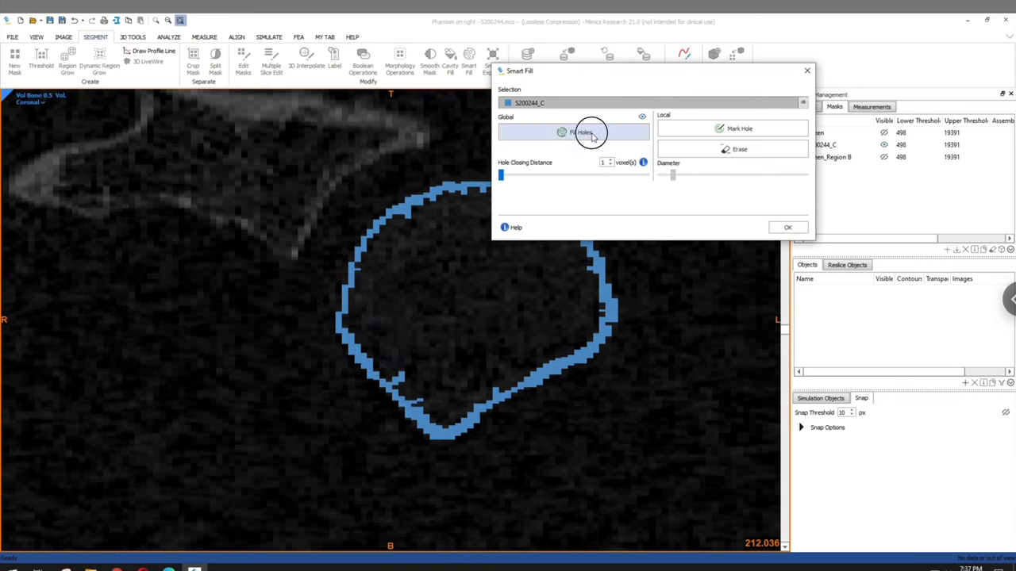
click(581, 132)
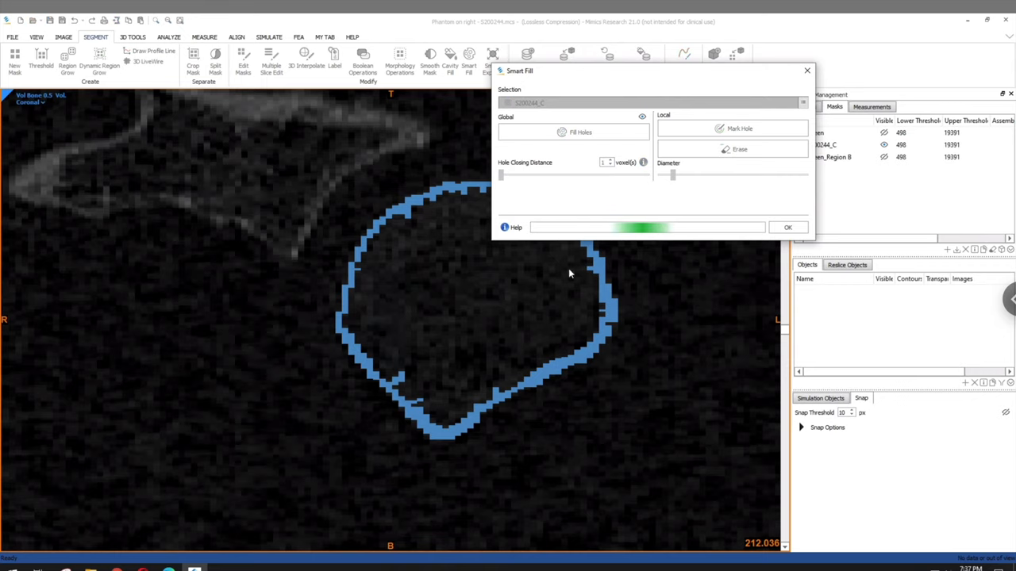
click(739, 127)
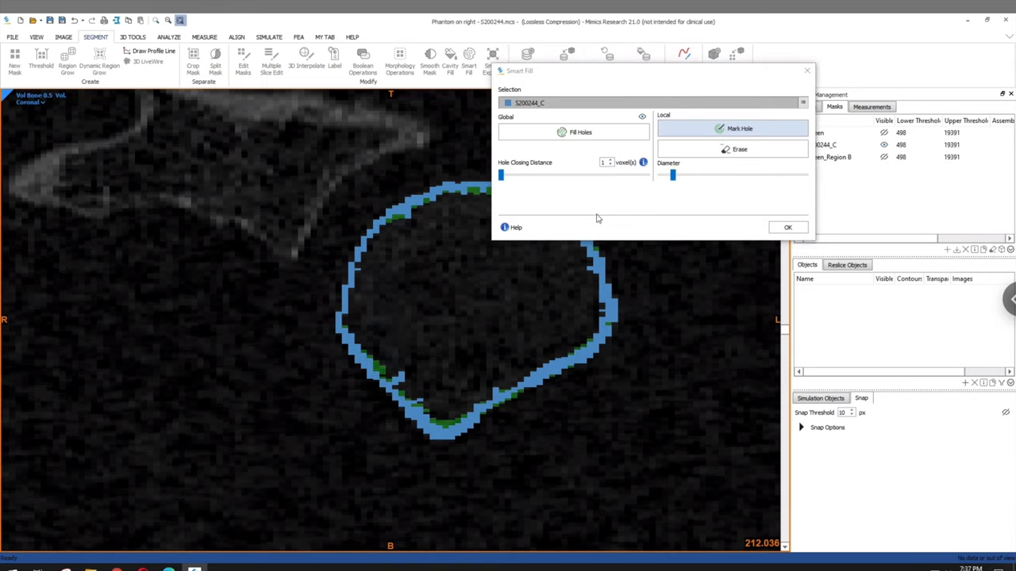
mouse_move(466, 320)
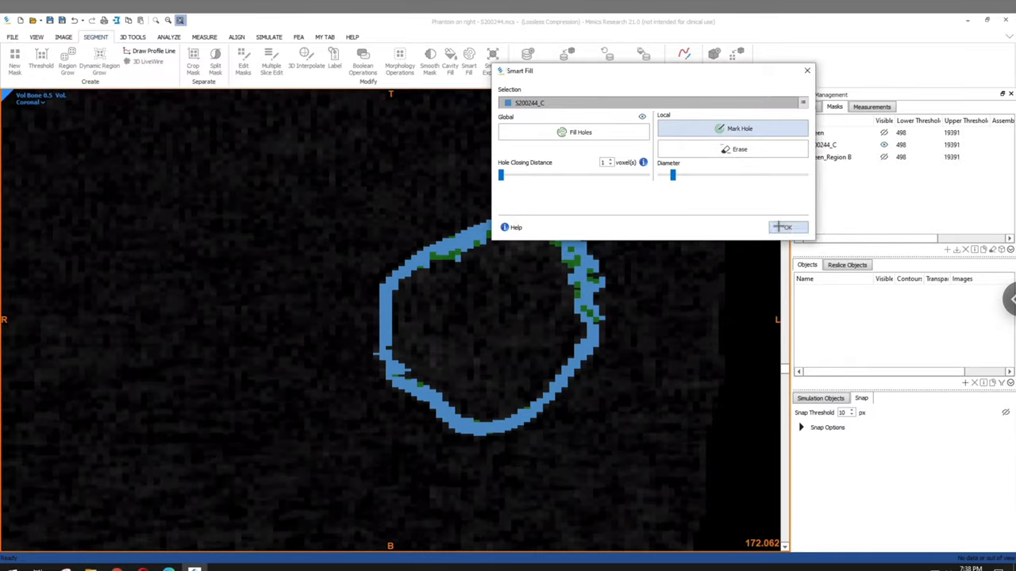
click(785, 227)
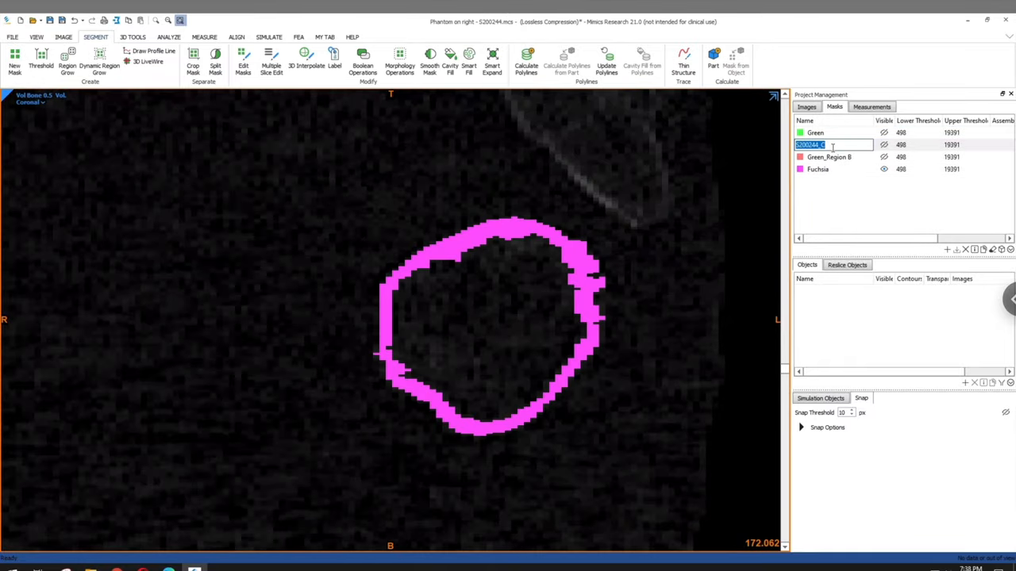
text(Blue)
click(839, 169)
text(Cortical)
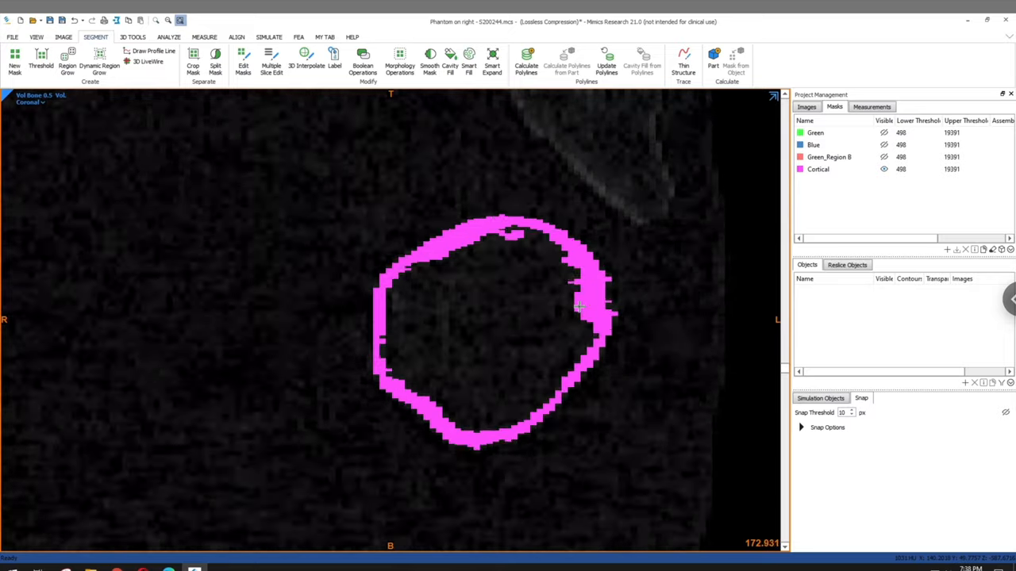
scroll(down, 3)
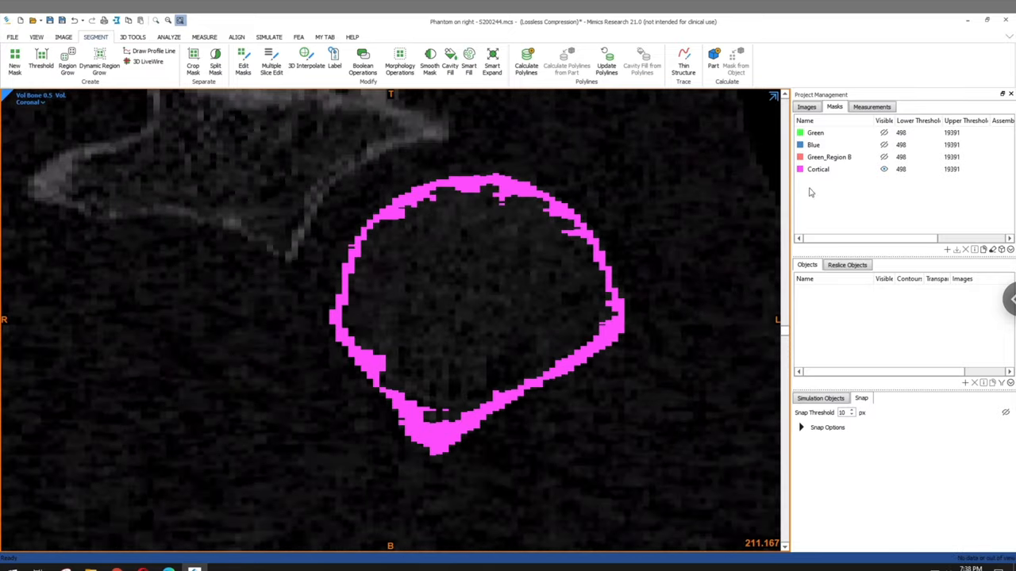
Calculate the Cortical 1 part from the Cortical mask at Optimal quality and show it in 3D
click(713, 65)
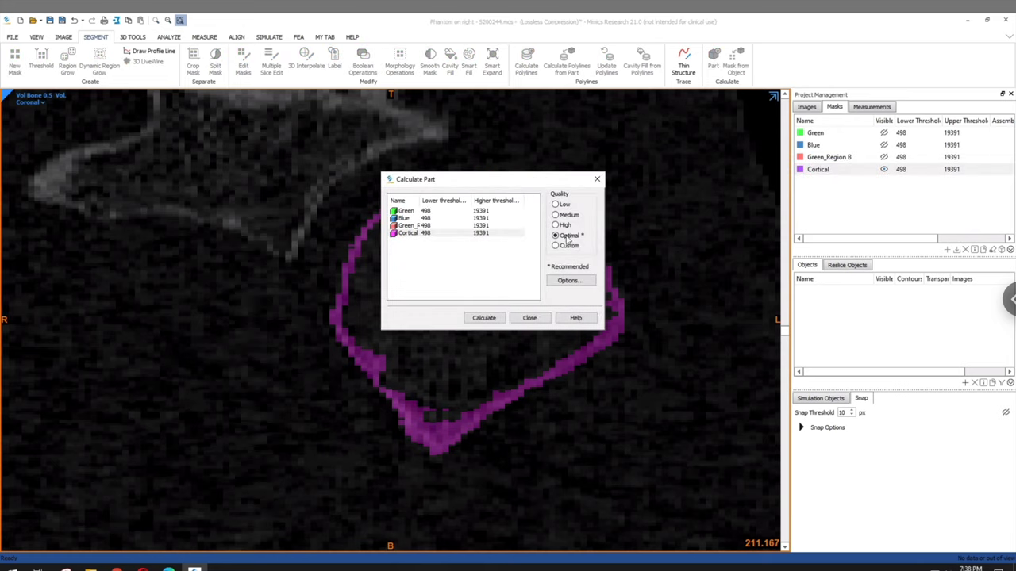
click(484, 318)
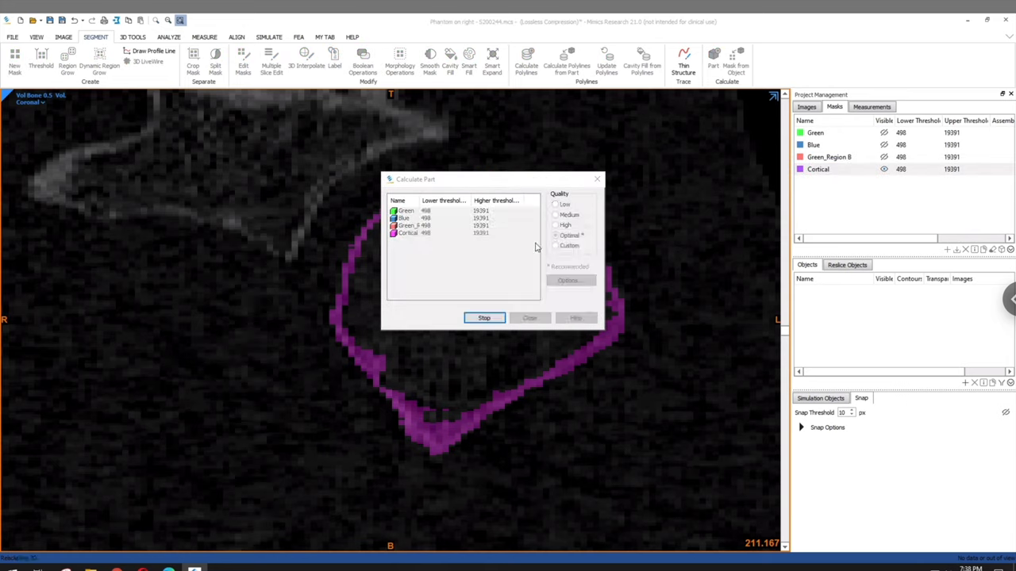
click(484, 318)
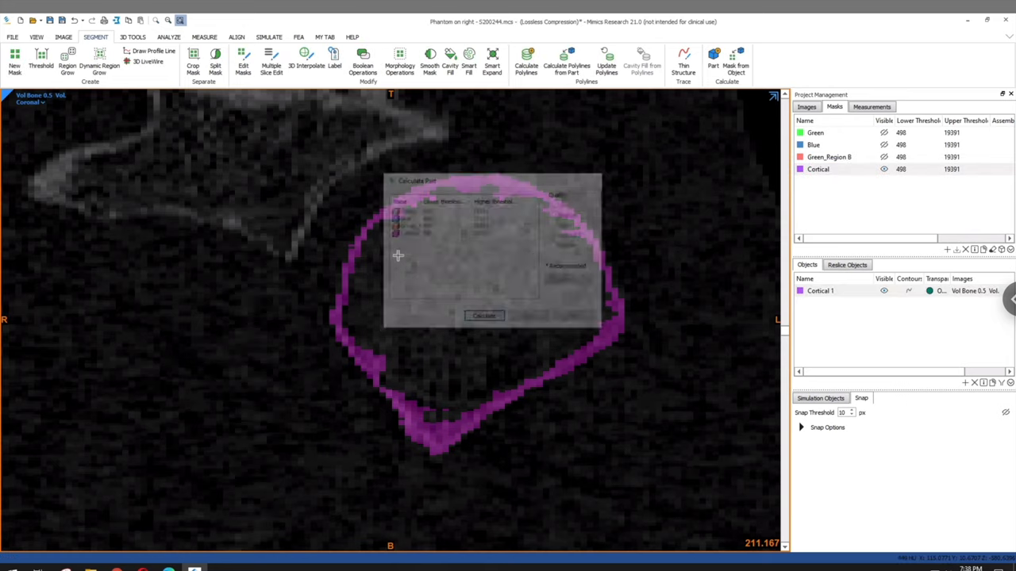
click(484, 316)
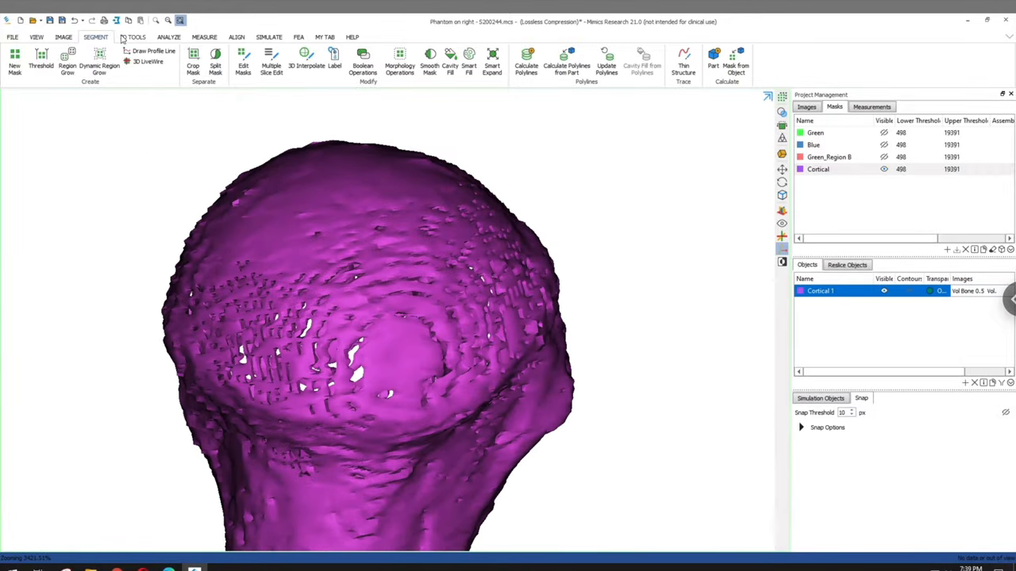
click(96, 57)
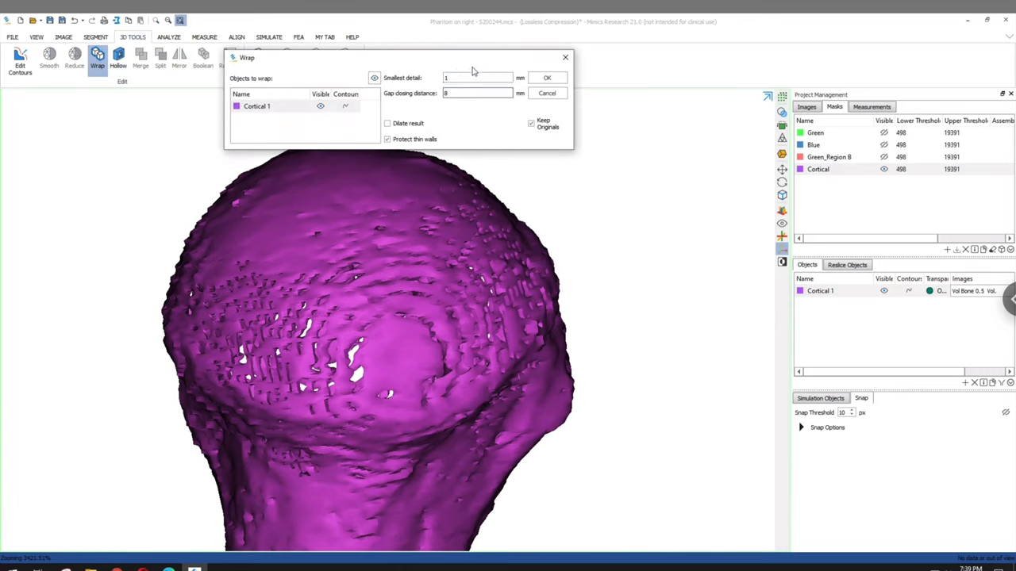
Wrap Cortical 1 with 0.5 mm smallest detail and 1 mm gap closing, discarding the first wrap
text(.5)
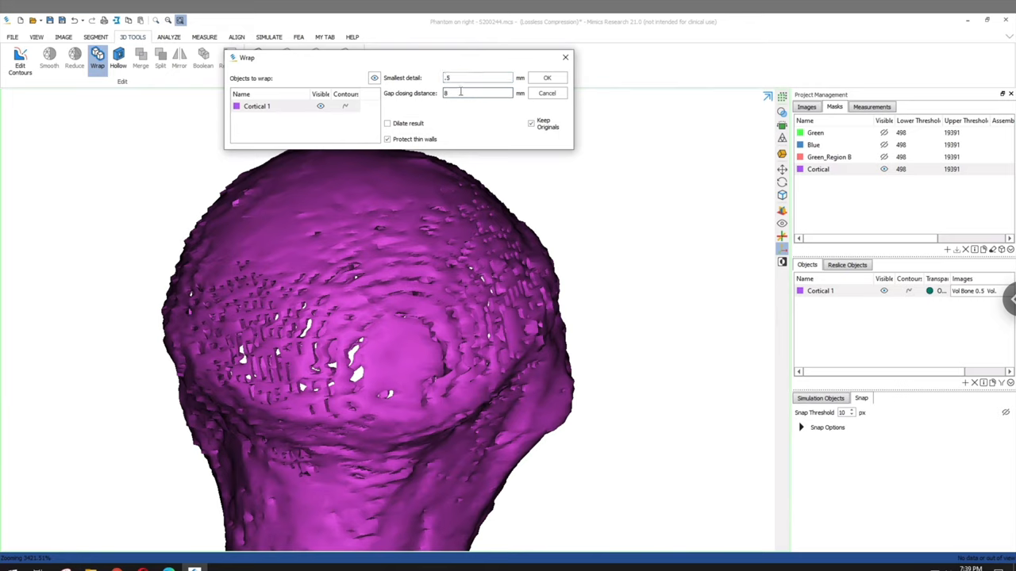
click(546, 77)
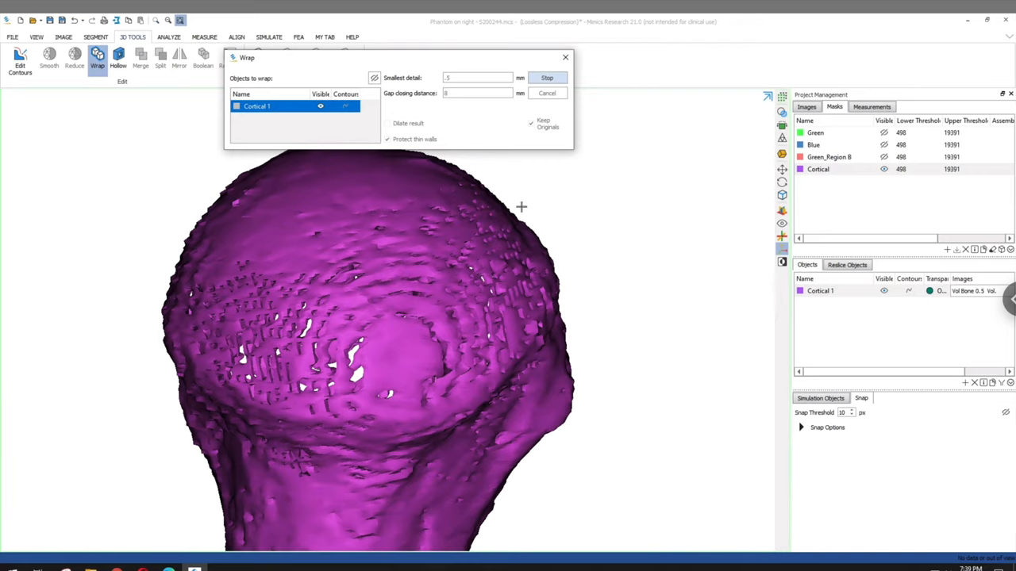
mouse_move(520, 203)
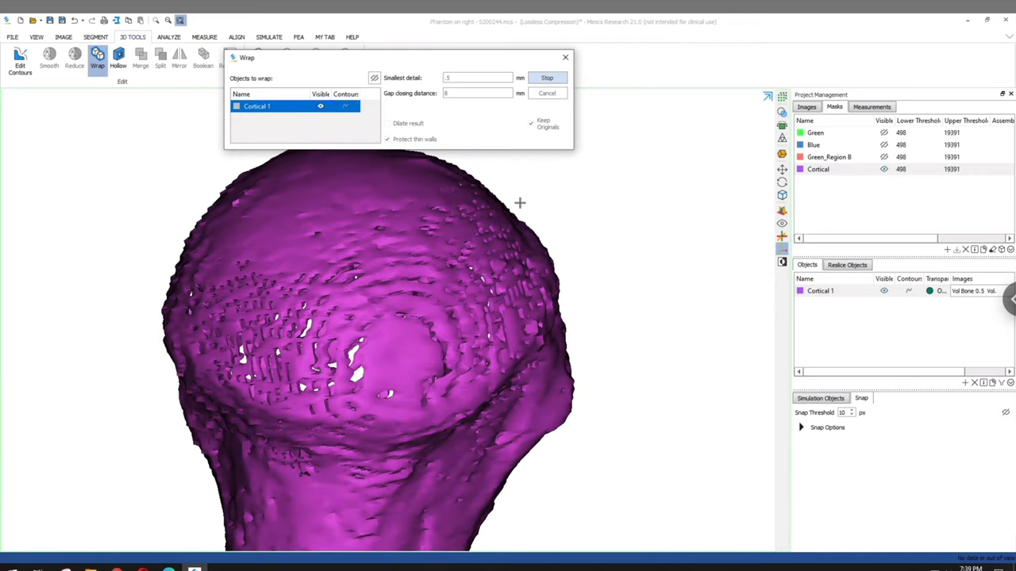
click(547, 77)
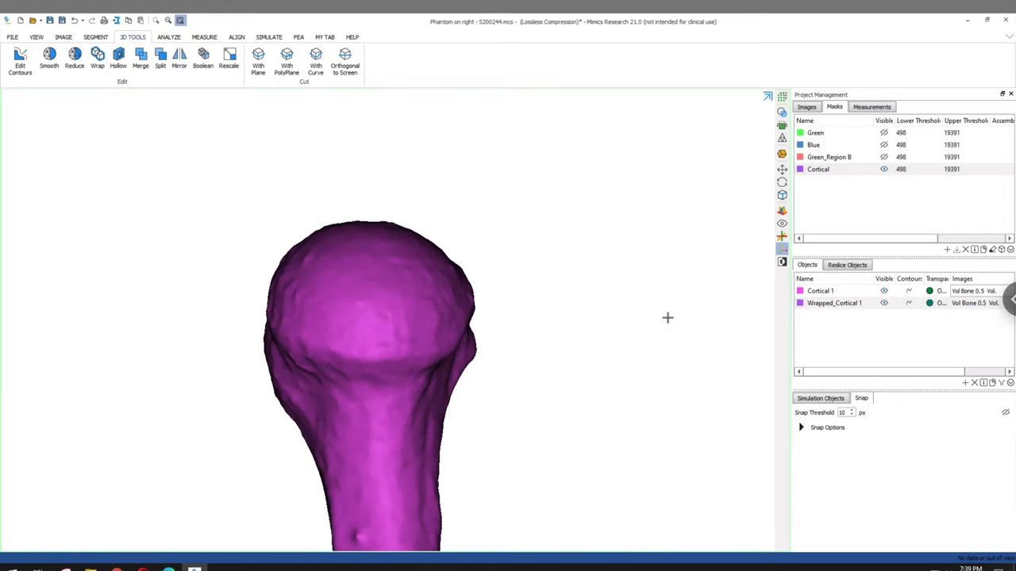
click(98, 58)
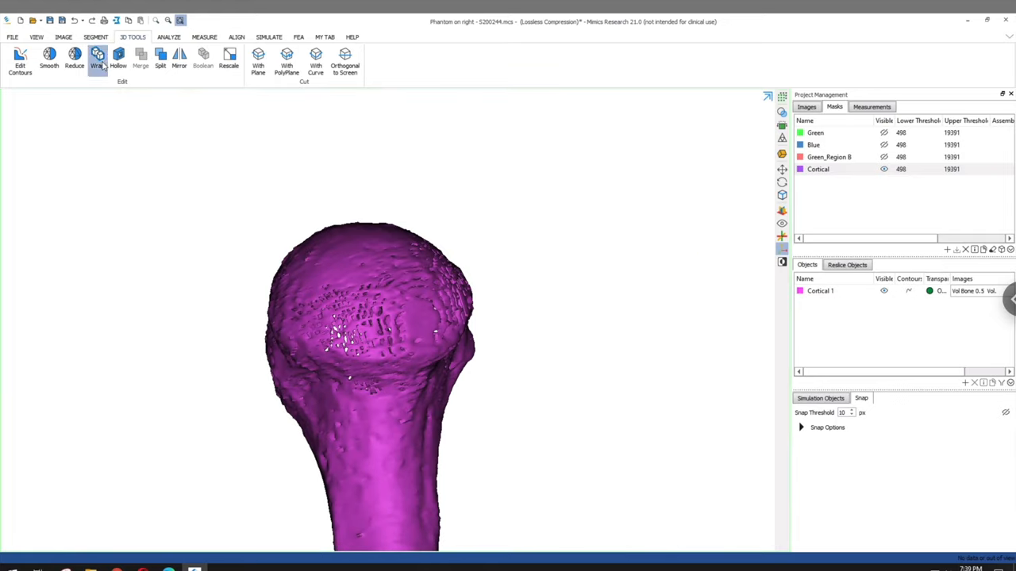
click(97, 55)
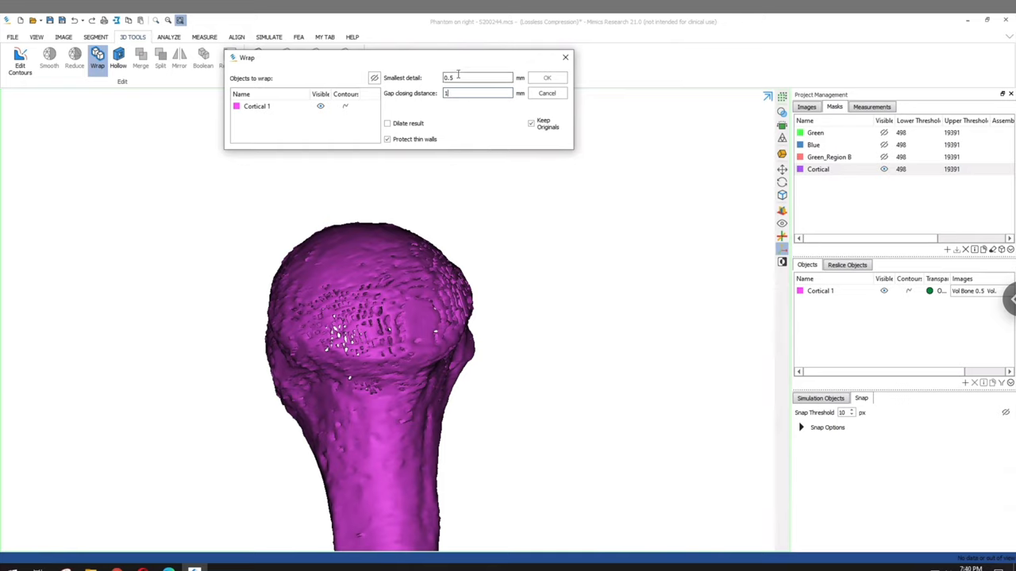
click(547, 77)
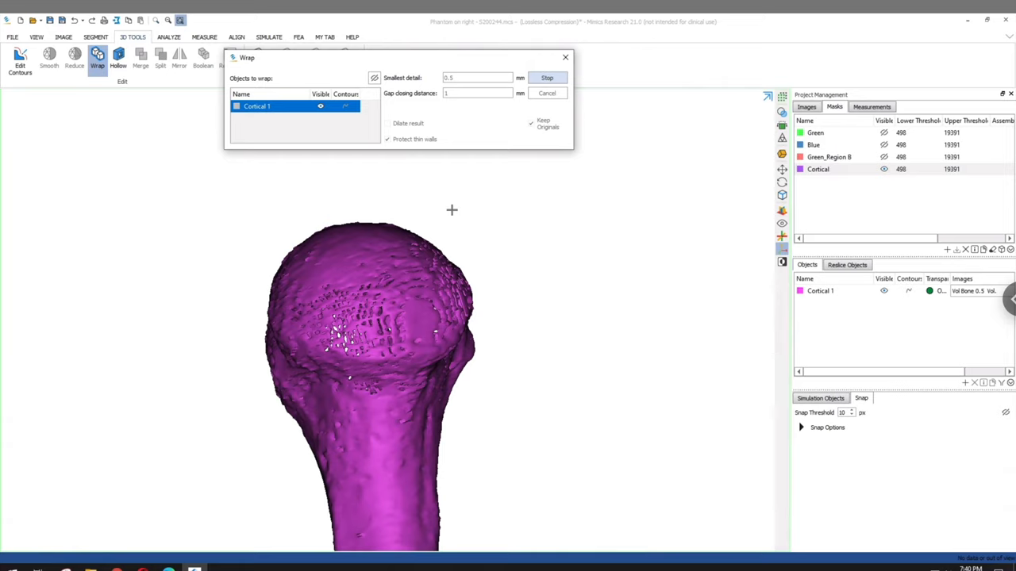
mouse_move(382, 310)
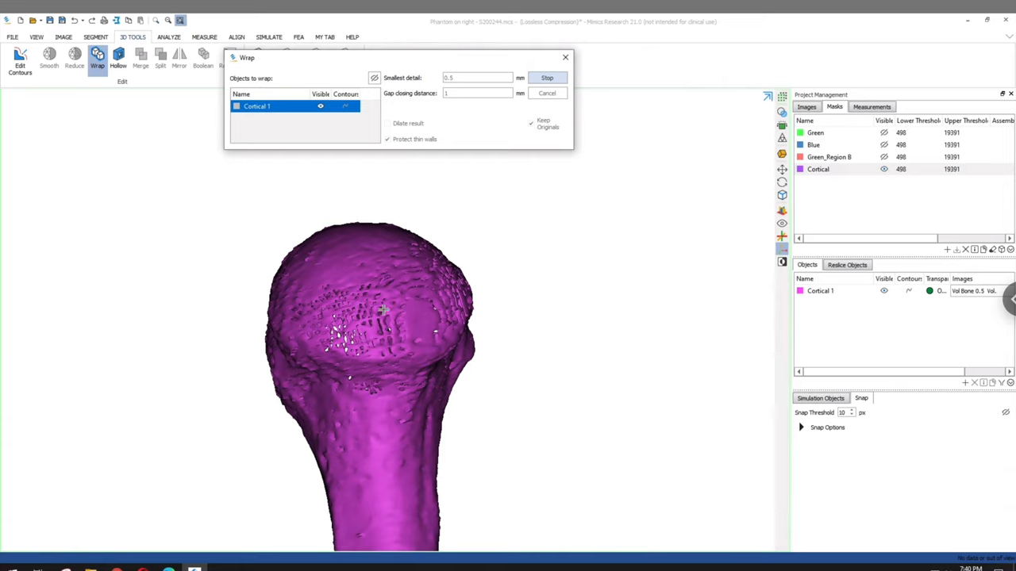
mouse_move(389, 311)
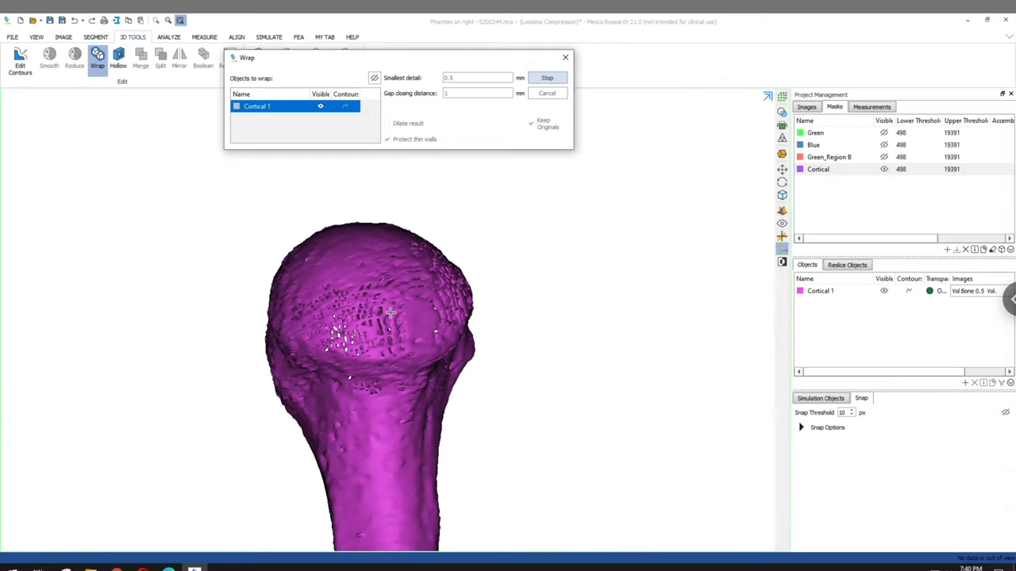
click(547, 77)
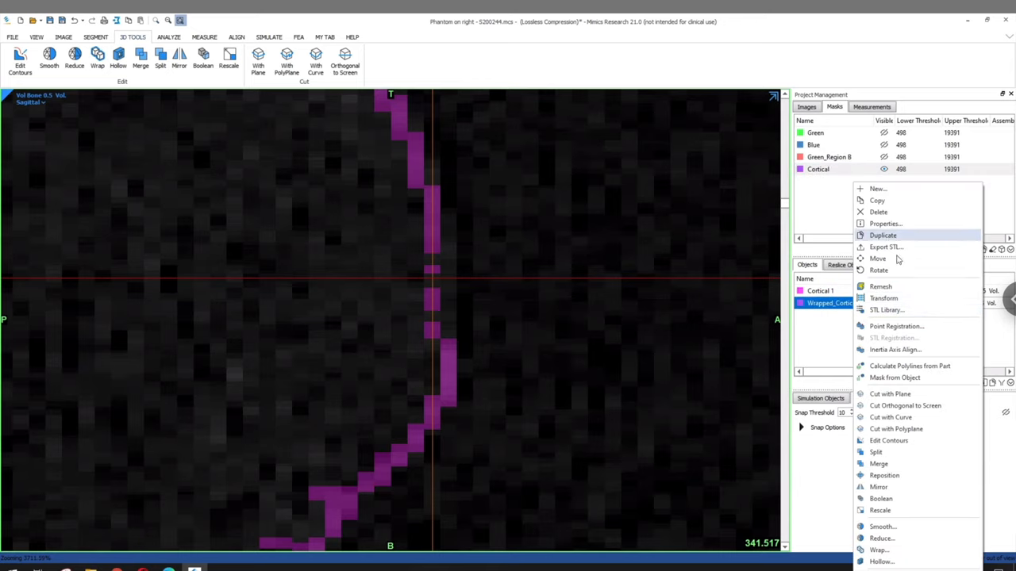
Turn Wrapped_Cortical 1 into a mask with Mask from Object, then select the Cortical mask
click(894, 377)
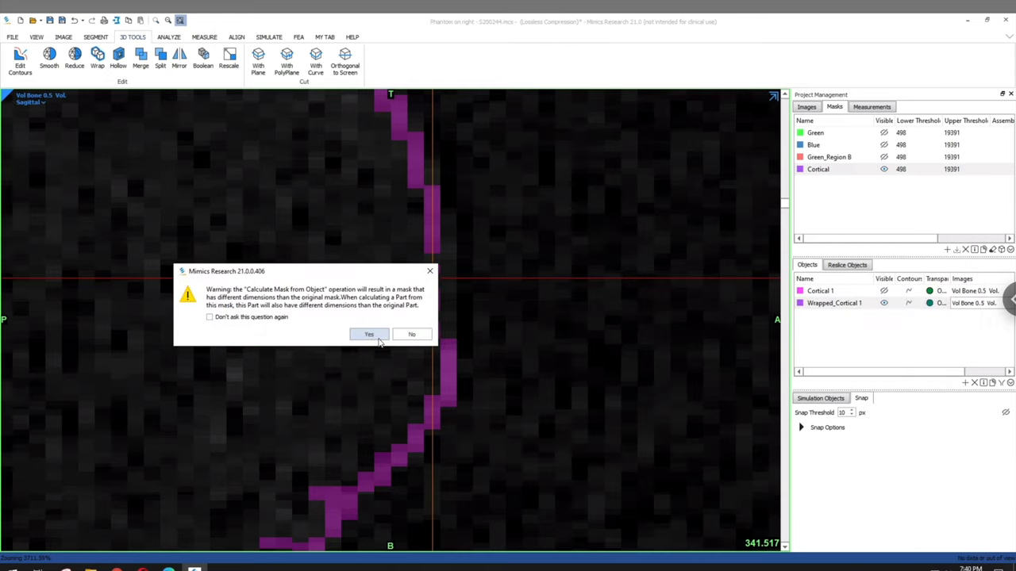
click(368, 335)
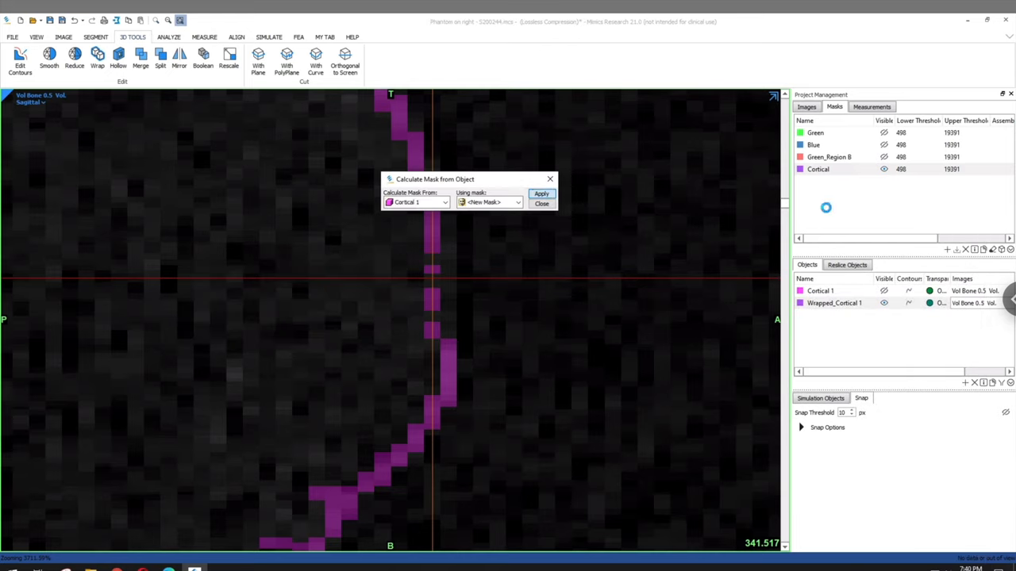
click(542, 194)
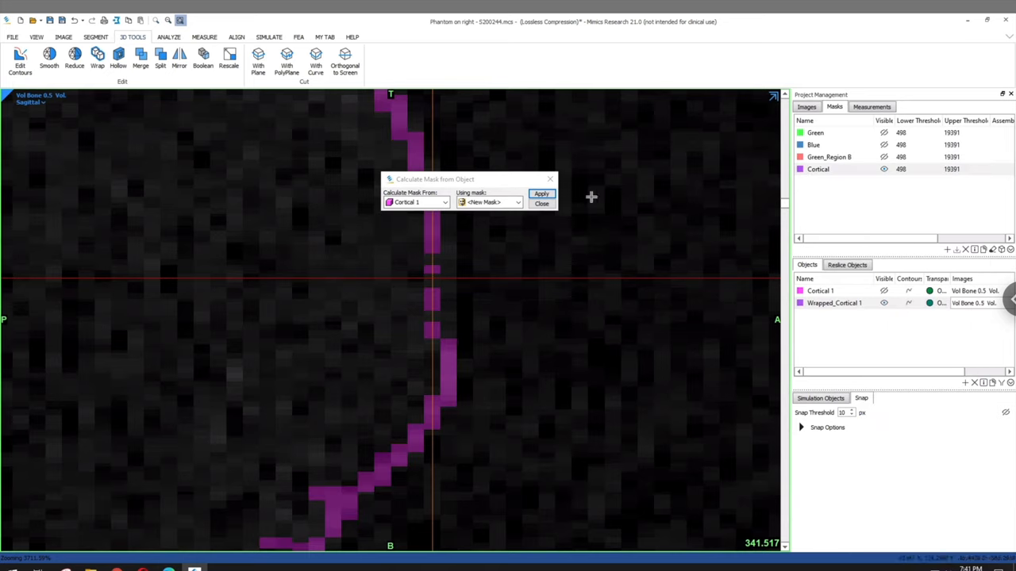
click(542, 204)
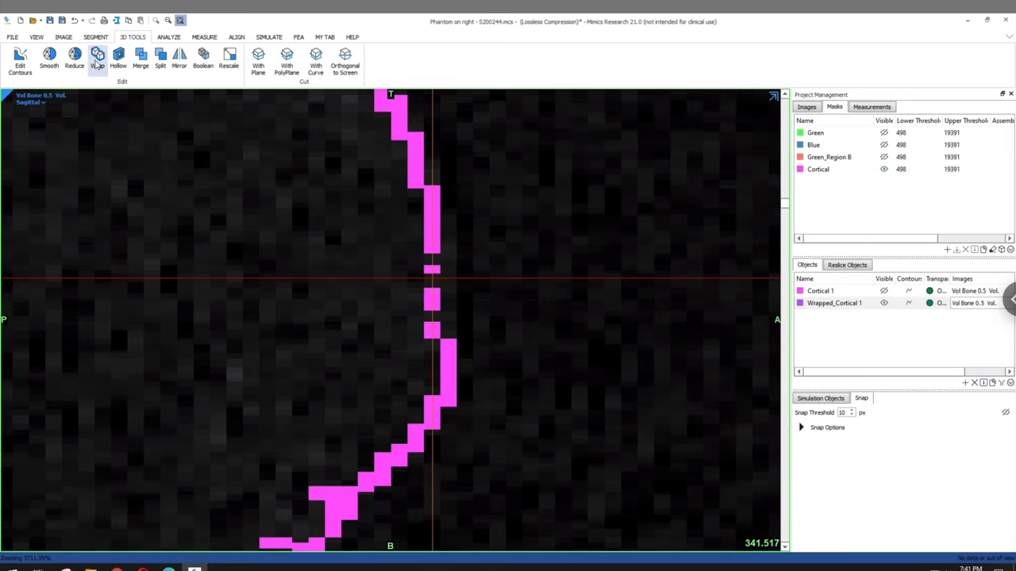
click(95, 36)
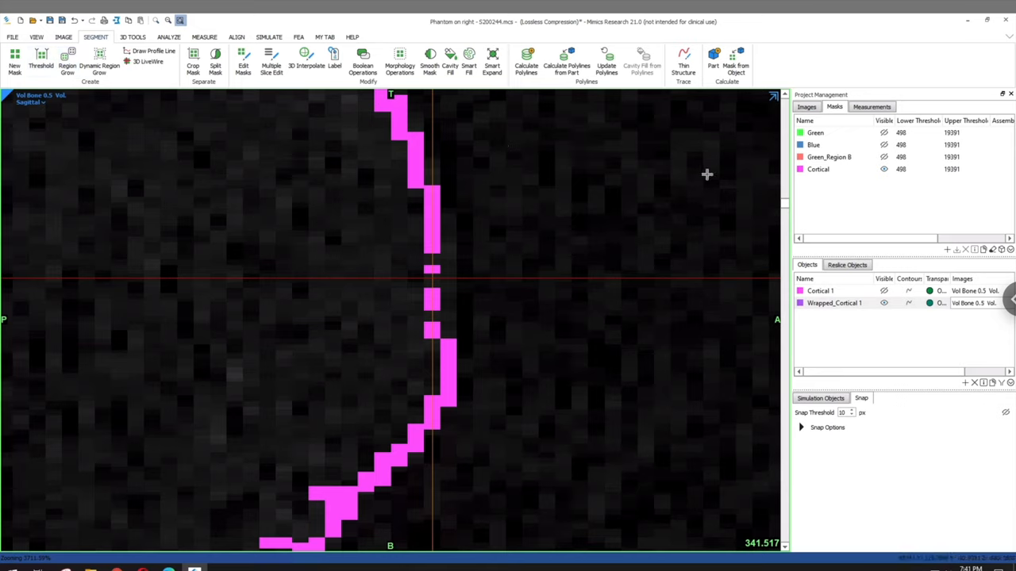
click(817, 169)
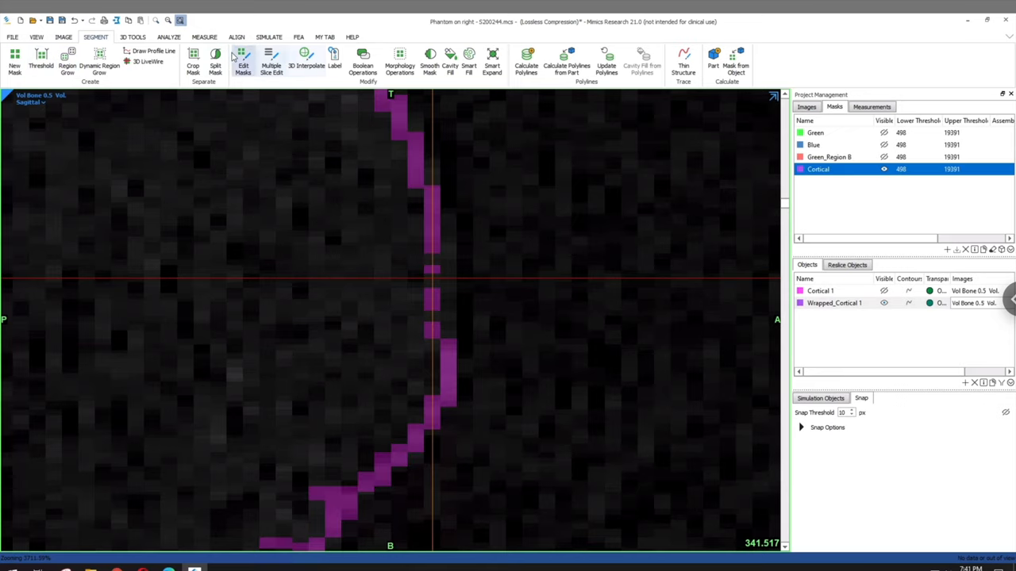
Hand-draw the missing cortical shell pieces into the Cortical mask across the sagittal slices
click(243, 64)
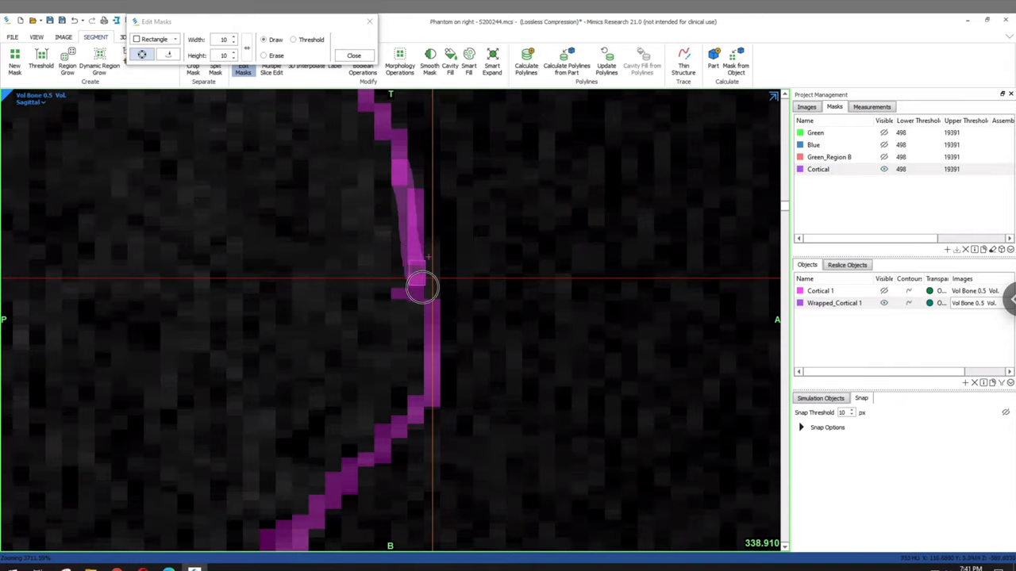
scroll(down, 3)
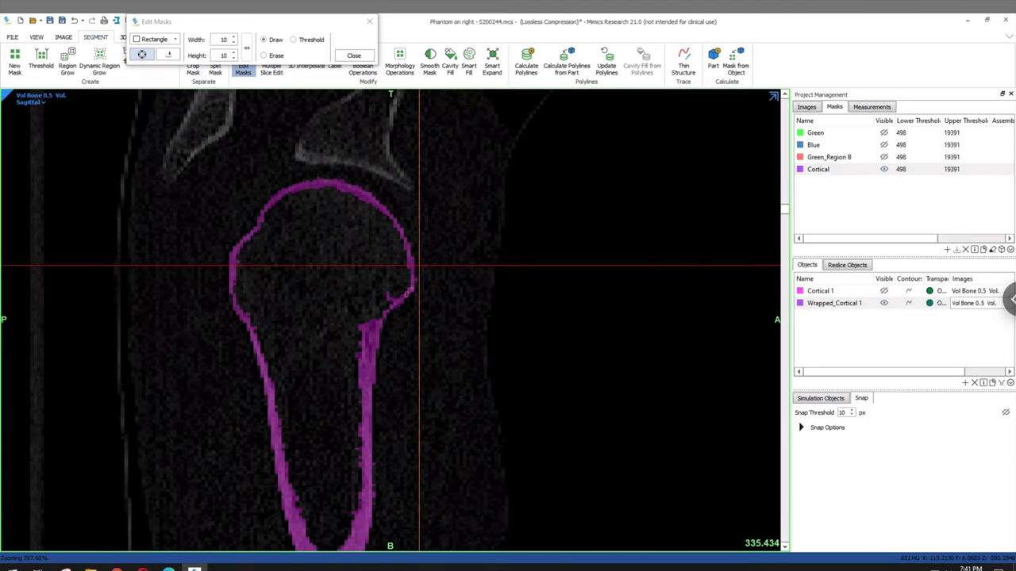
scroll(down, 3)
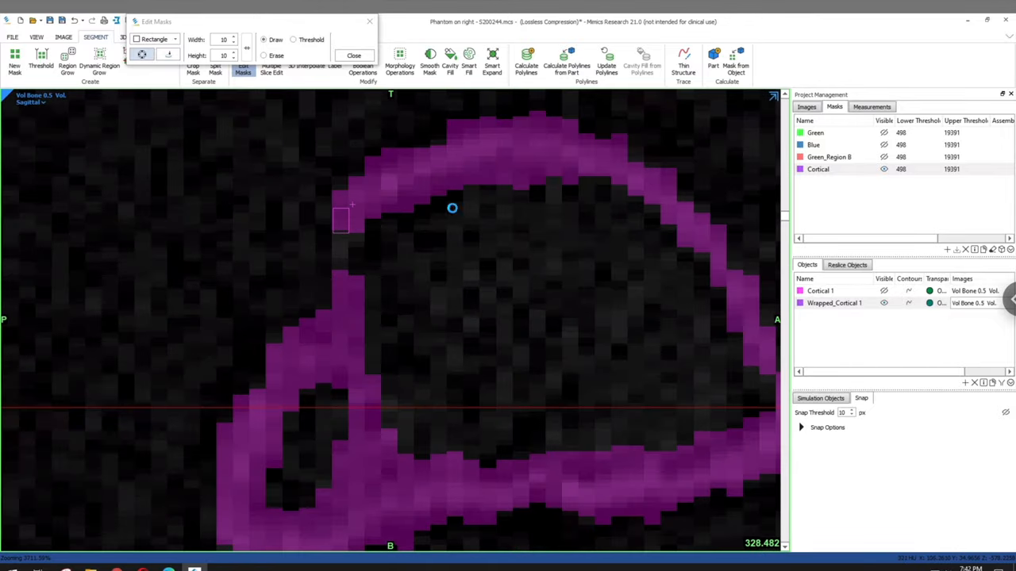
mouse_move(388, 251)
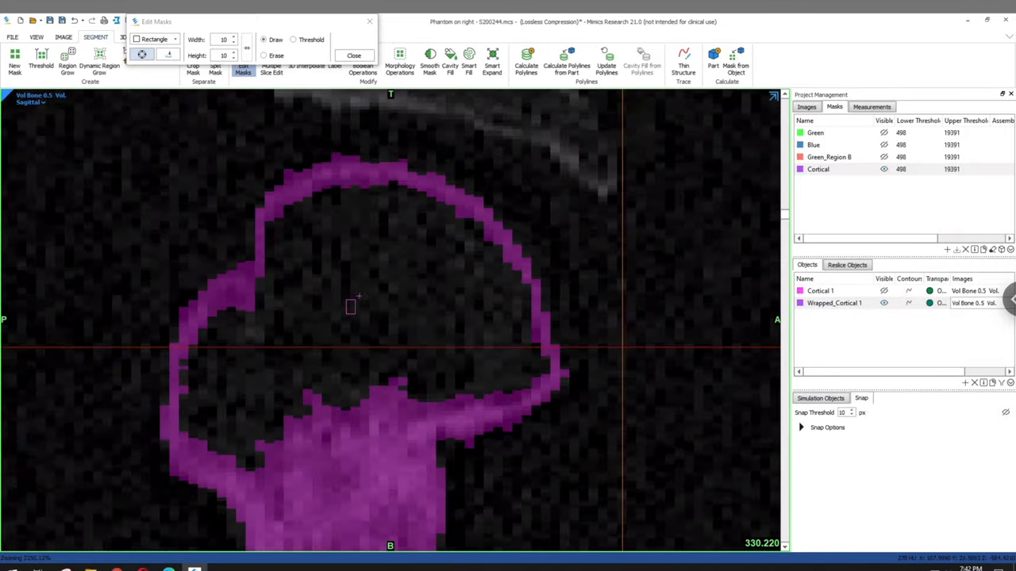
scroll(down, 3)
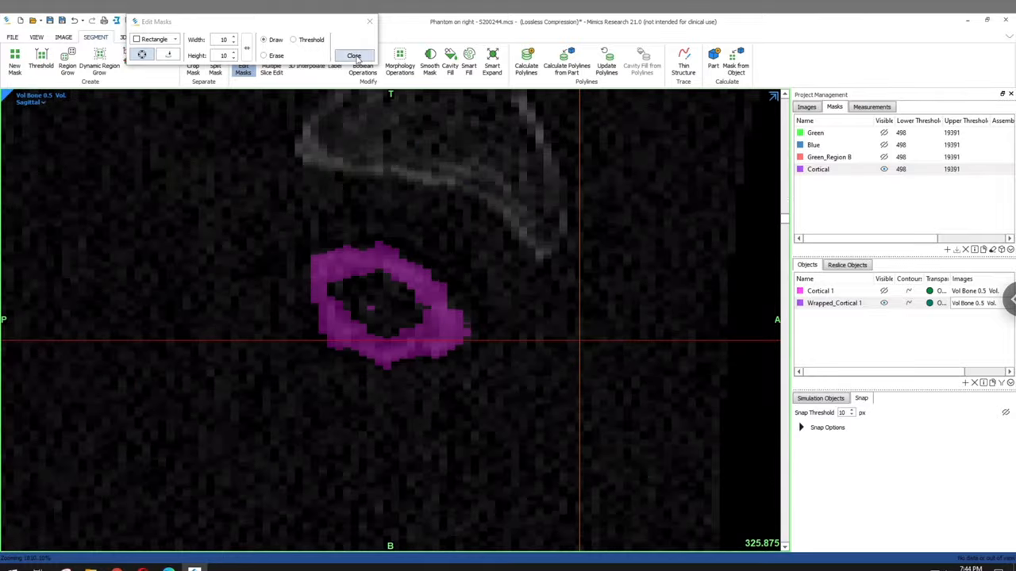
click(354, 56)
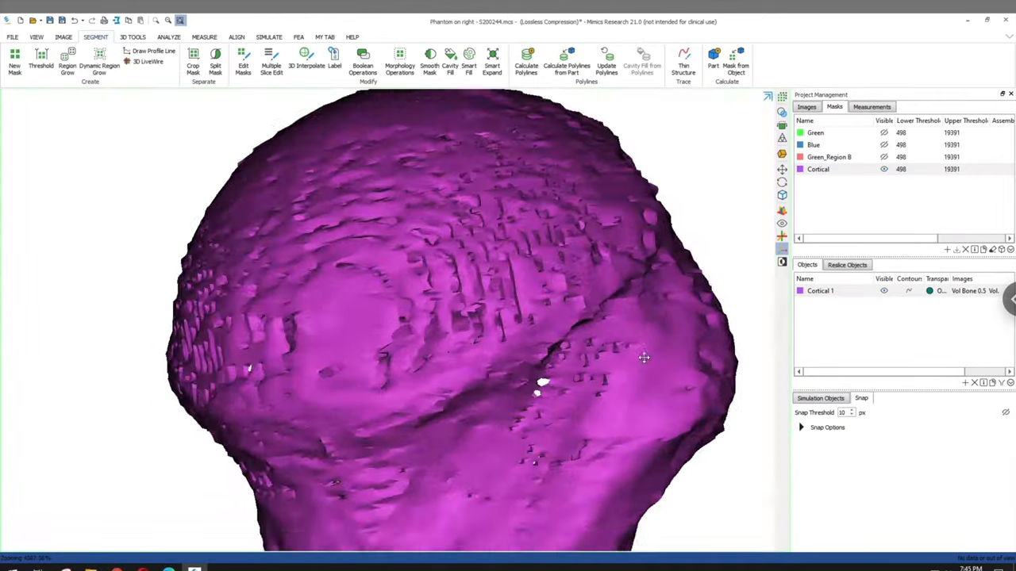
Fill holes in the Cortical mask to make the Orange mask and delete the old Cortical 1 objects
click(450, 63)
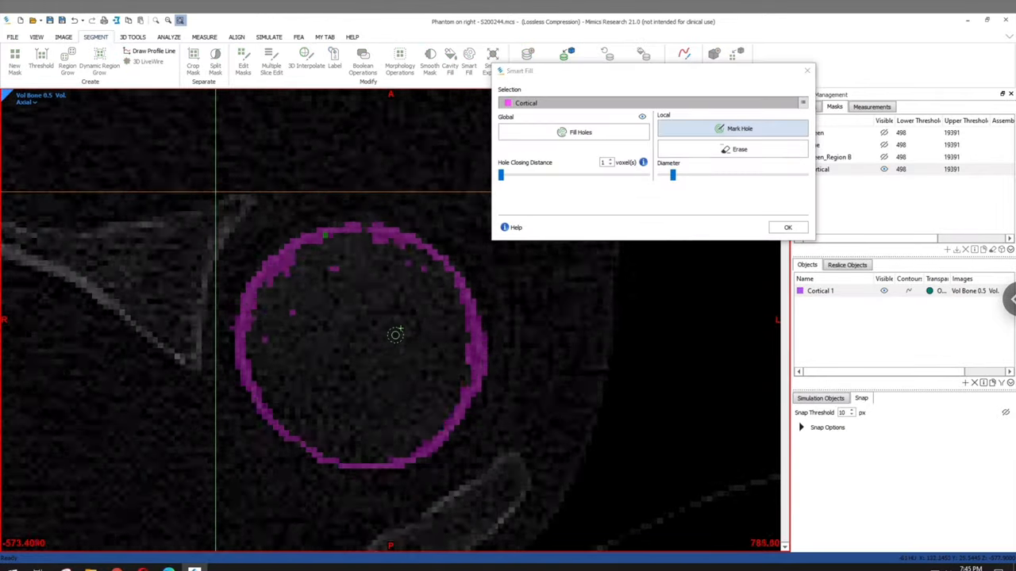
click(787, 228)
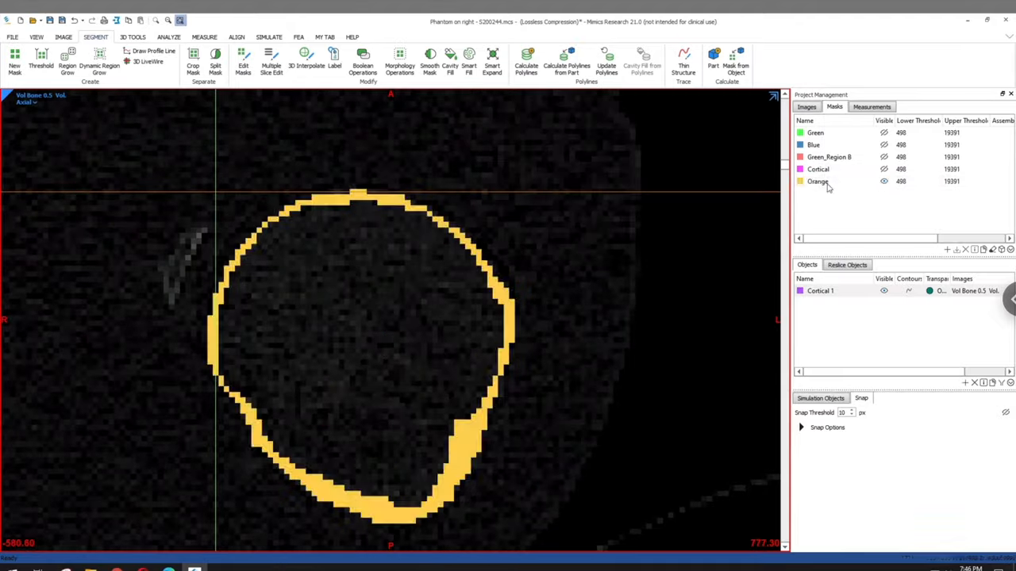
click(243, 60)
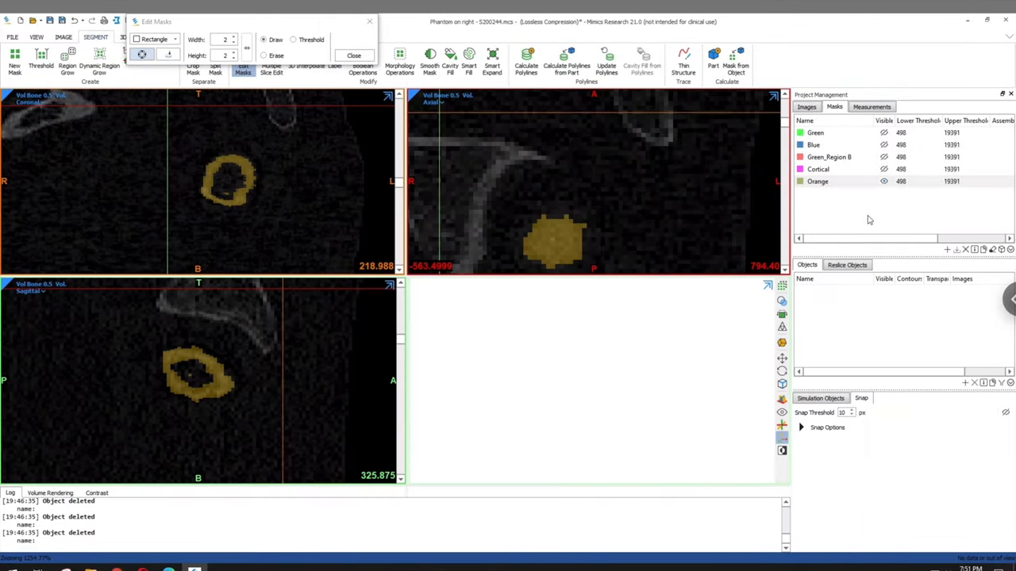
Calculate the Orange 1 part, save the project, and threshold a new Red mask
click(817, 181)
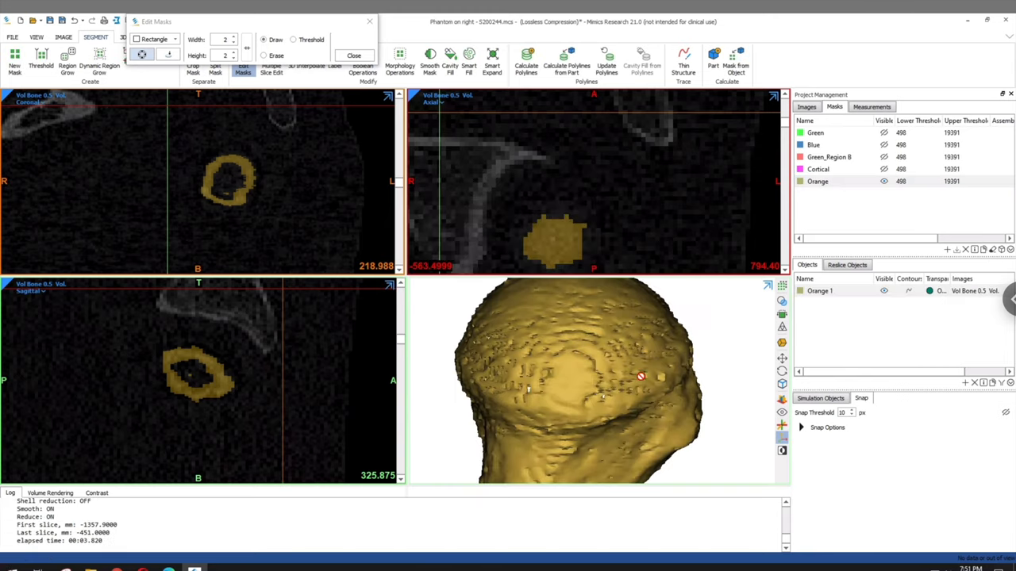
drag(641, 376, 687, 370)
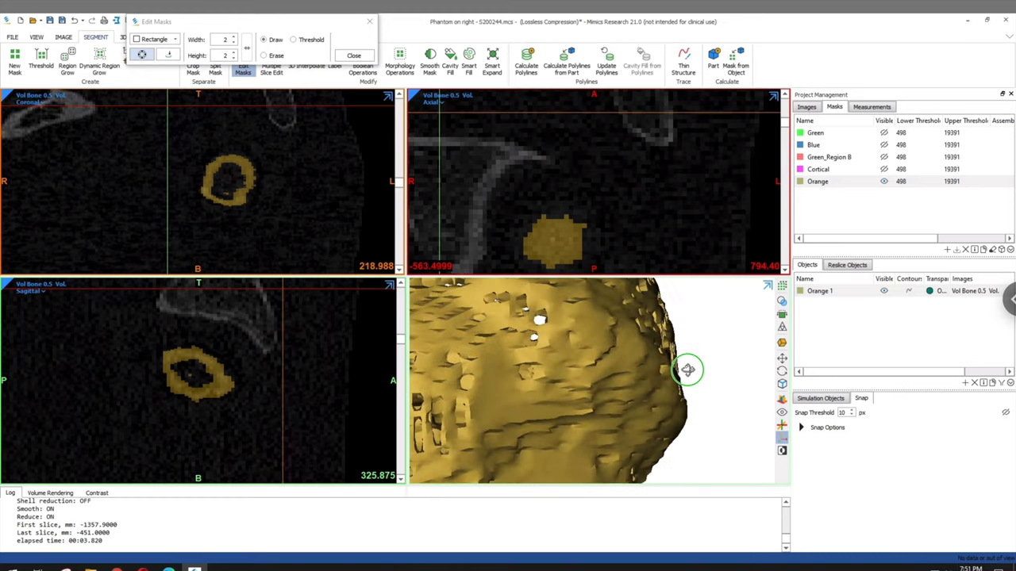
click(821, 291)
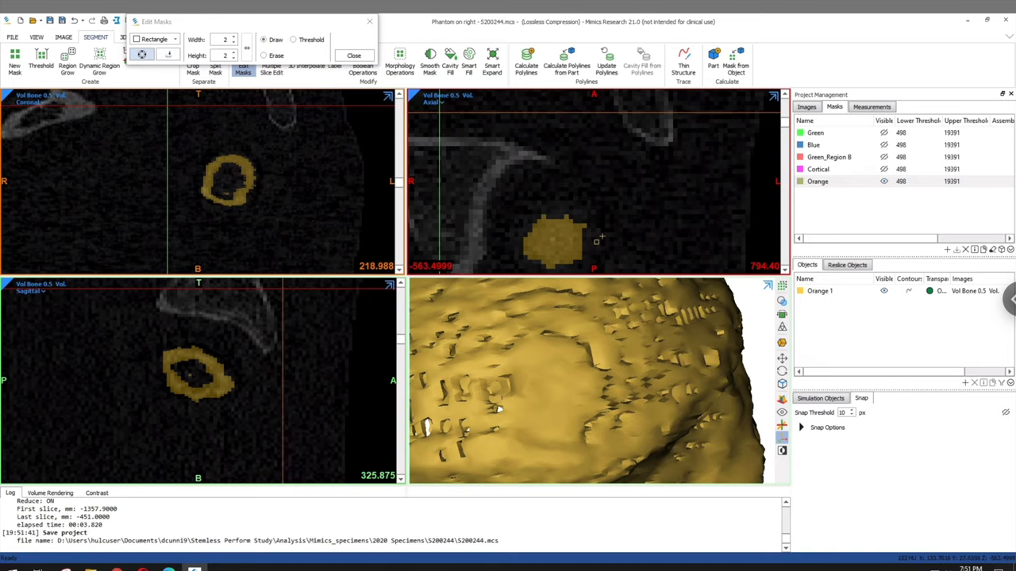
mouse_move(151, 189)
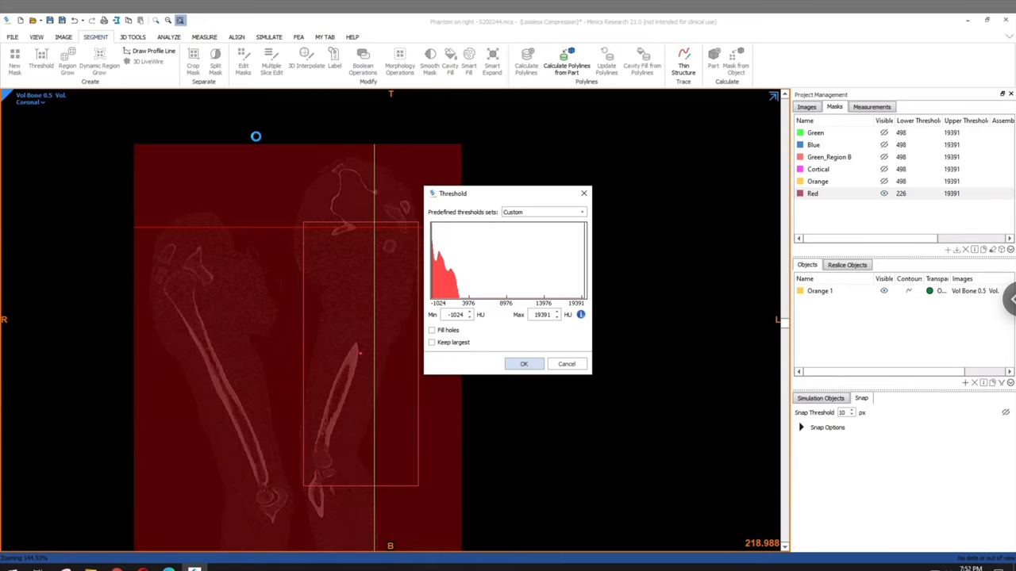
click(523, 364)
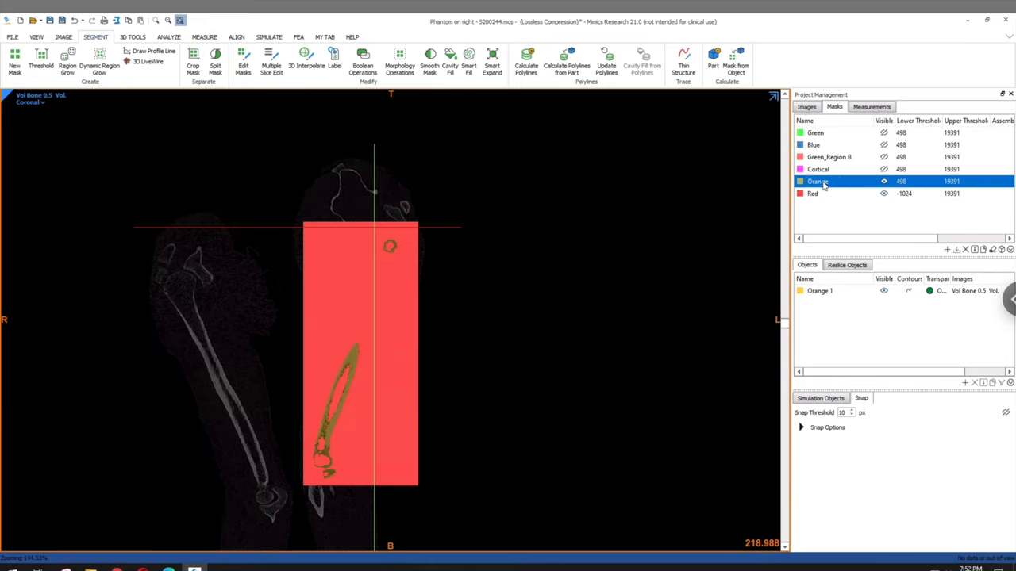
Rename the Orange mask to S200244_C and select the Red mask
double_click(816, 181)
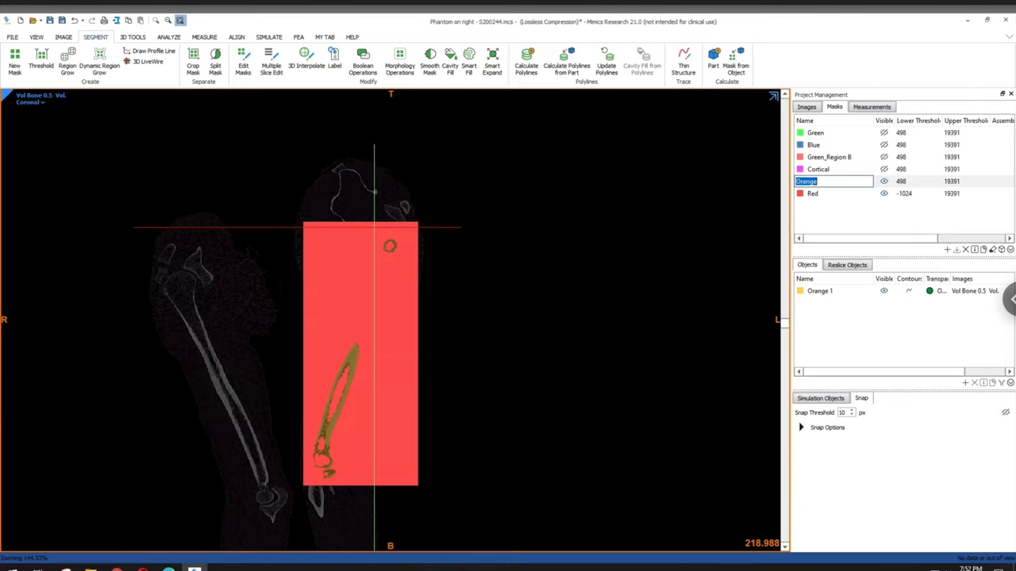
text(S200244_C)
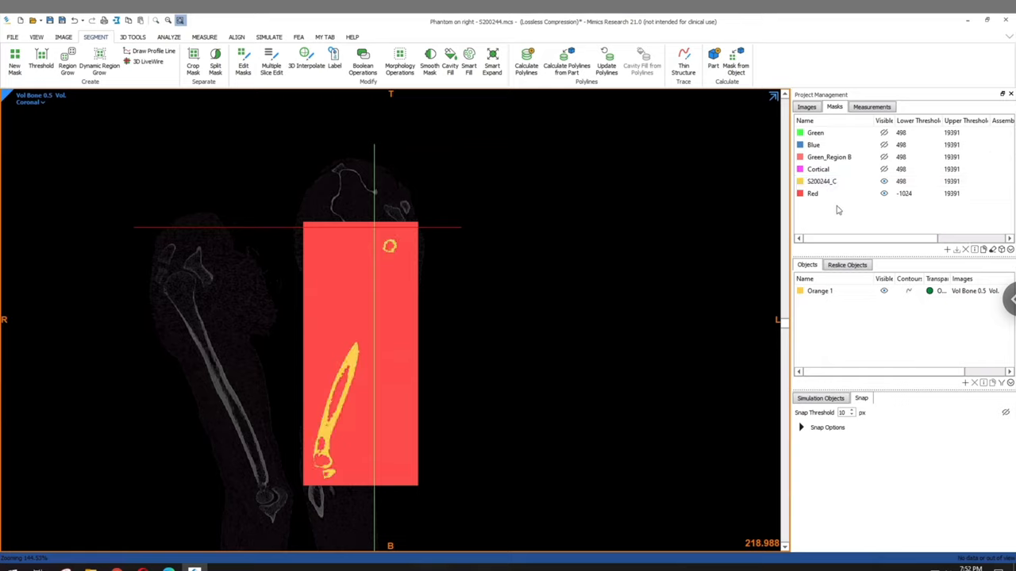
click(812, 193)
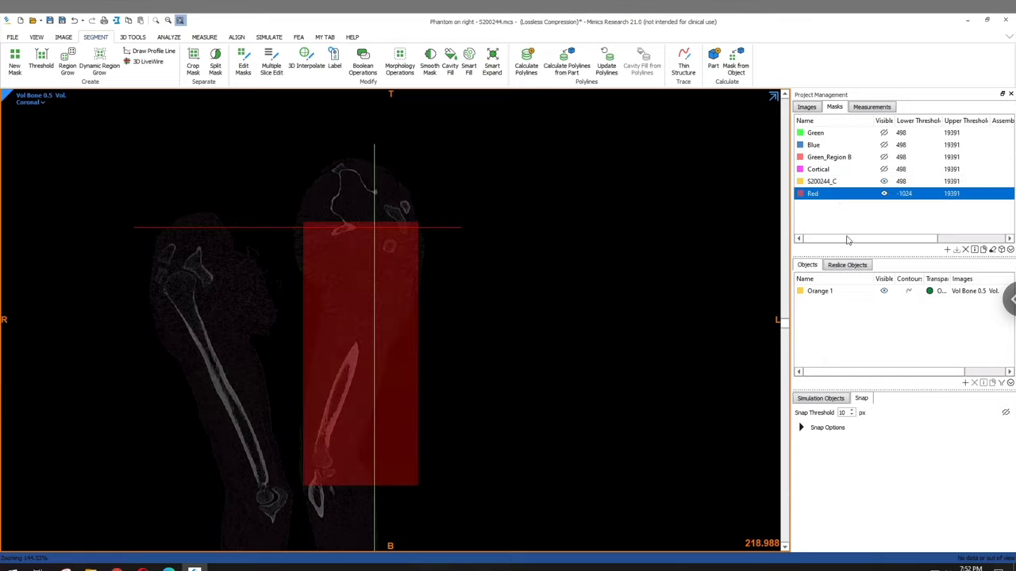
Create the Blue mask from Red with a Boolean New Mask operation and select it
click(362, 63)
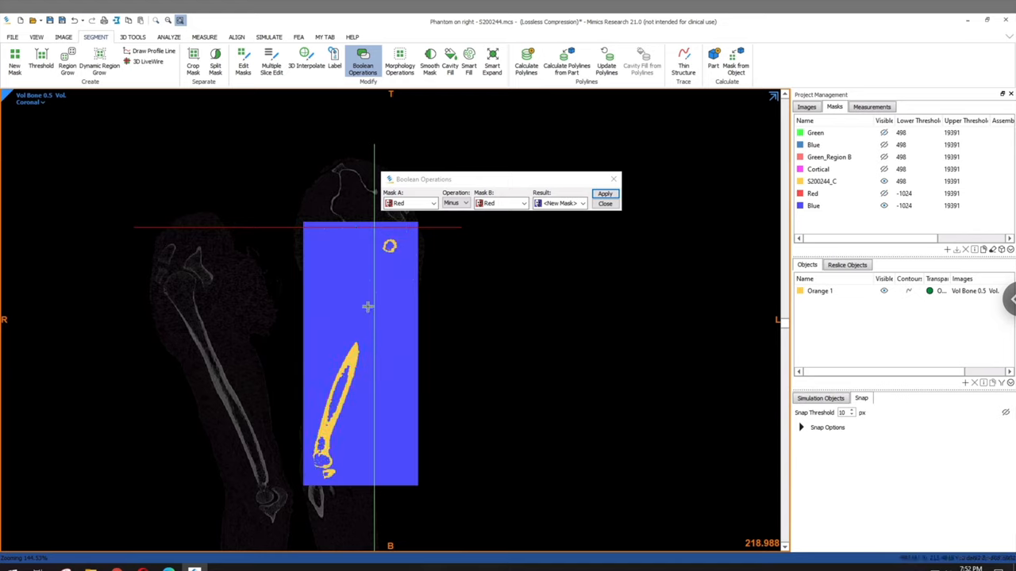
scroll(down, 3)
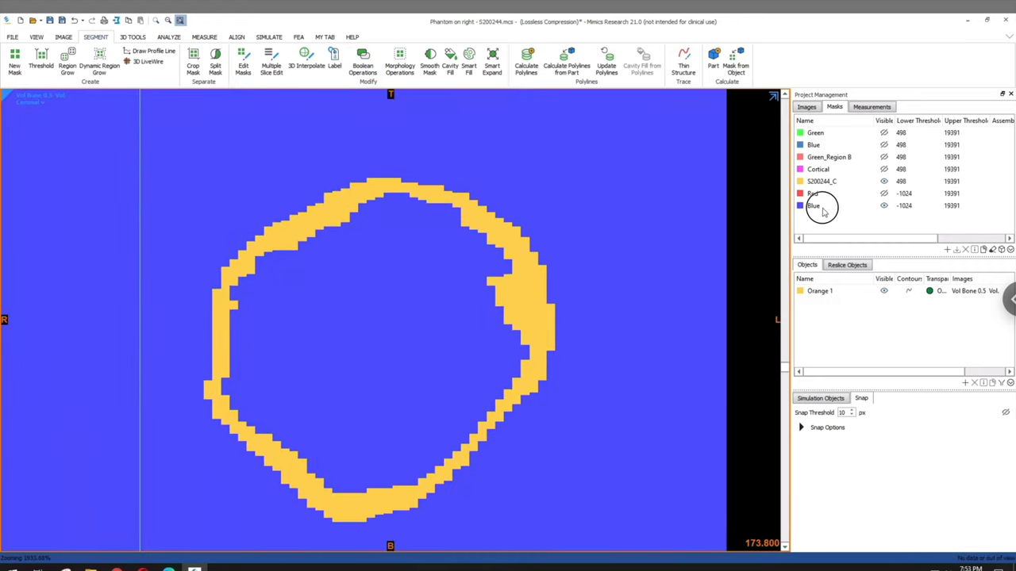
click(813, 206)
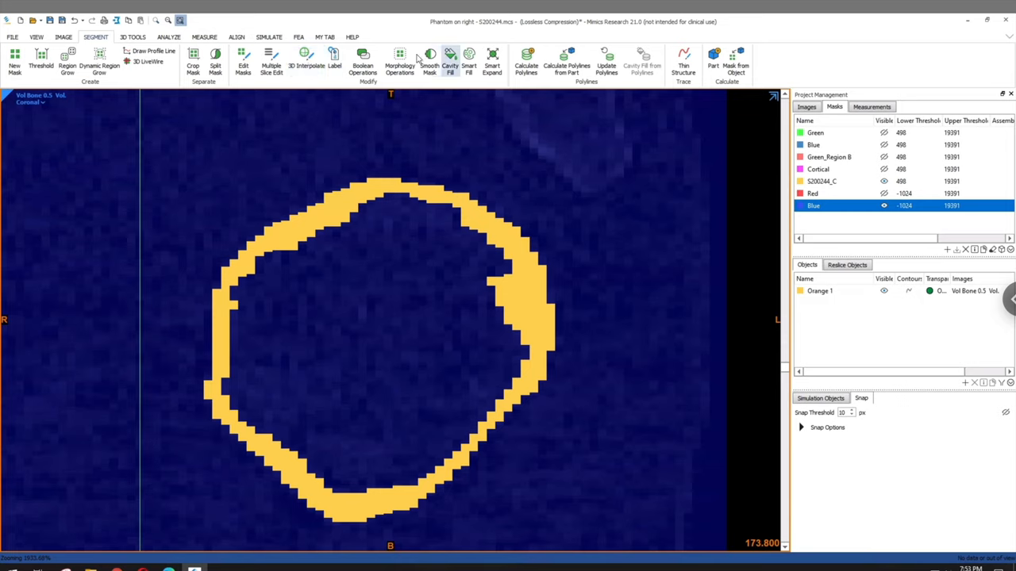
click(215, 62)
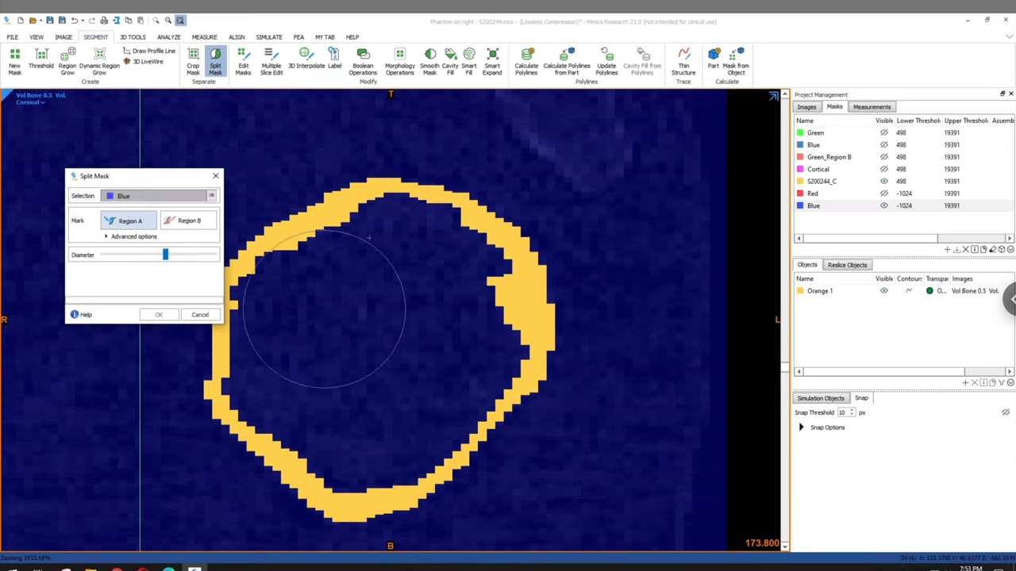
Mark Region A inside the cortical bone ring of the Blue mask
click(189, 221)
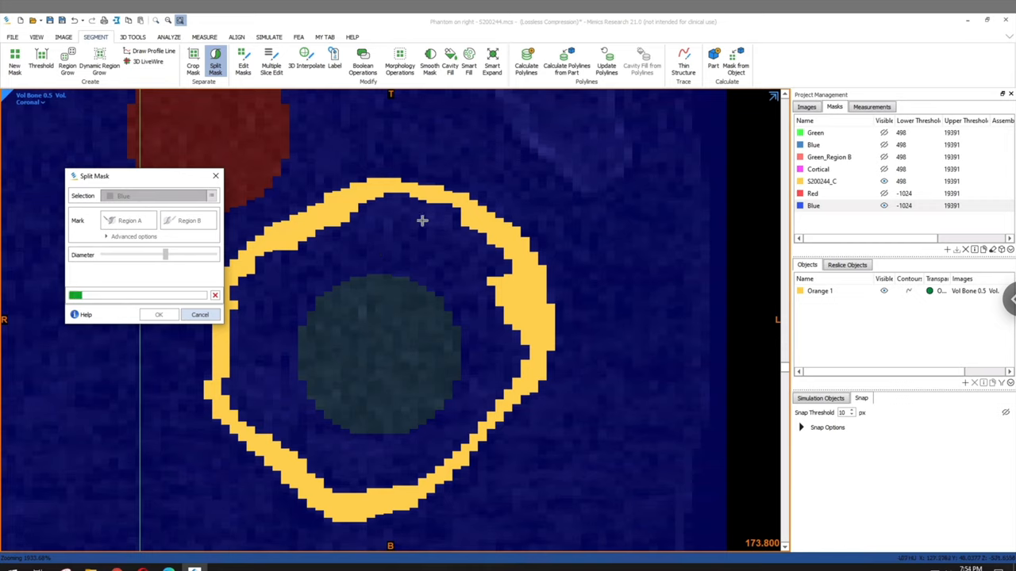
mouse_move(375, 221)
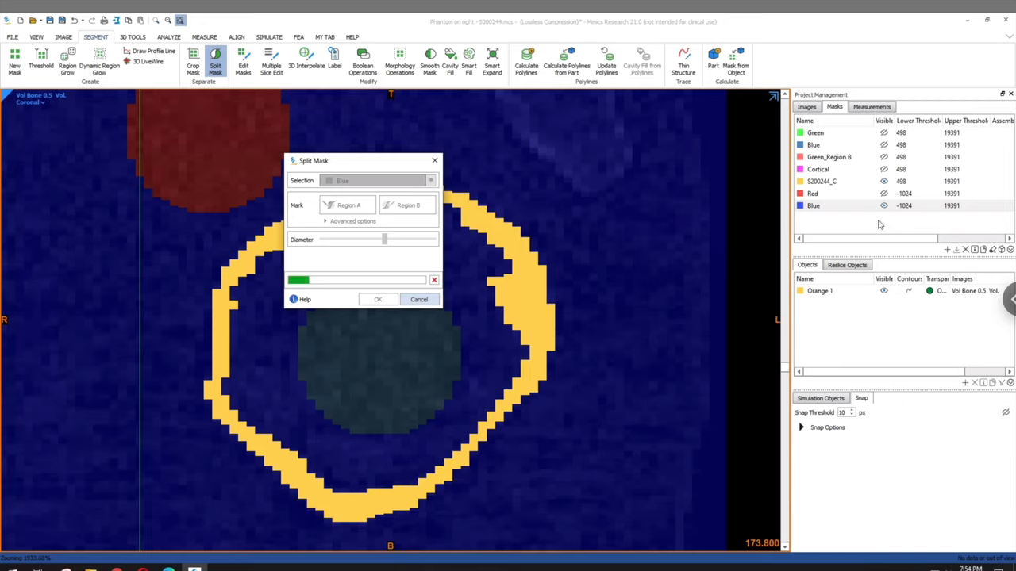
mouse_move(877, 219)
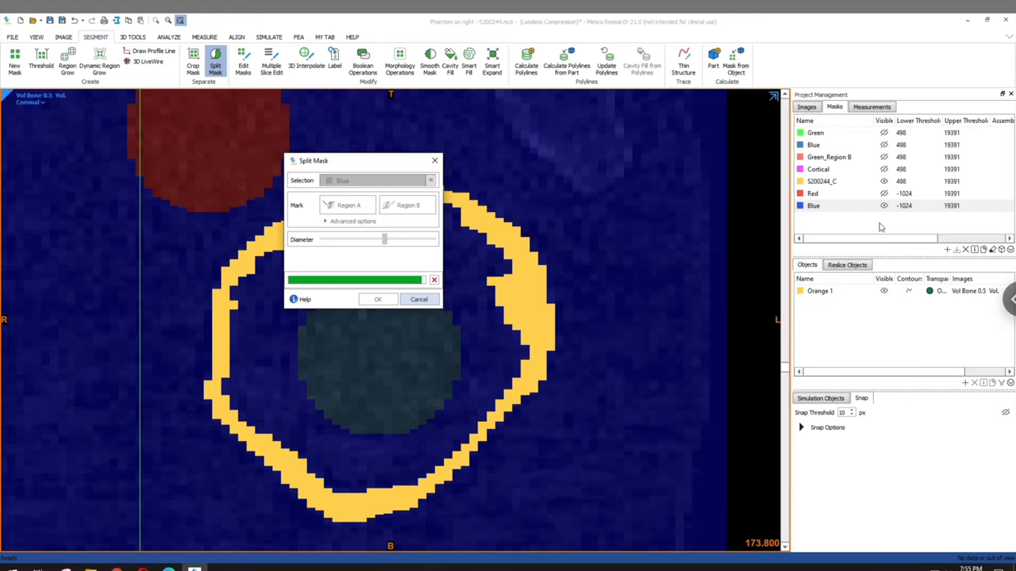
Show and select the Blue_Region A mask, scrolling through the humerus slices
click(377, 299)
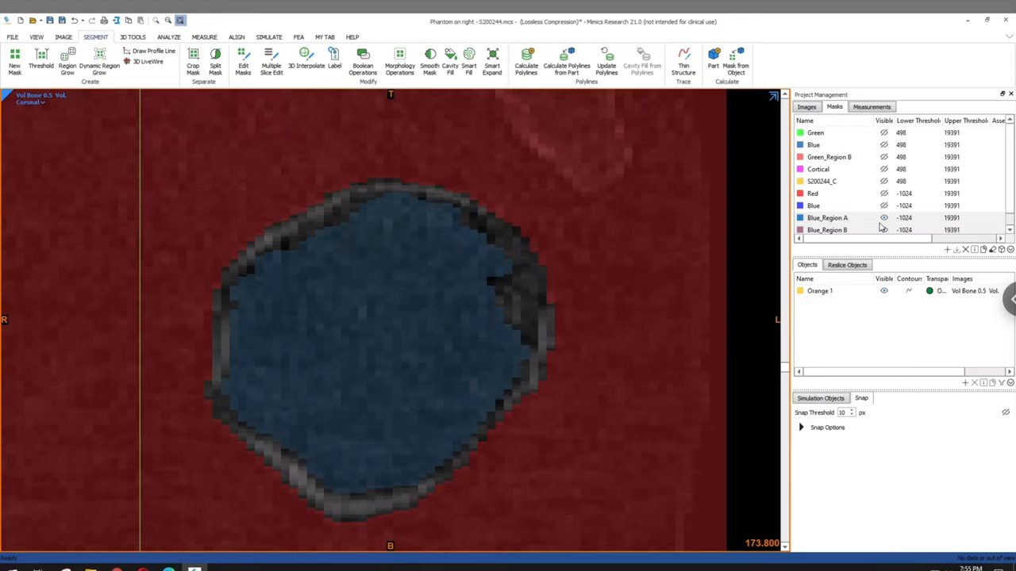
click(827, 217)
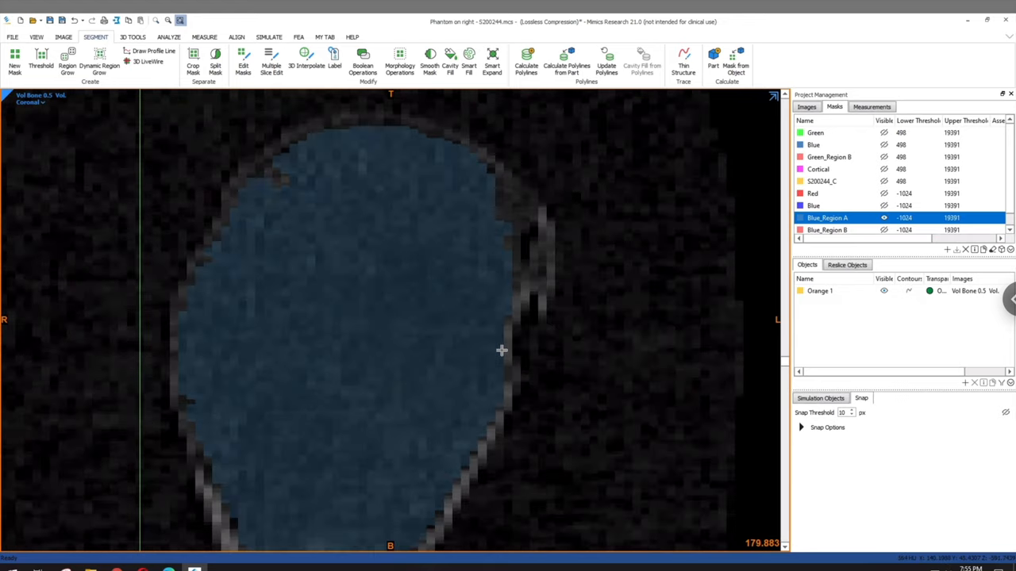
scroll(down, 3)
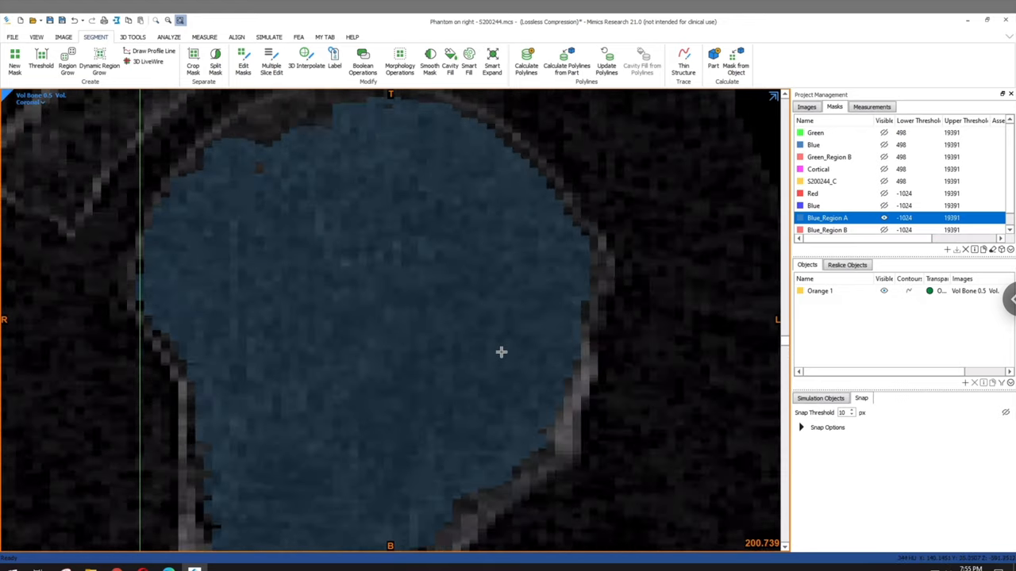
scroll(down, 3)
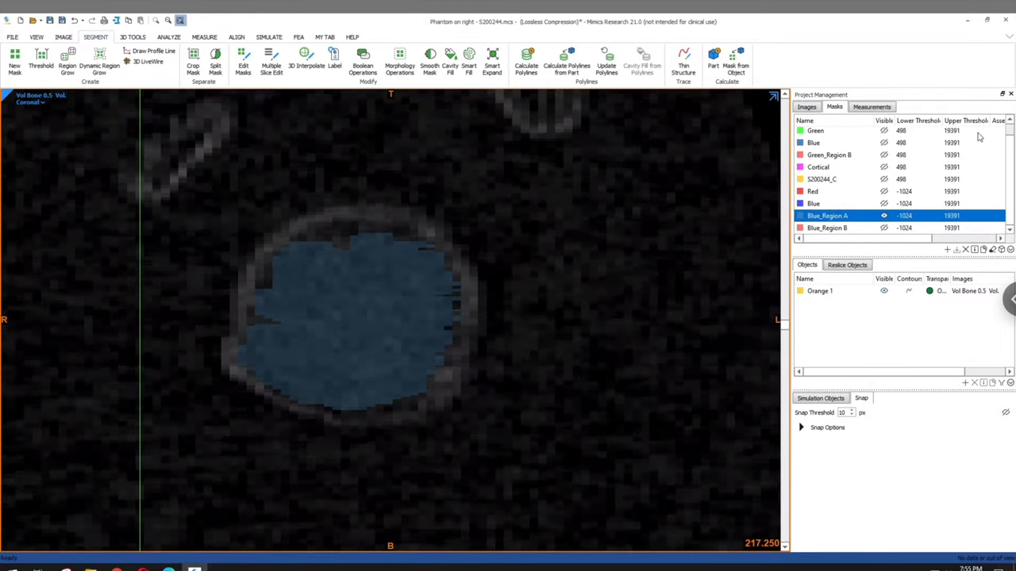
Select the original Blue mask and review it slice by slice in Edit Masks
click(813, 142)
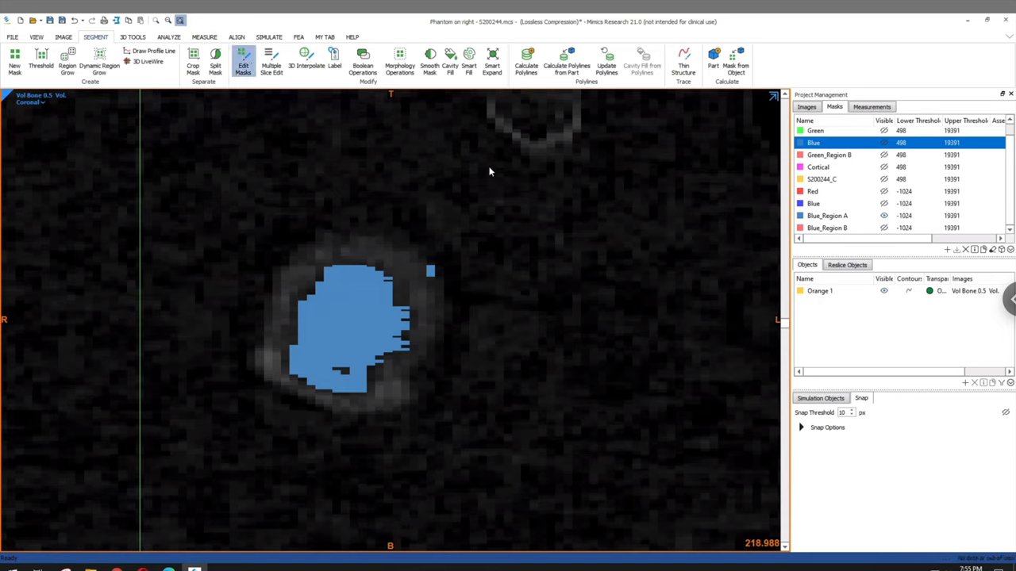
click(242, 57)
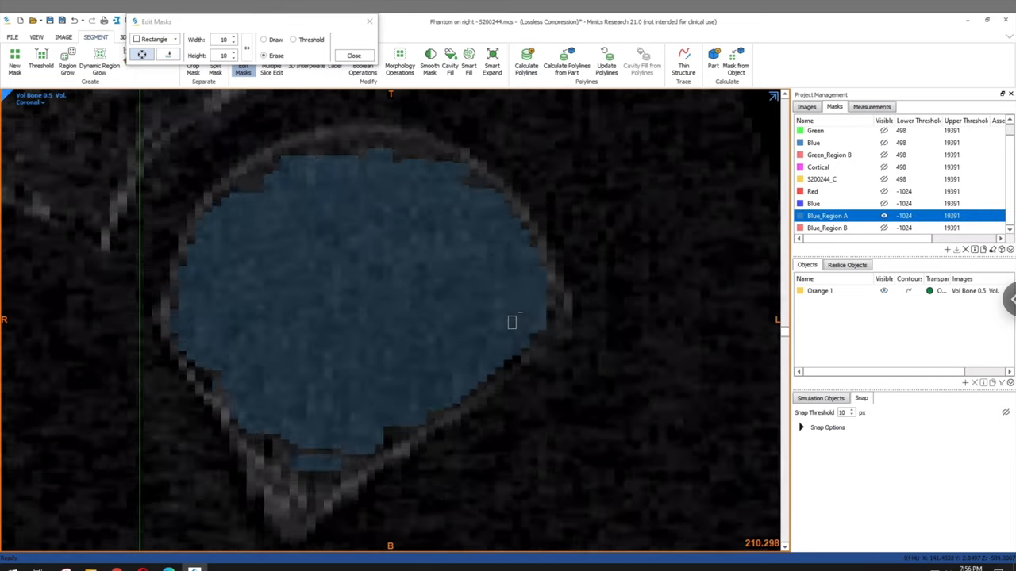
scroll(down, 3)
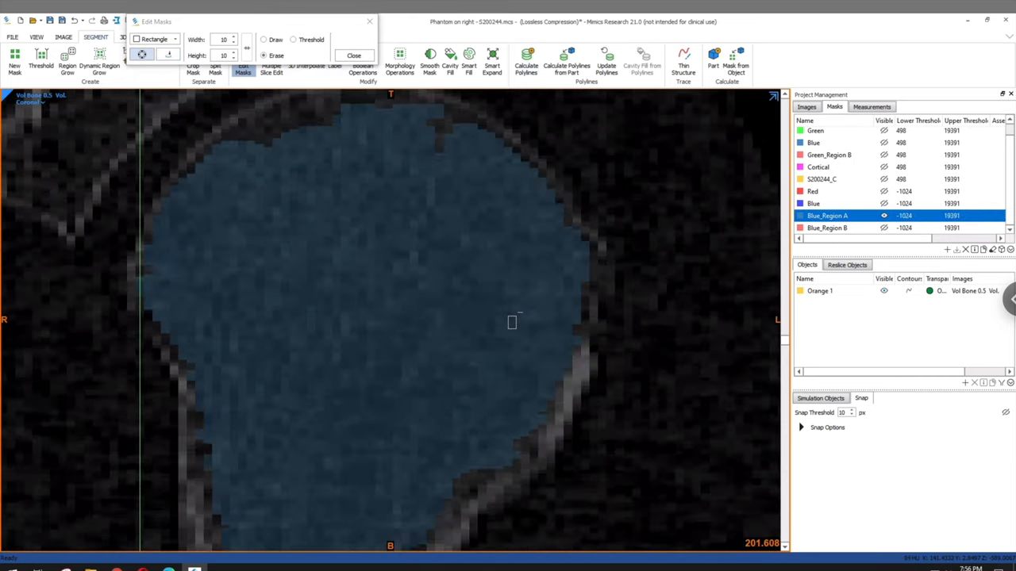
scroll(down, 3)
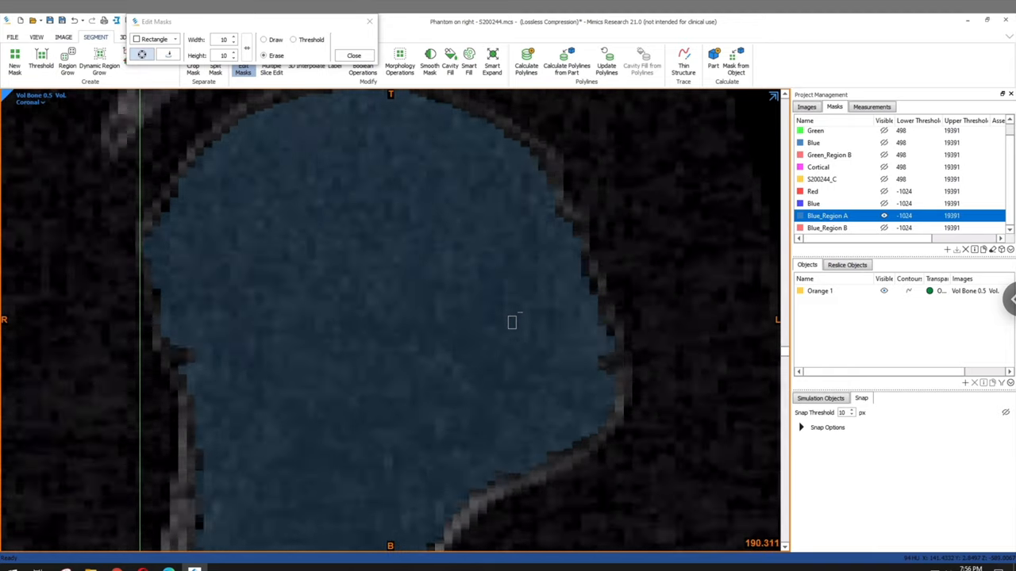
scroll(down, 3)
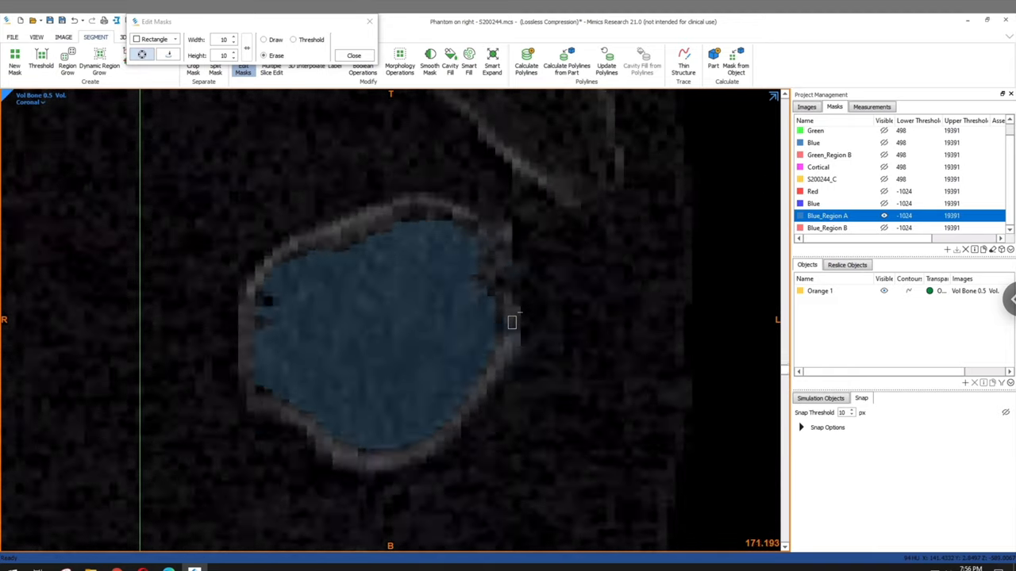
scroll(down, 3)
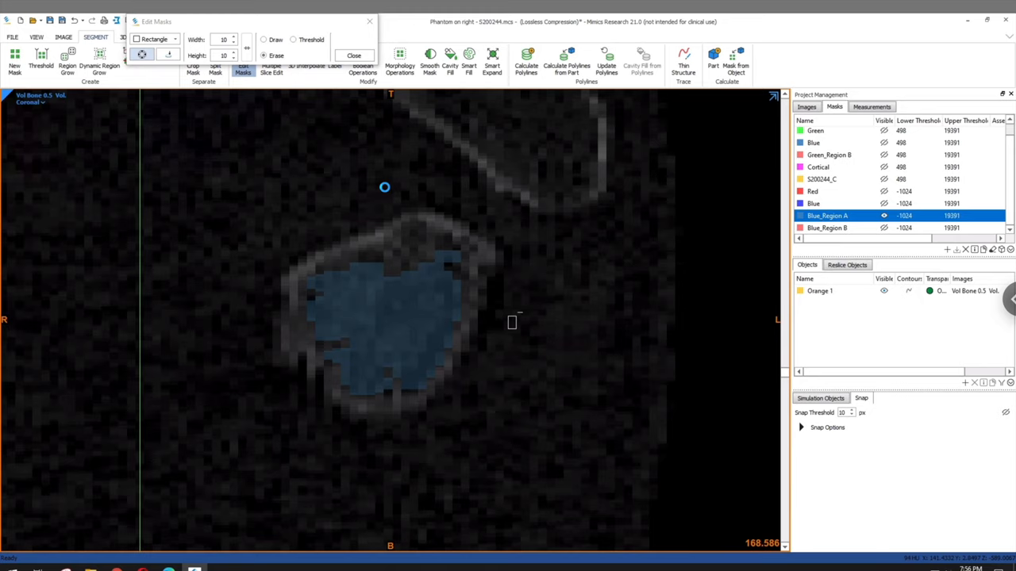
click(353, 56)
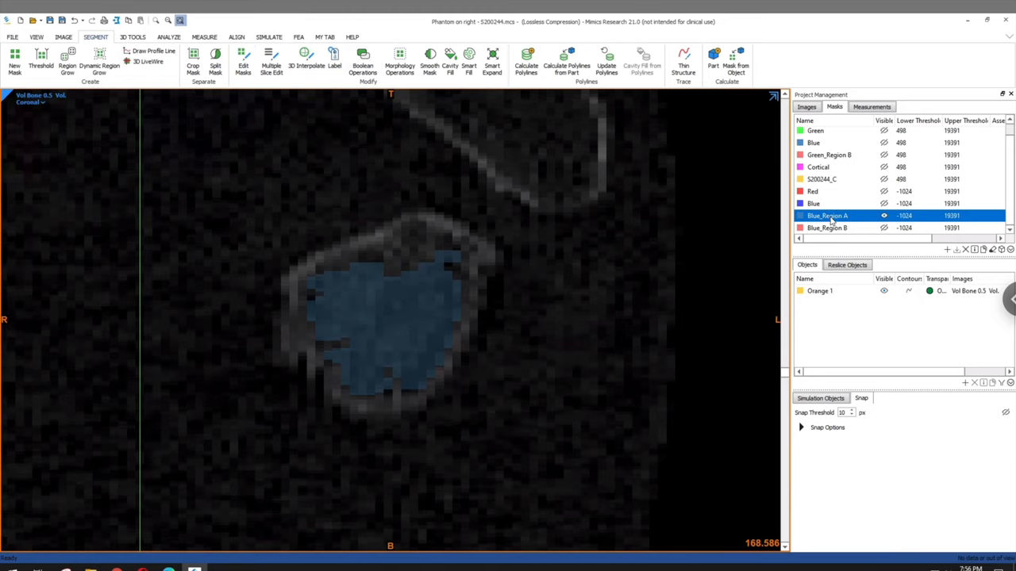
Rename the Blue_Region A mask to S200244_T
double_click(828, 215)
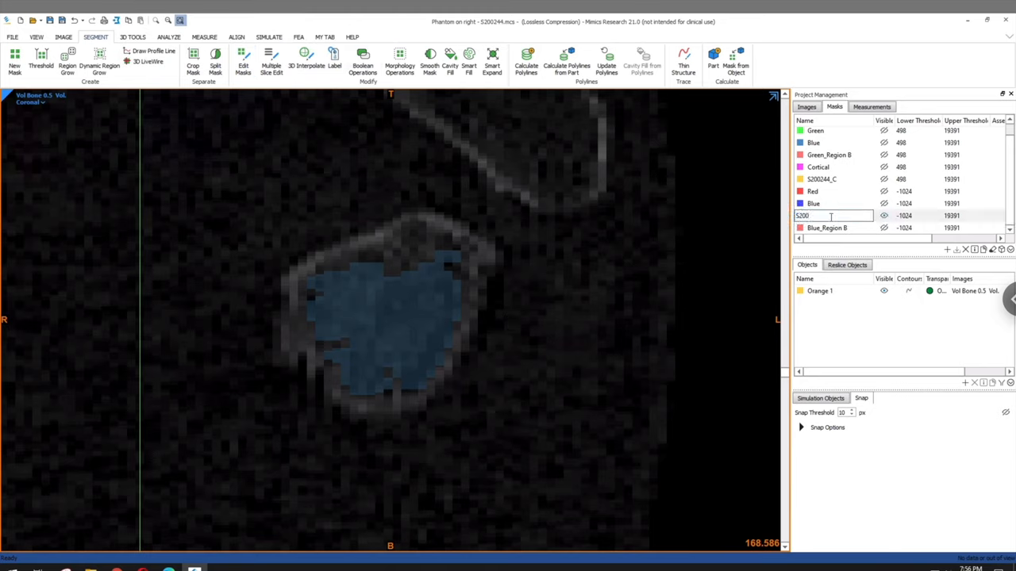
text(S200244_T)
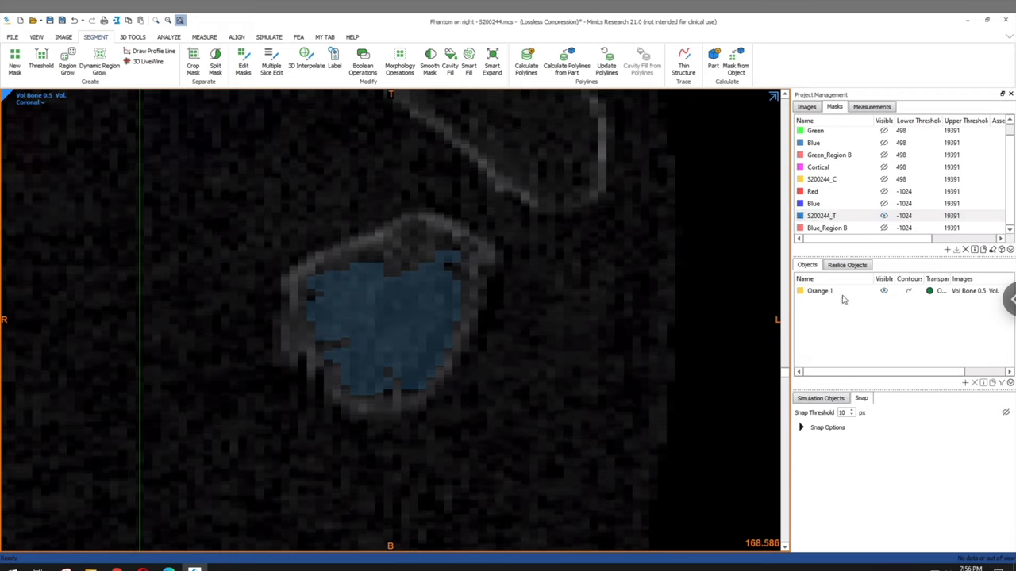
click(821, 215)
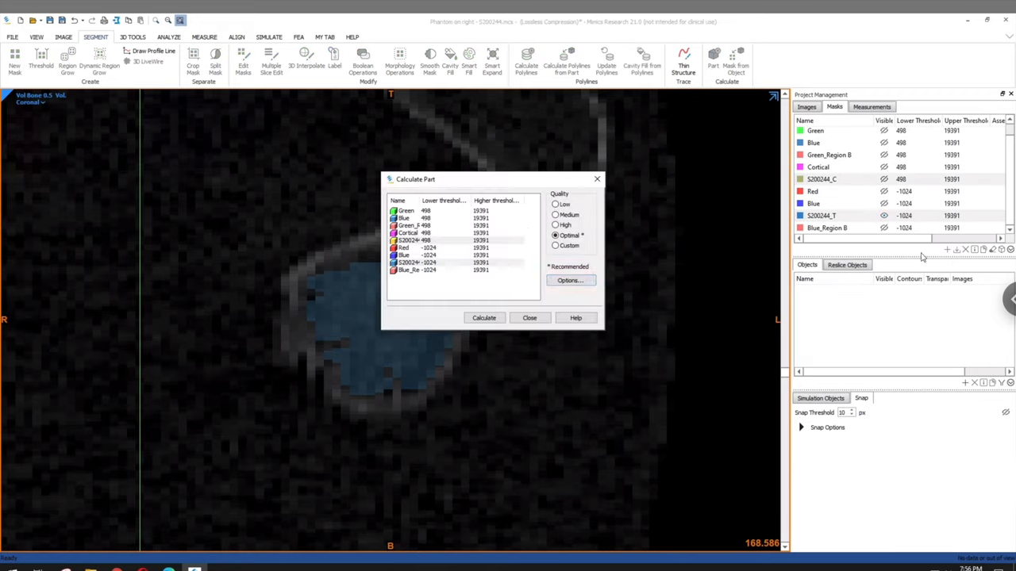
Calculate 3D parts from the S200244_C and S200244_T masks
click(483, 318)
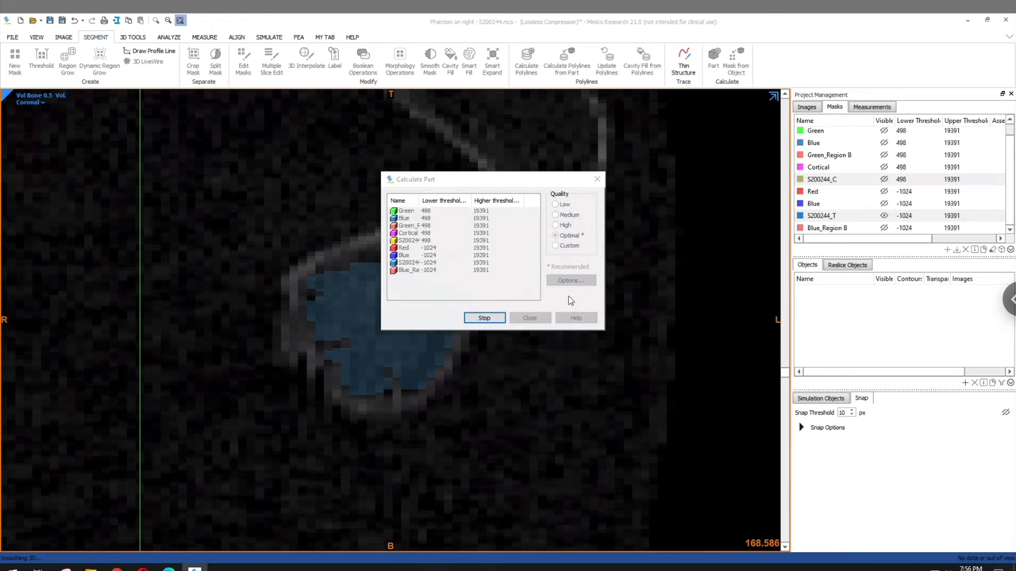
click(483, 317)
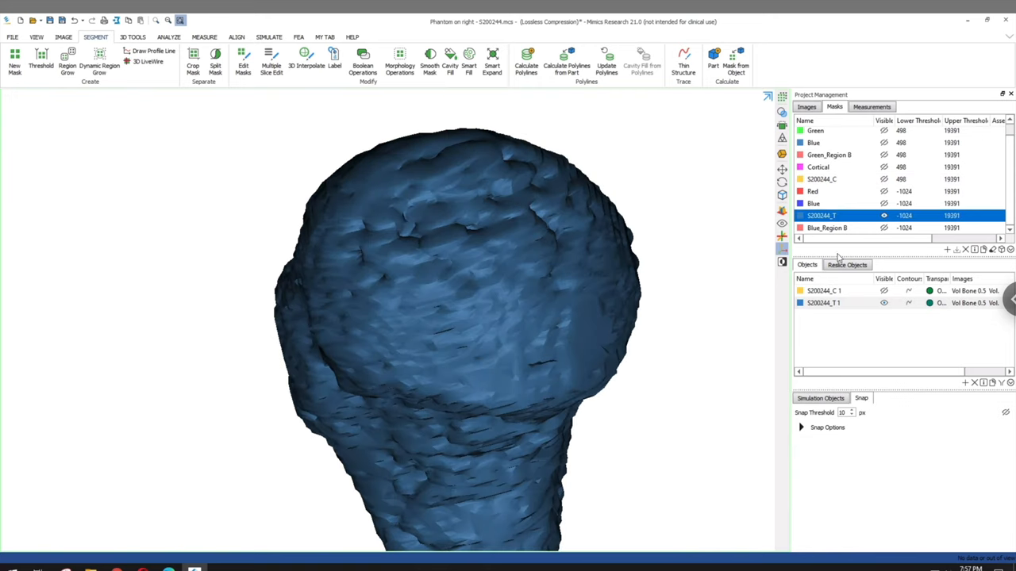
click(132, 36)
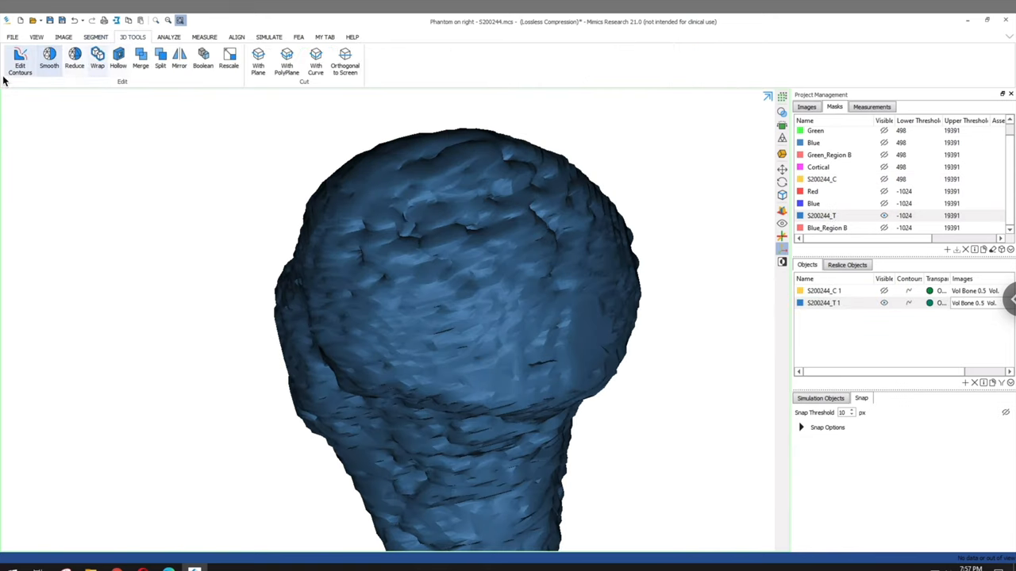
Wrap the trabecular part S200244_T 1 and smooth the wrapped result
click(97, 60)
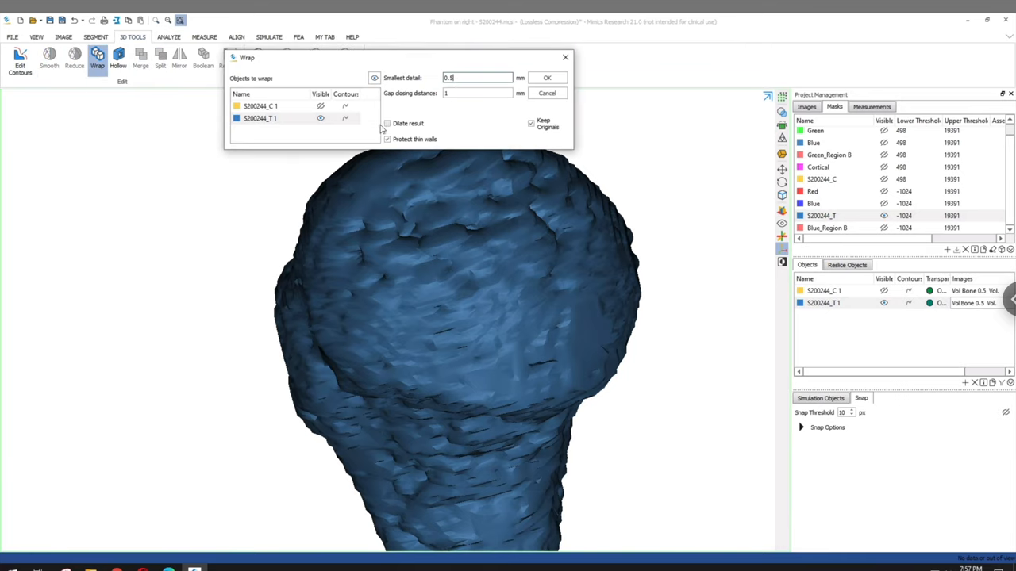
click(547, 77)
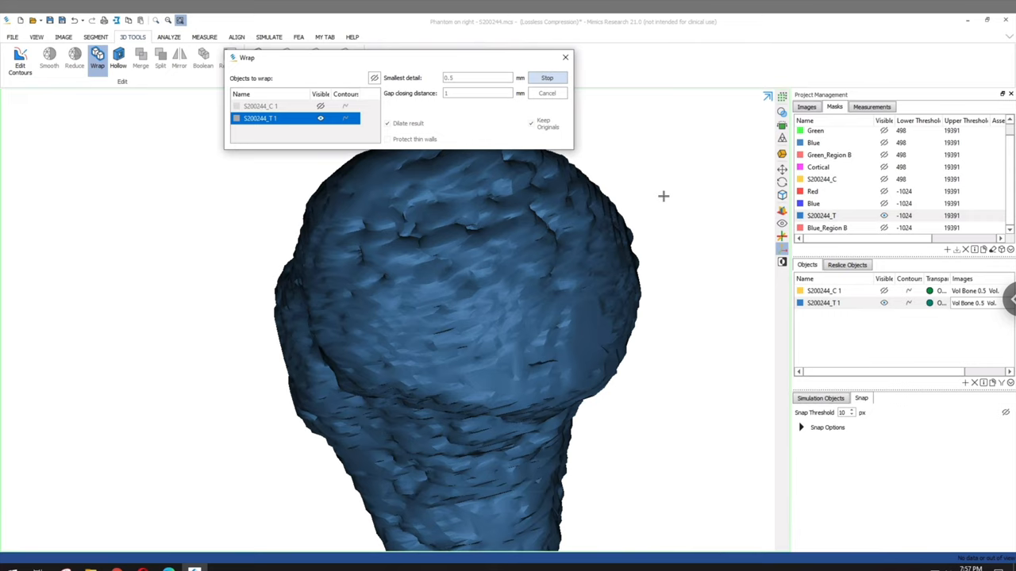
click(547, 77)
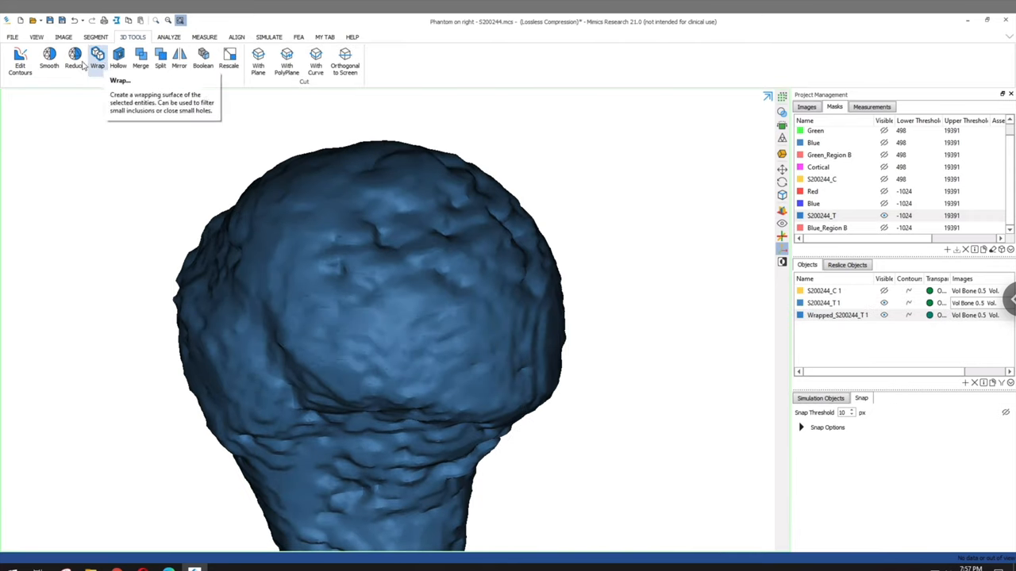
click(49, 57)
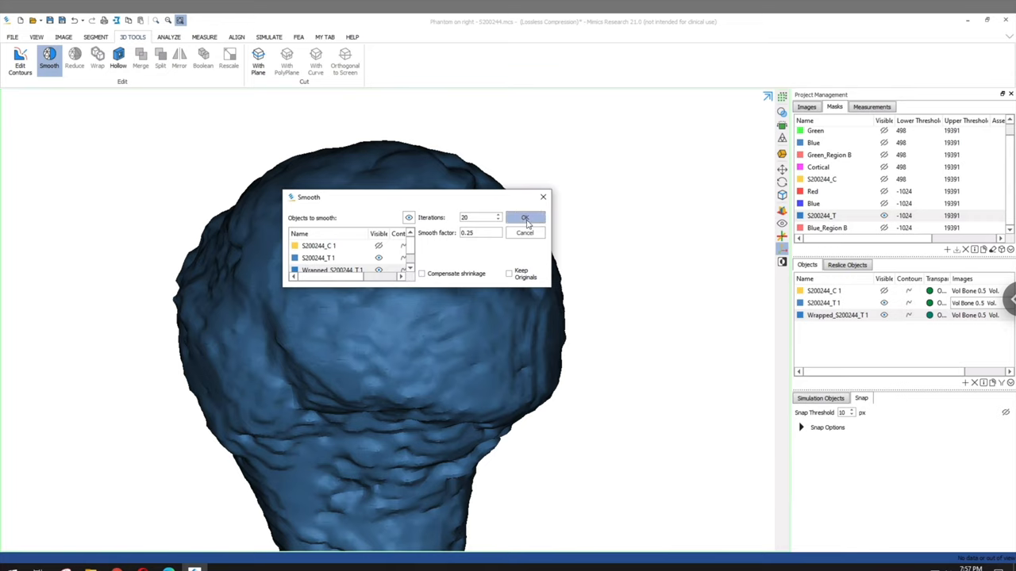
click(525, 219)
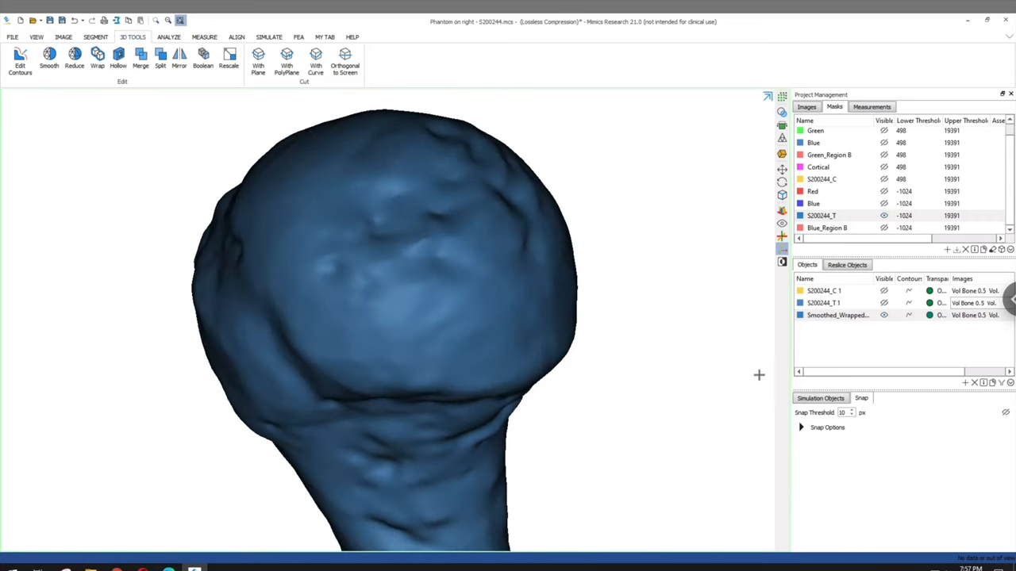
Rename the smoothed wrapped part to S200244_T
double_click(833, 315)
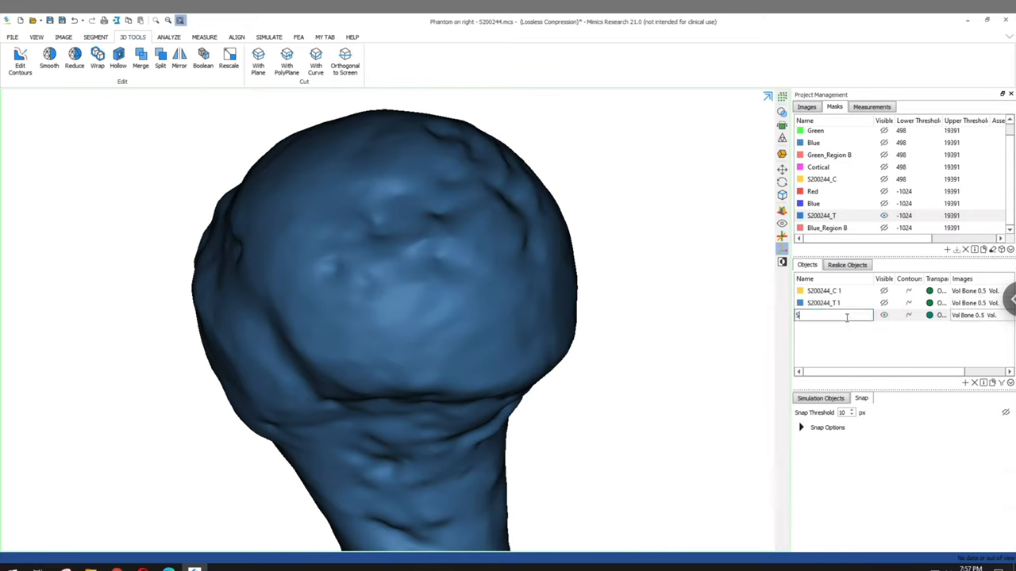
text(S200244_T)
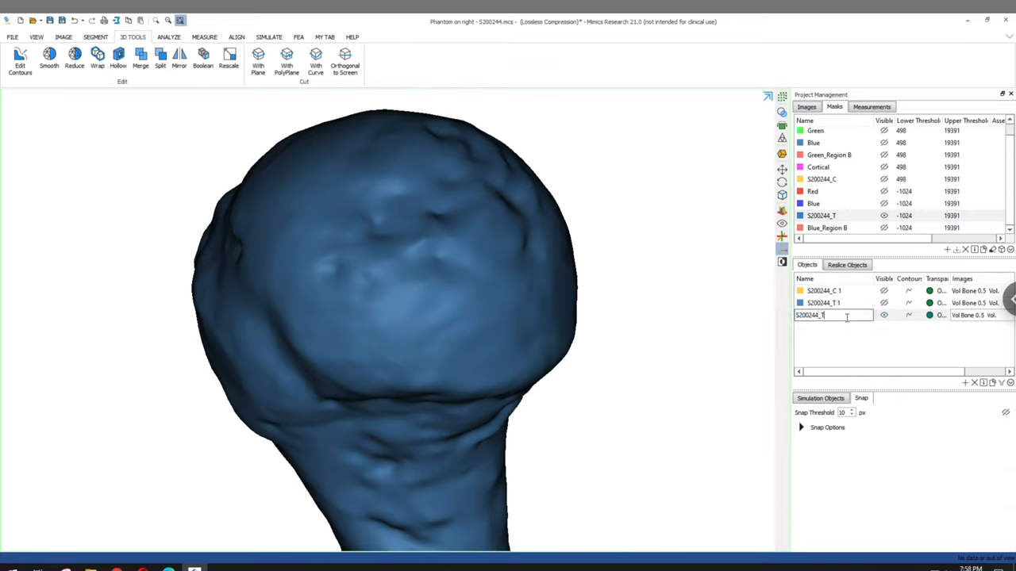
click(824, 291)
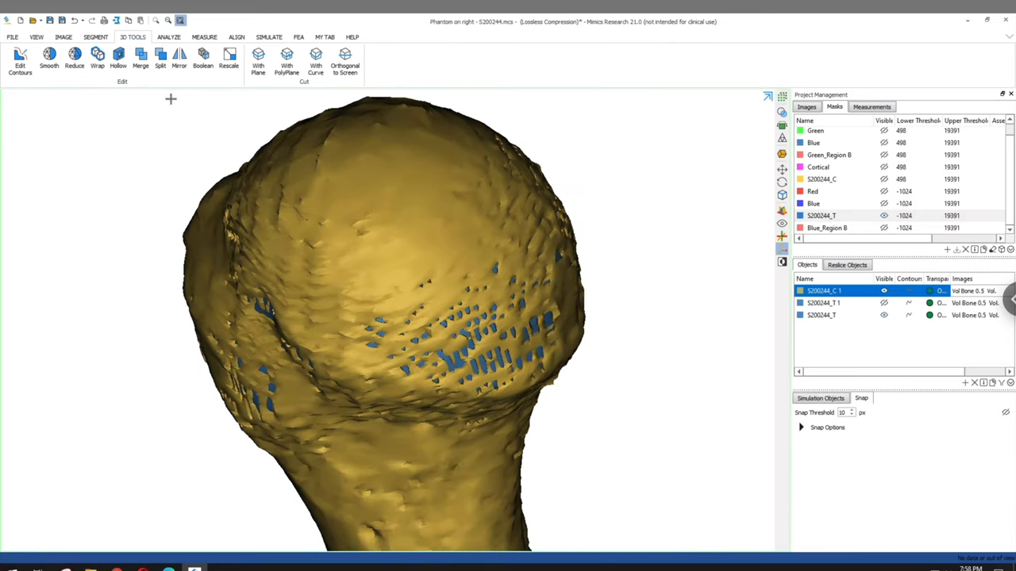
Wrap the cortical part S200244_C 1 with 0.5 mm detail
click(97, 55)
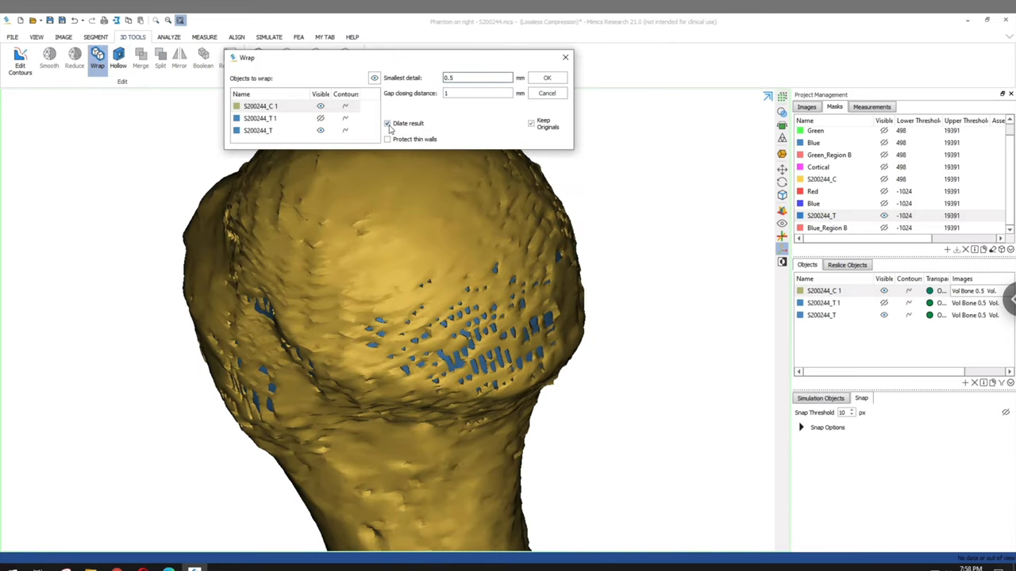
click(546, 77)
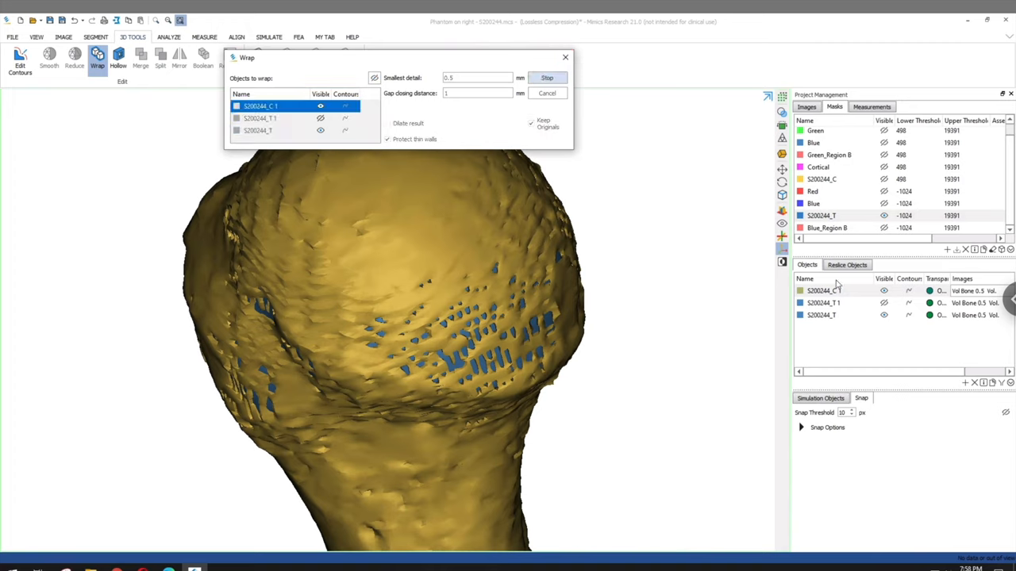
mouse_move(550, 272)
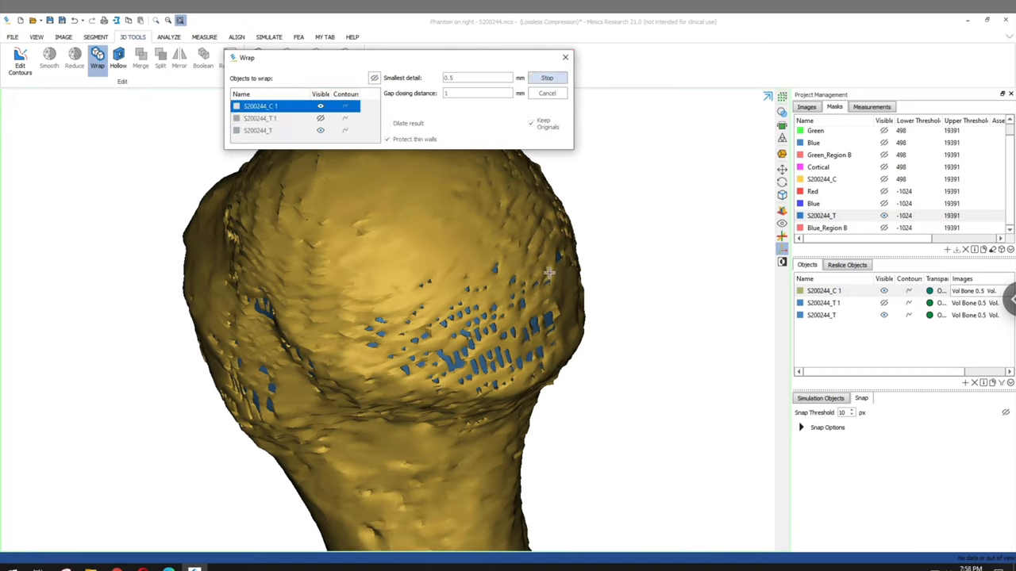
mouse_move(563, 279)
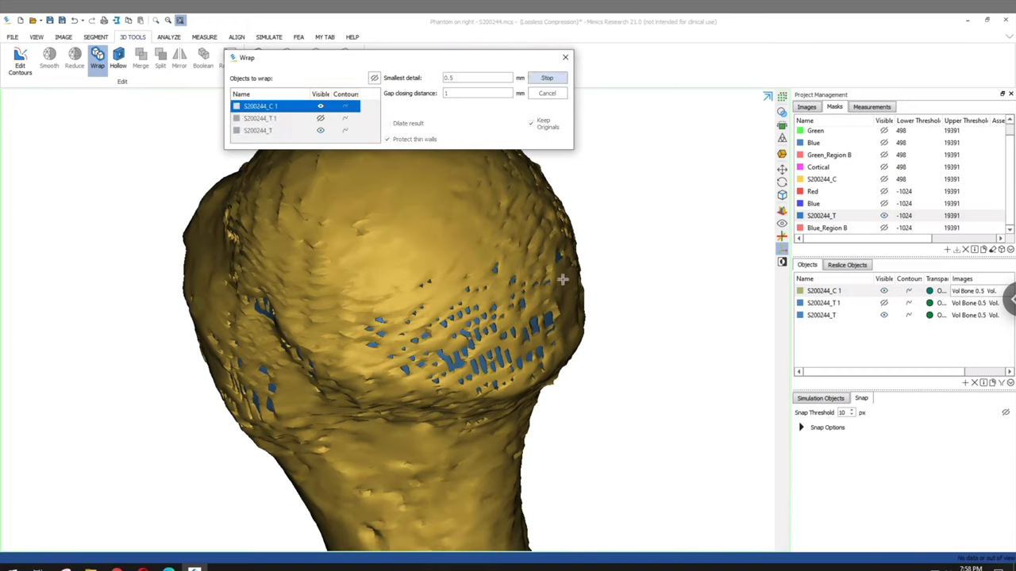
click(546, 77)
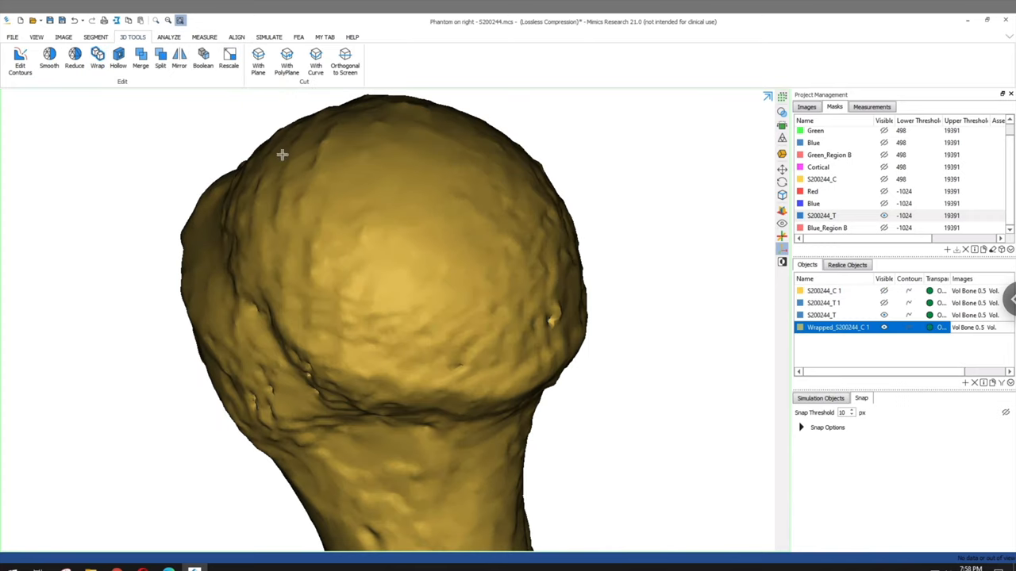
Smooth the Wrapped_S200244_C 1 part
click(49, 57)
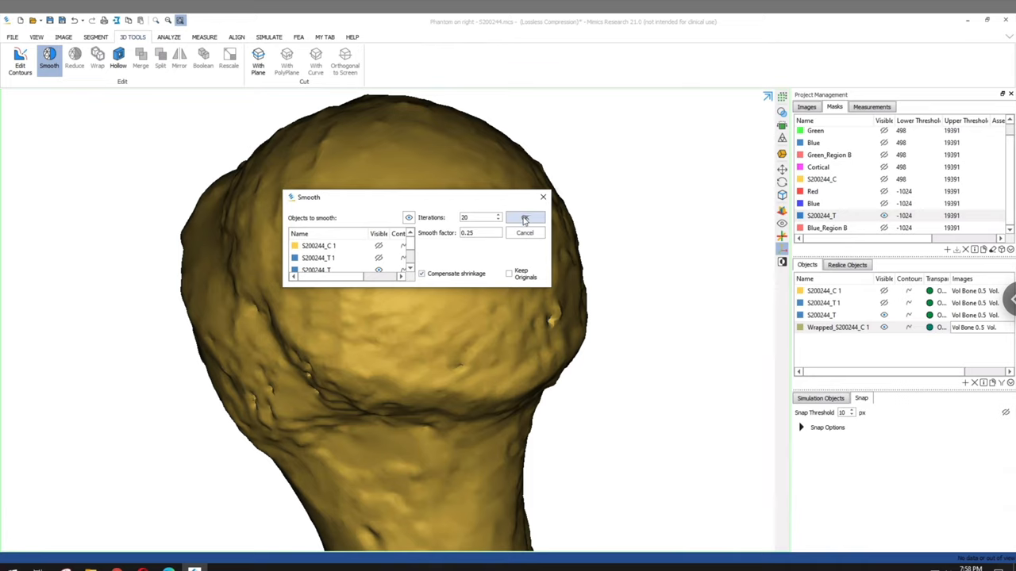
click(331, 266)
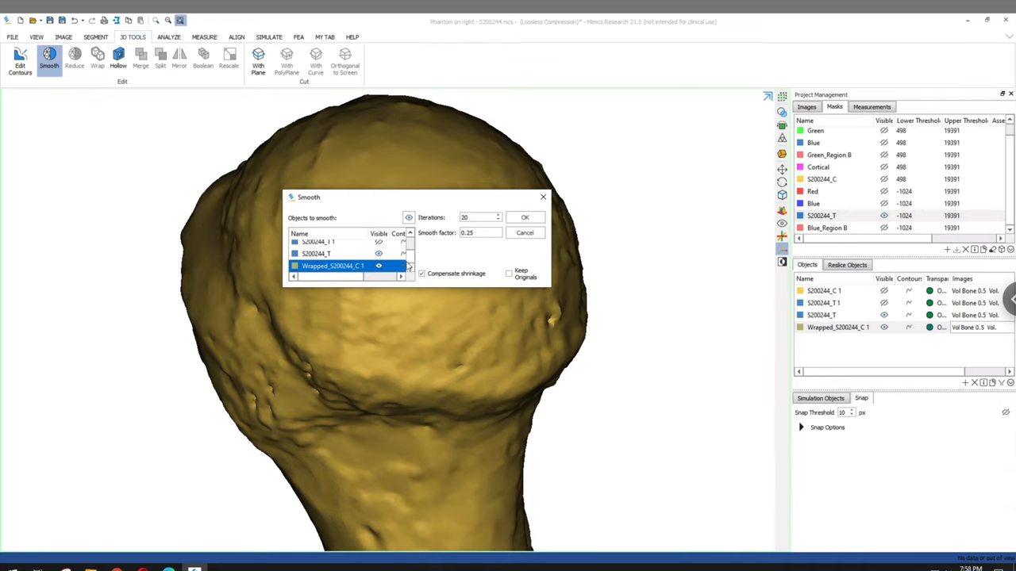
click(524, 217)
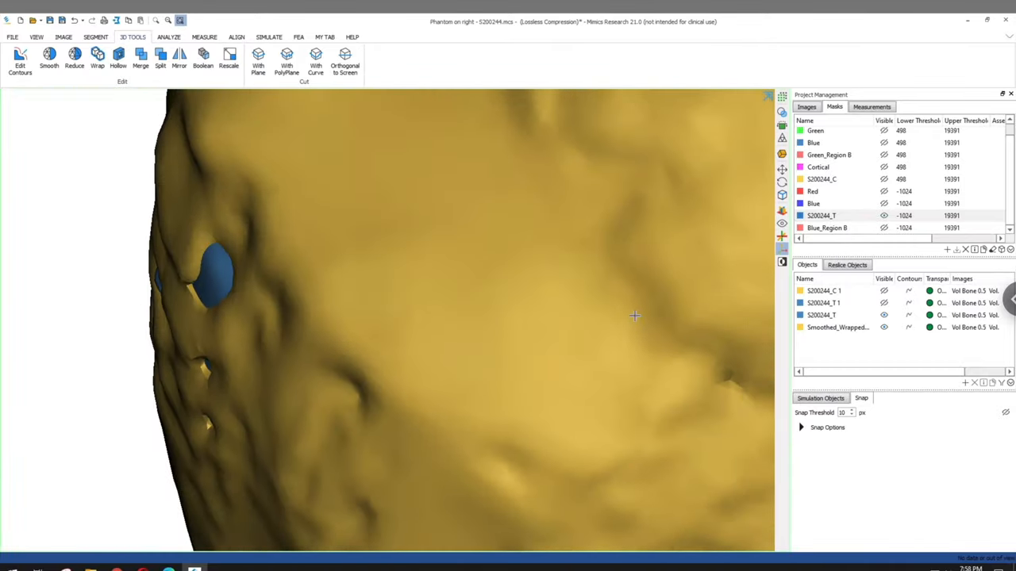
Wrap the smoothed cortical part with 2 mm gap closing; delete S200244_T 1 and the smoothed part
click(96, 57)
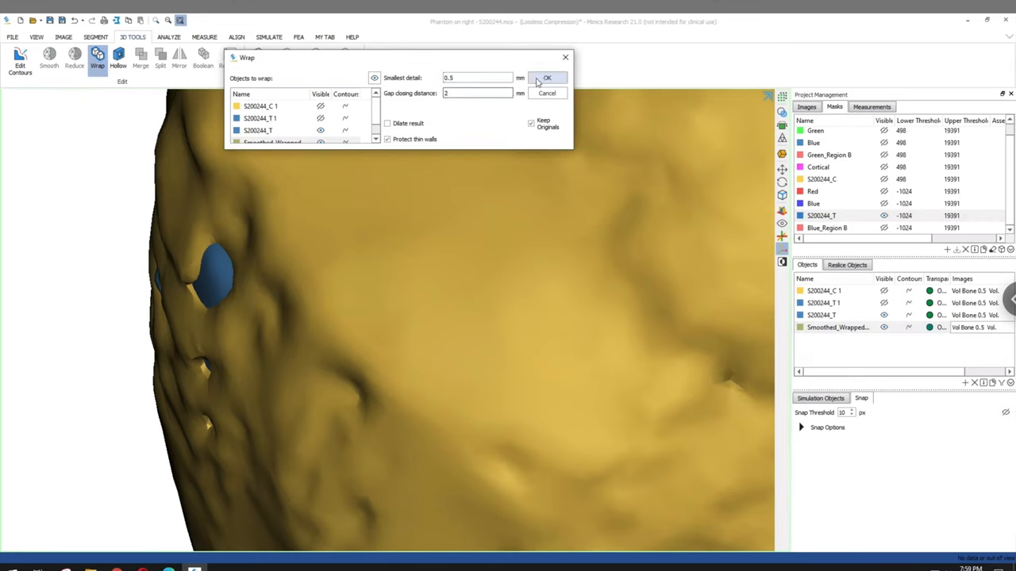
click(548, 78)
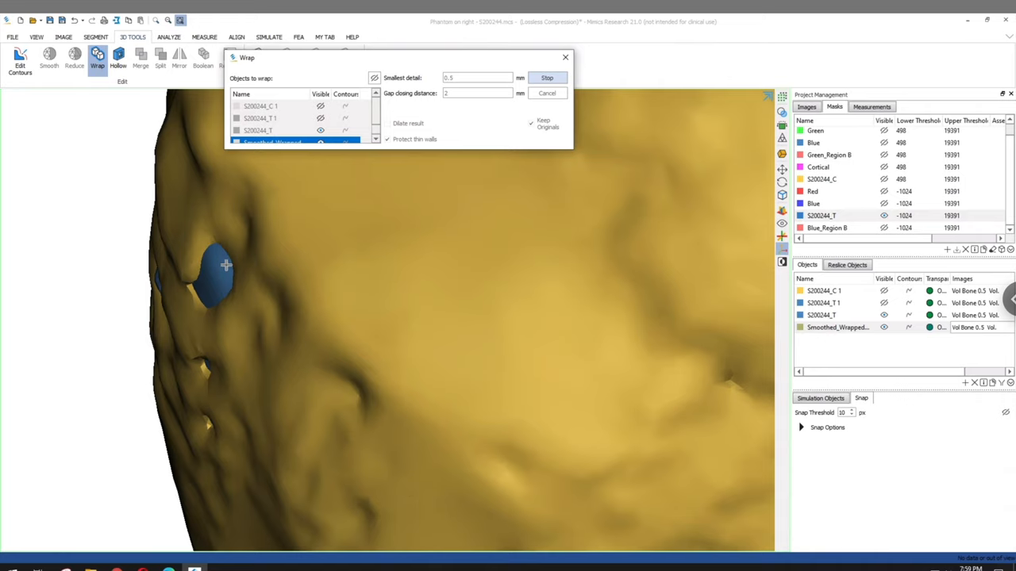
click(547, 78)
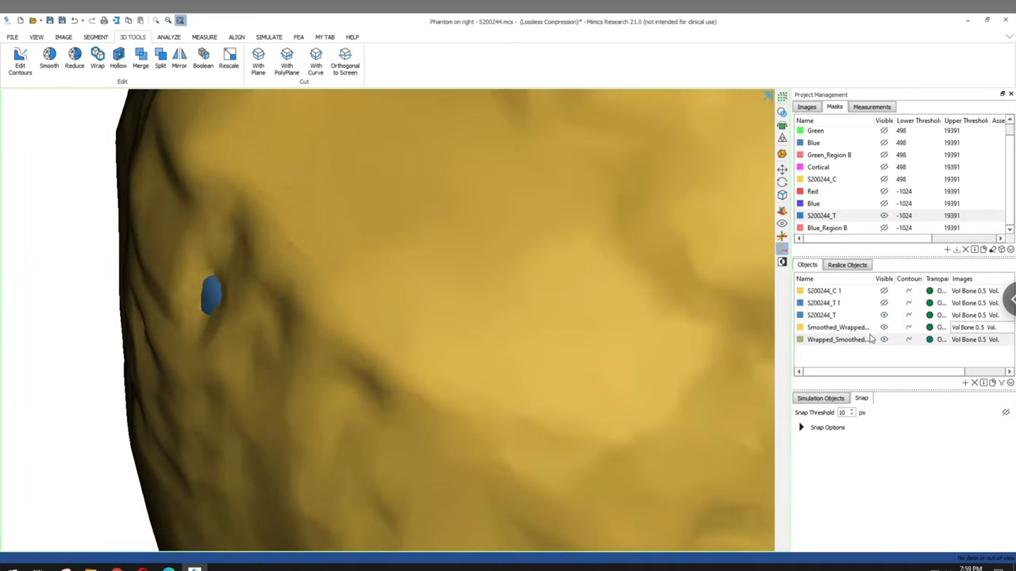
click(823, 304)
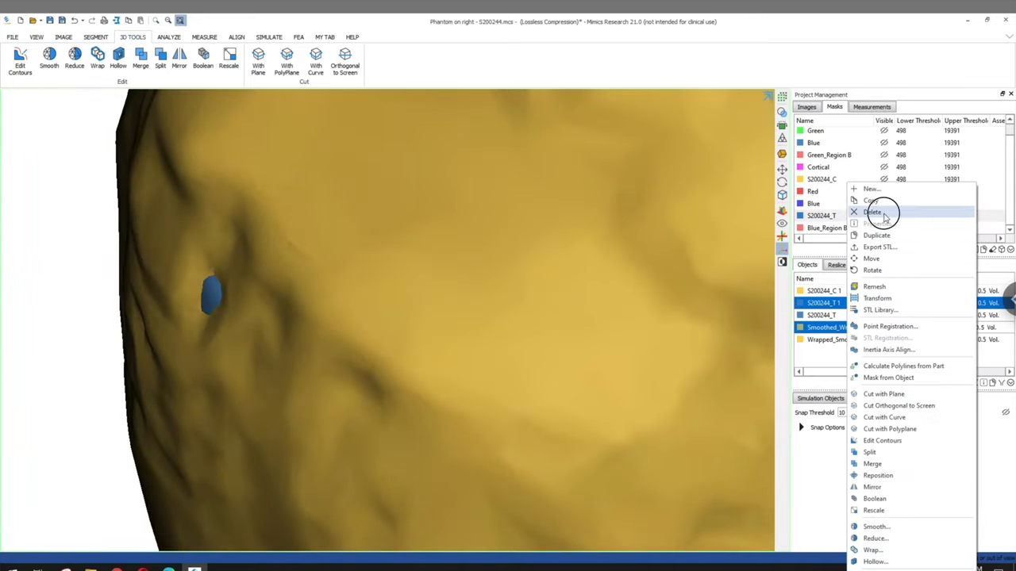
click(871, 549)
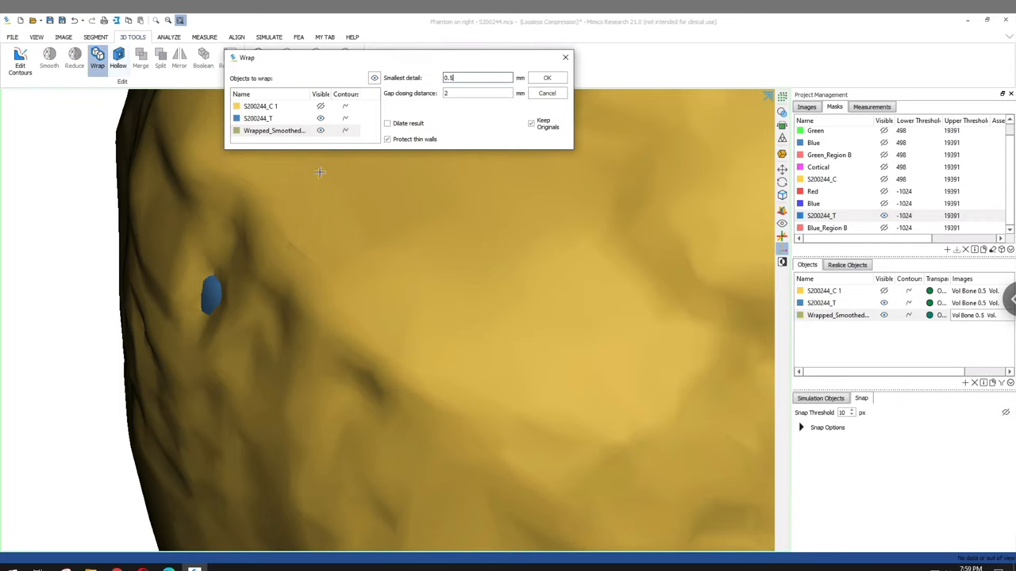
Wrap the Wrapped_Smoothed part again and rotate the humerus to inspect it
click(547, 77)
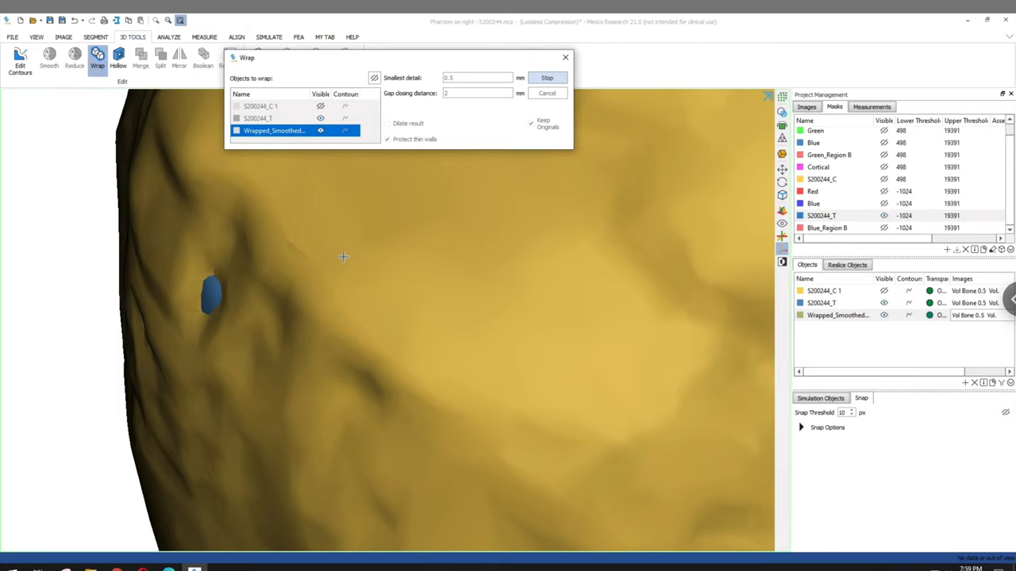
click(547, 77)
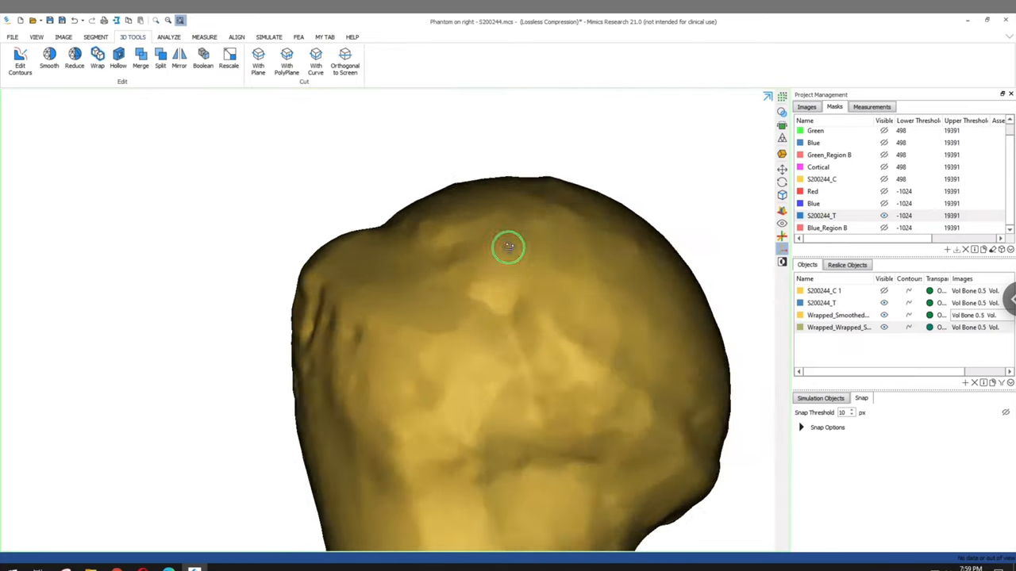
drag(508, 246, 555, 344)
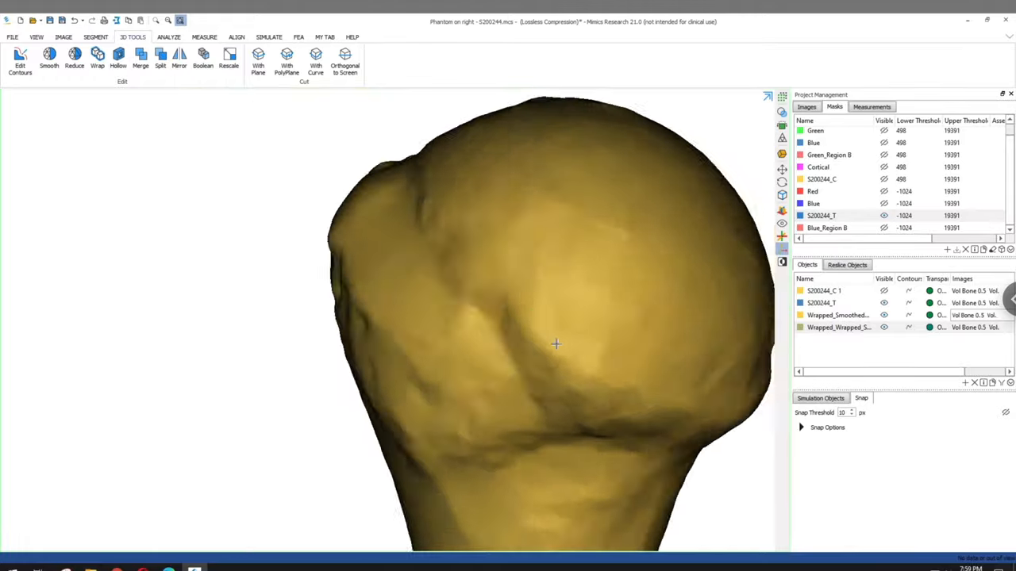
drag(556, 344, 506, 388)
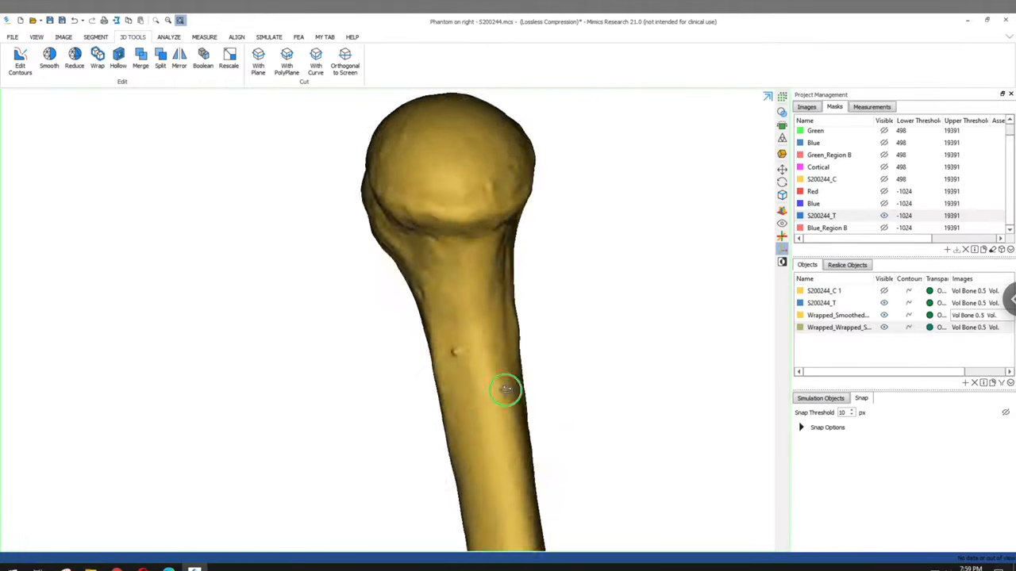
drag(506, 389, 549, 284)
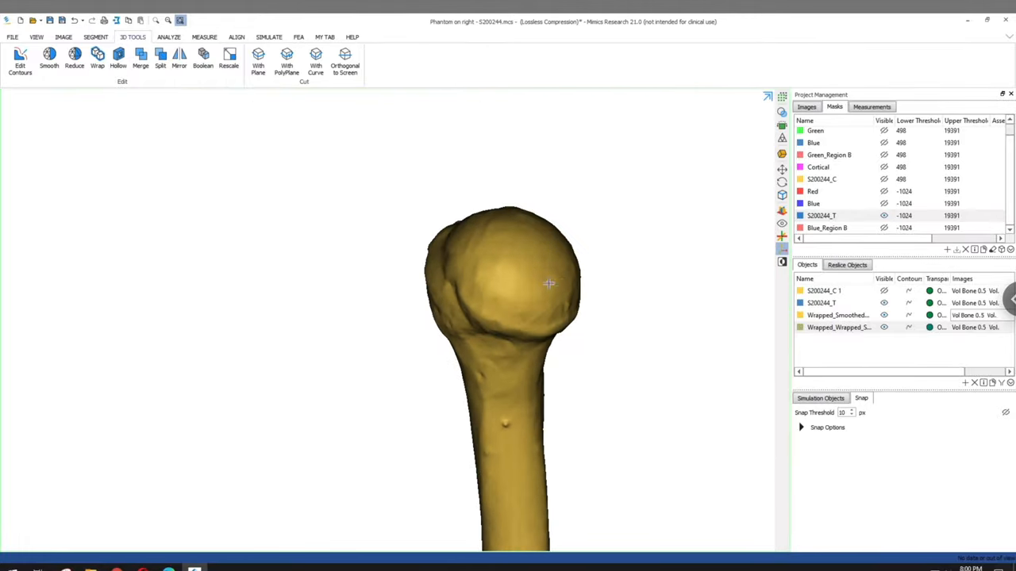
Run a Minus Boolean: Wrapped_Wrapped minus Wrapped_Smoothed_Wrapped, correcting after an empty-result warning
click(203, 57)
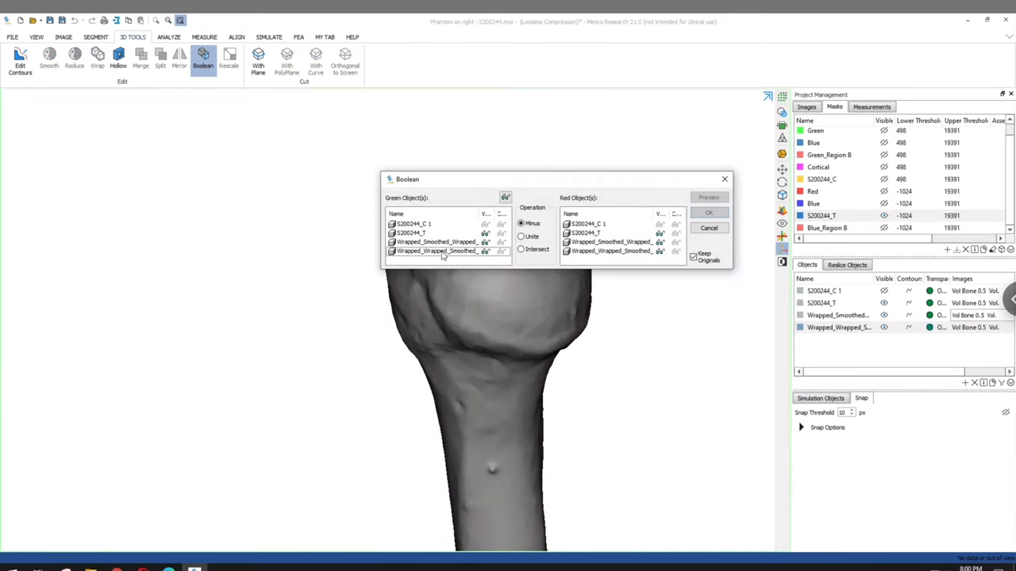
click(436, 242)
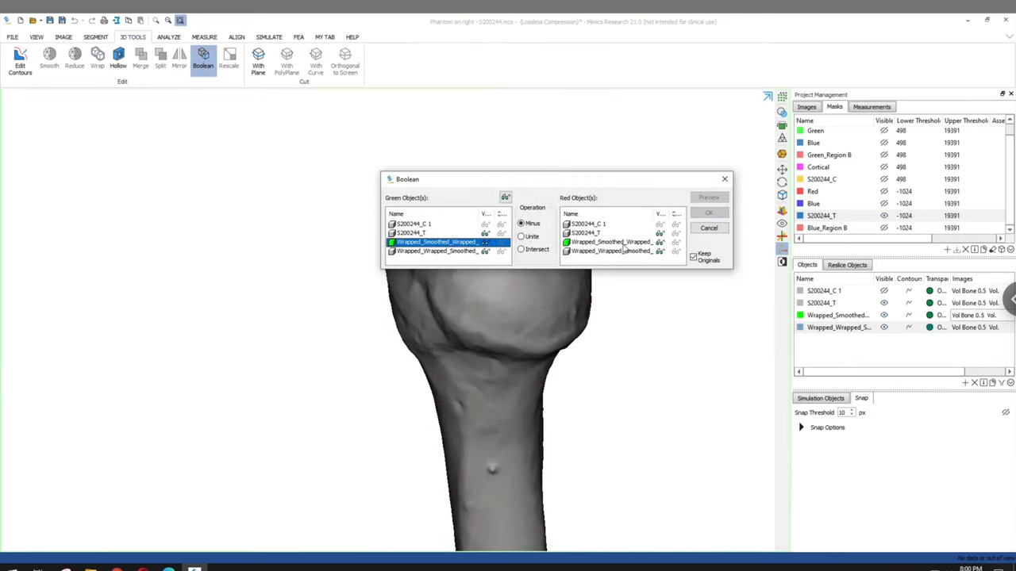
click(611, 251)
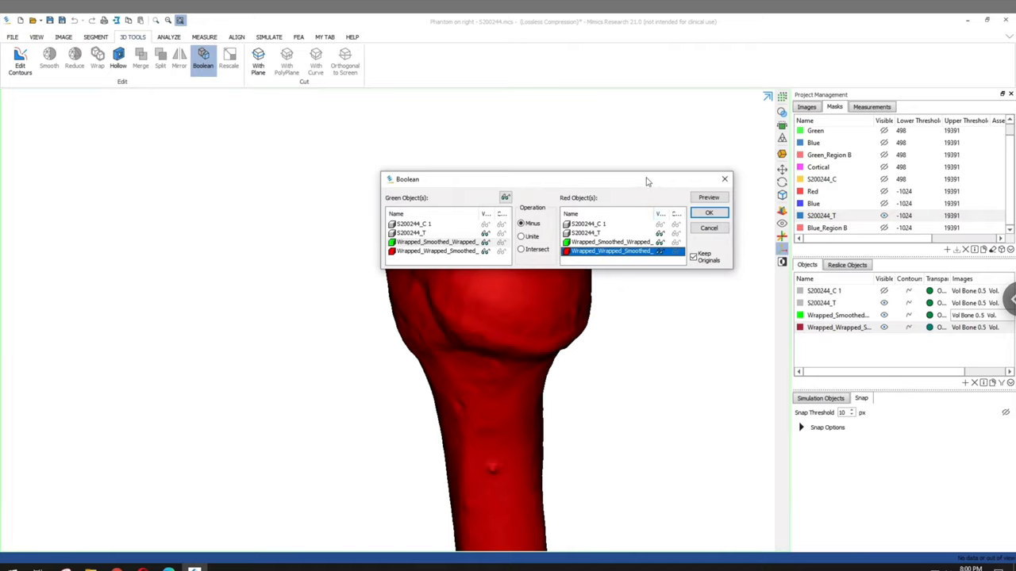
click(708, 212)
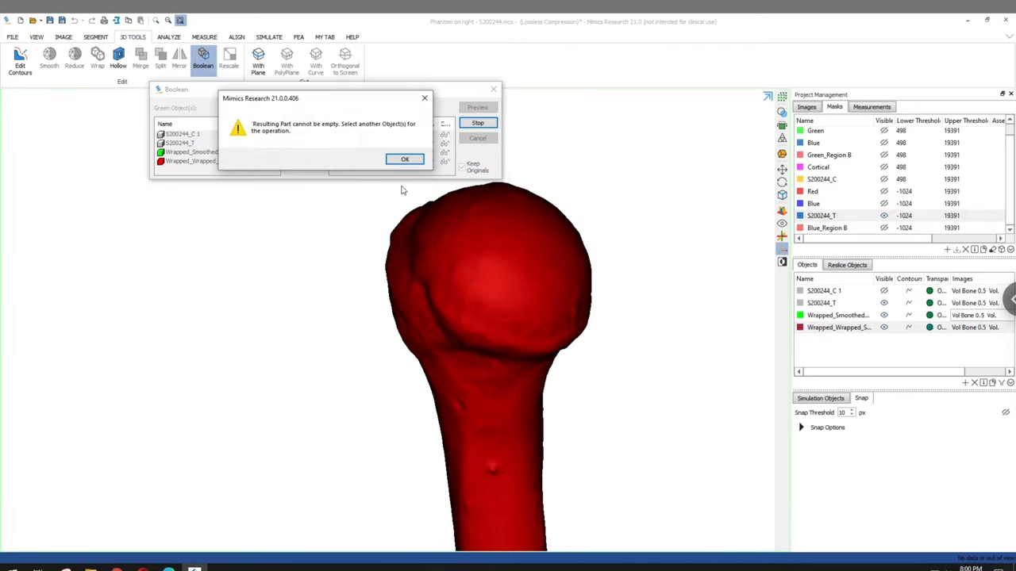
click(405, 159)
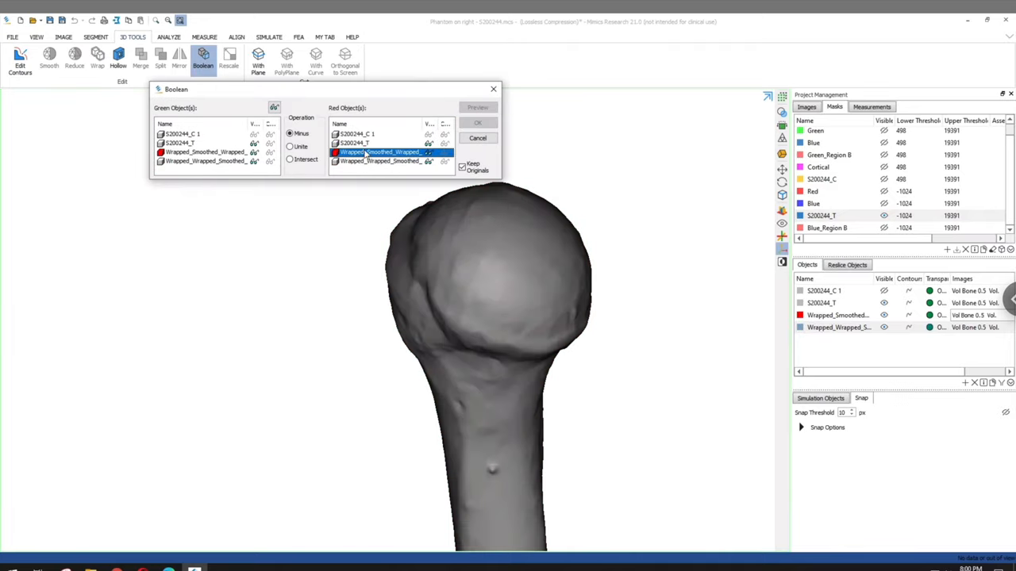
click(477, 108)
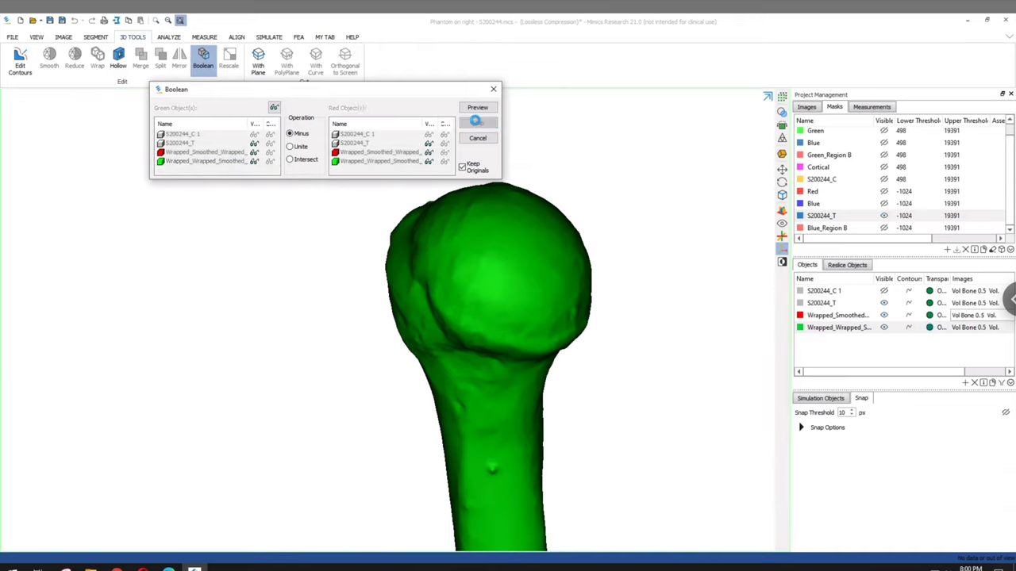
click(477, 107)
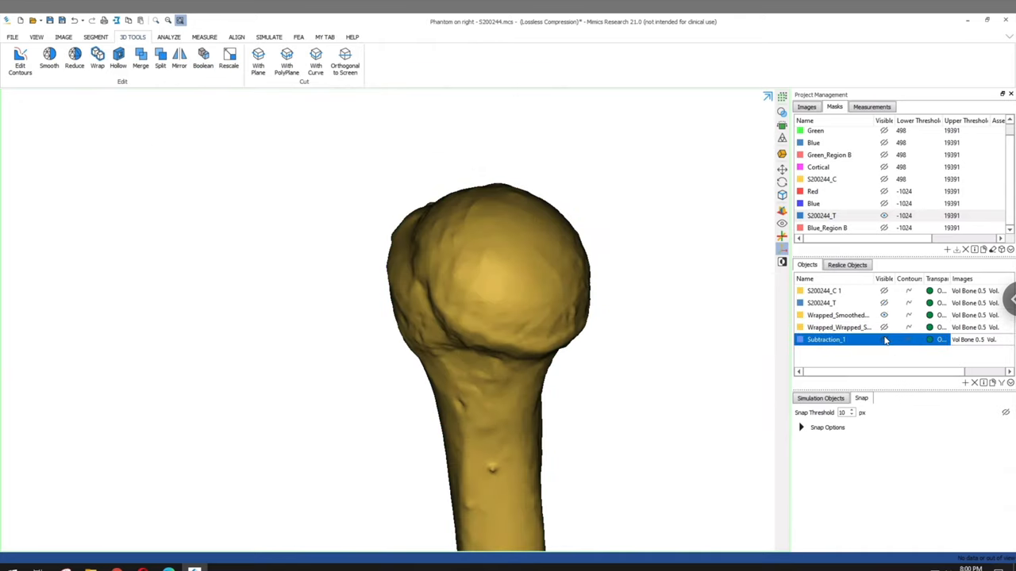
double_click(825, 339)
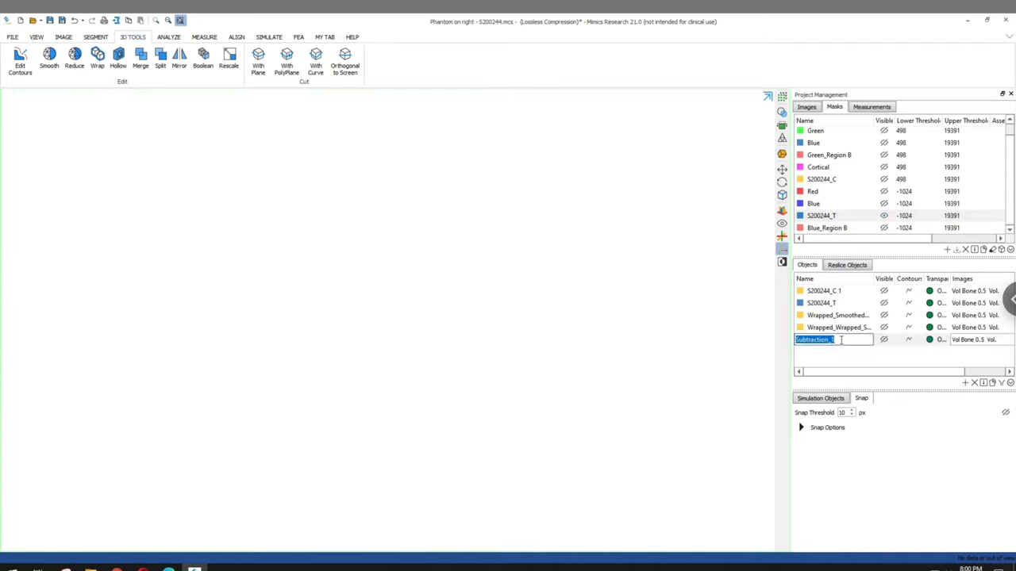
text(S200244_C)
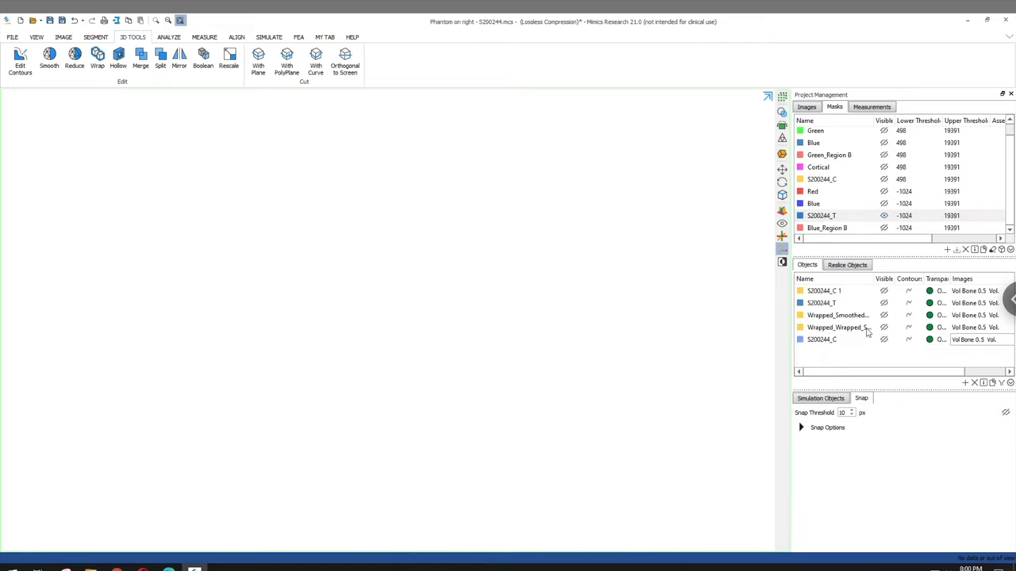
click(884, 340)
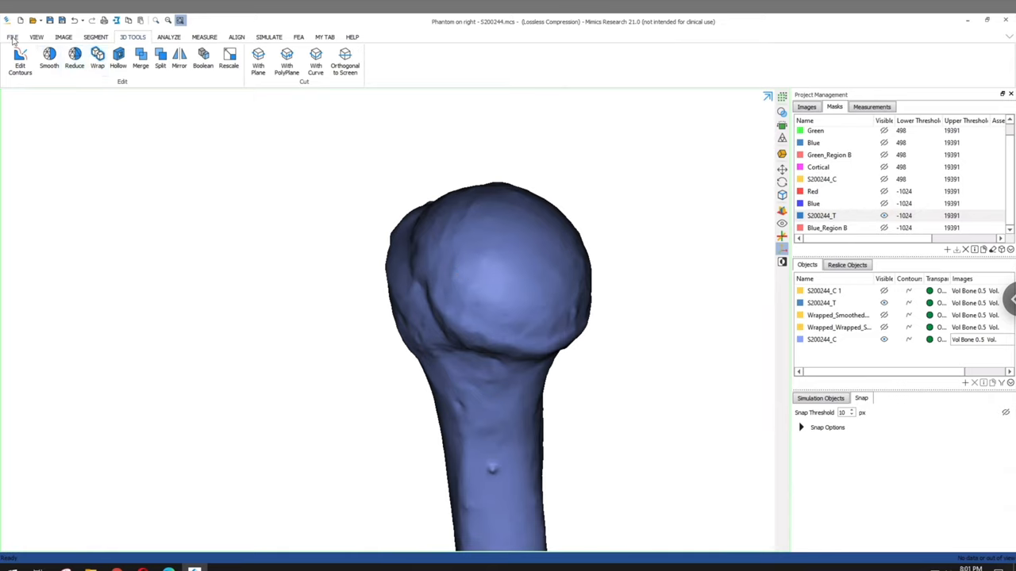
Export parts S200244_T and S200244_C via STL+ as ASCII STL into 2020 Specimens\S200244
click(13, 37)
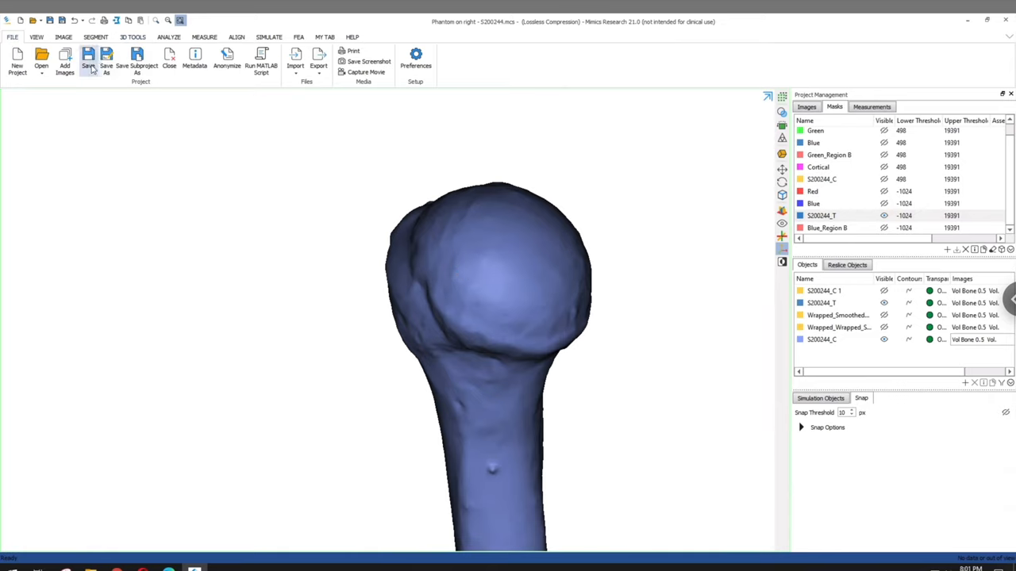
click(318, 65)
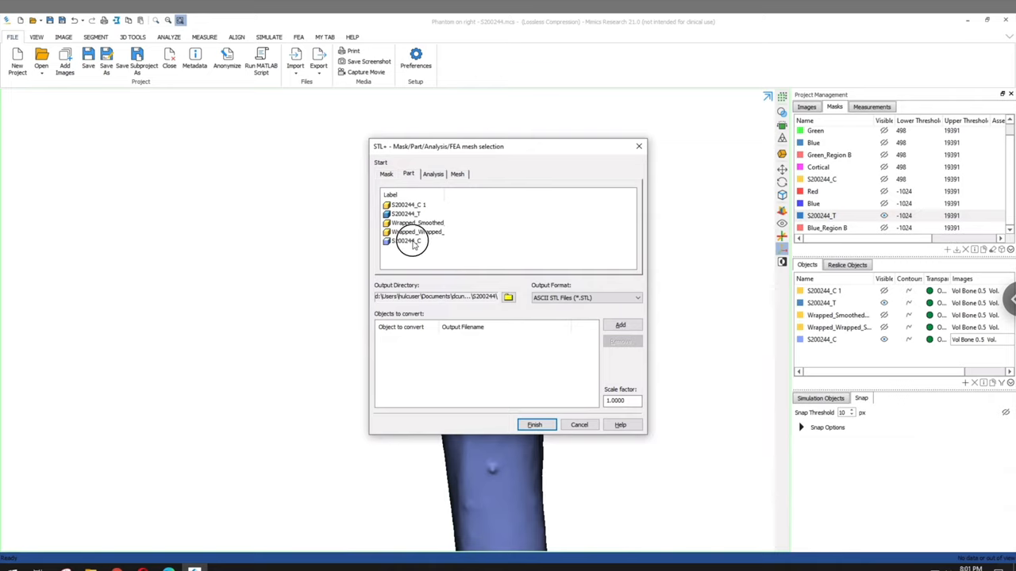
click(620, 326)
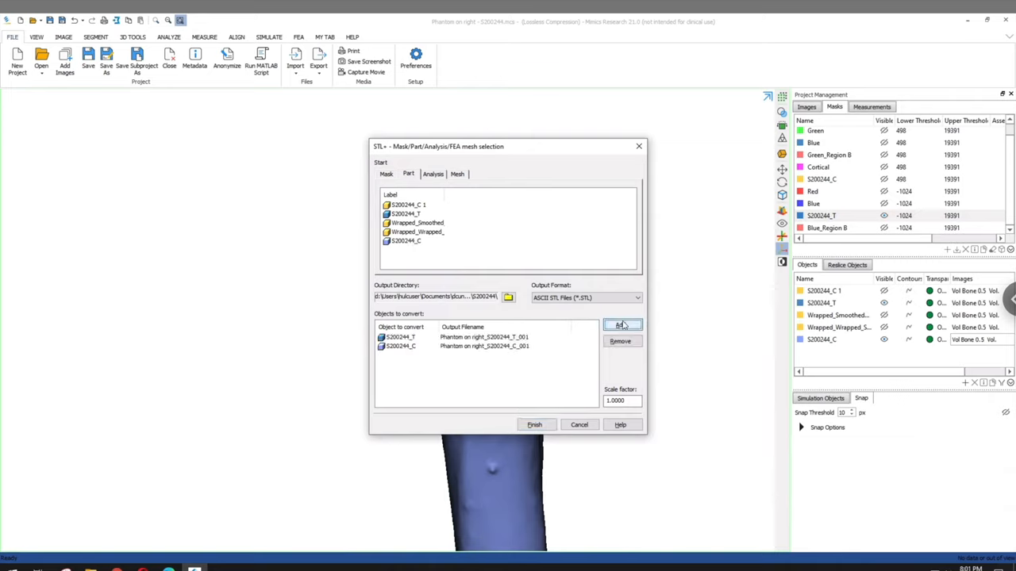
click(507, 296)
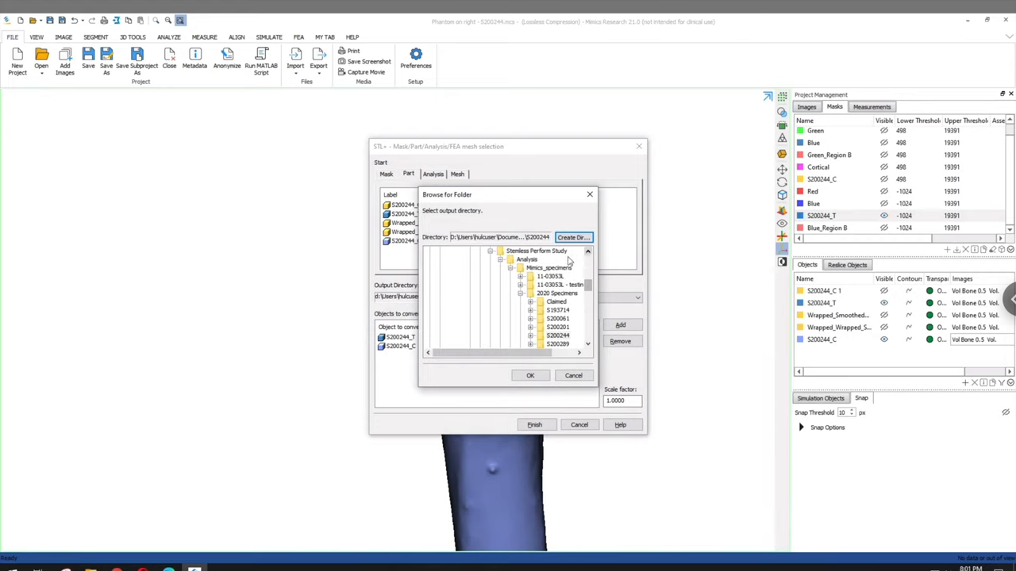
click(527, 260)
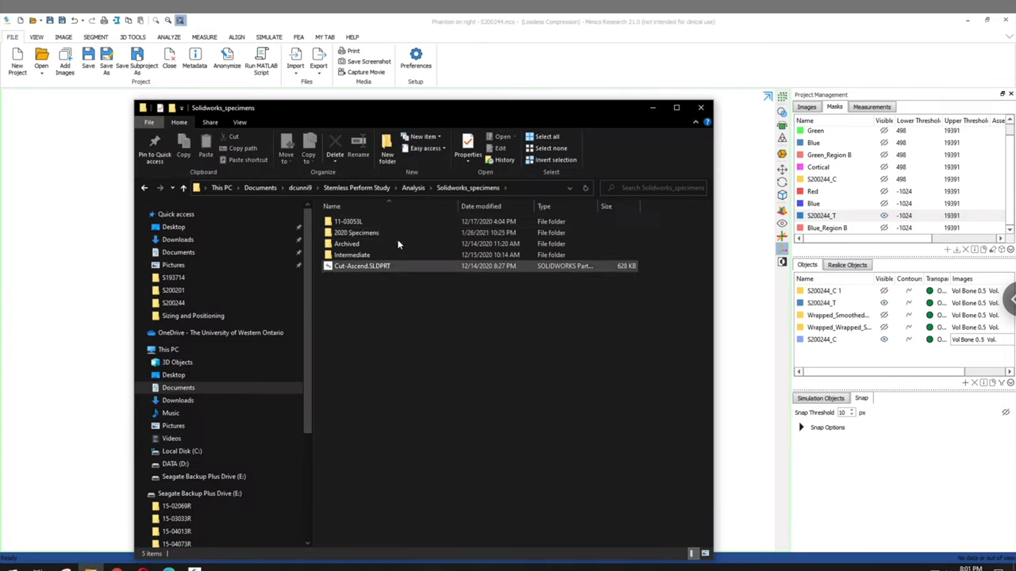
double_click(355, 232)
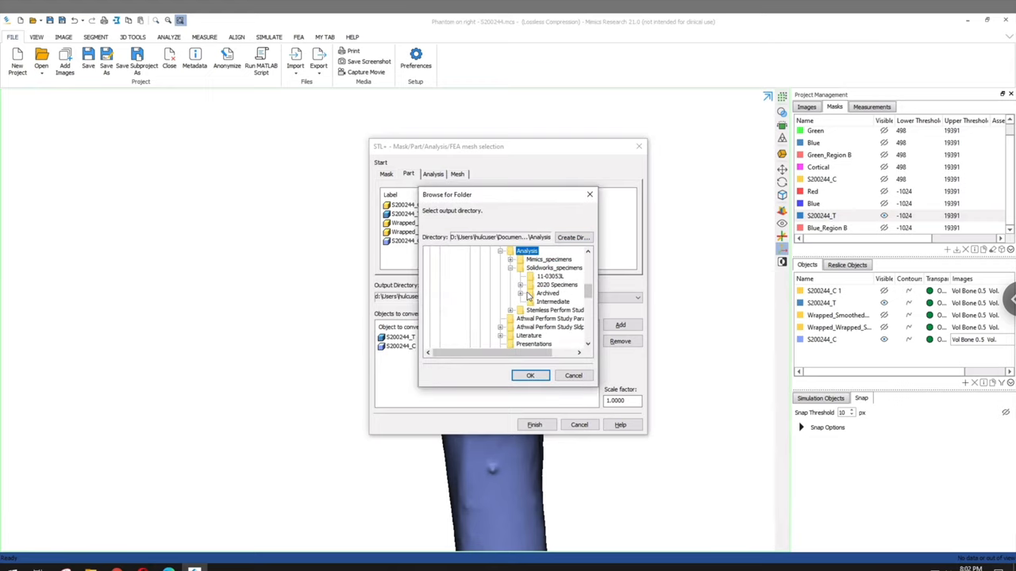
click(530, 375)
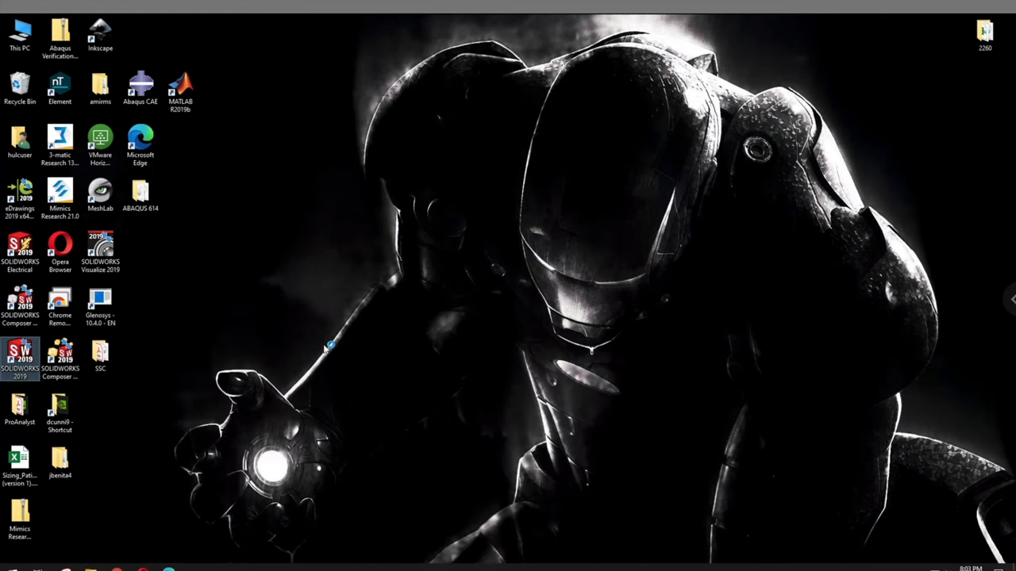
Launch SOLIDWORKS 2019 and open both STL files from 2020 Specimens\S200244
double_click(20, 357)
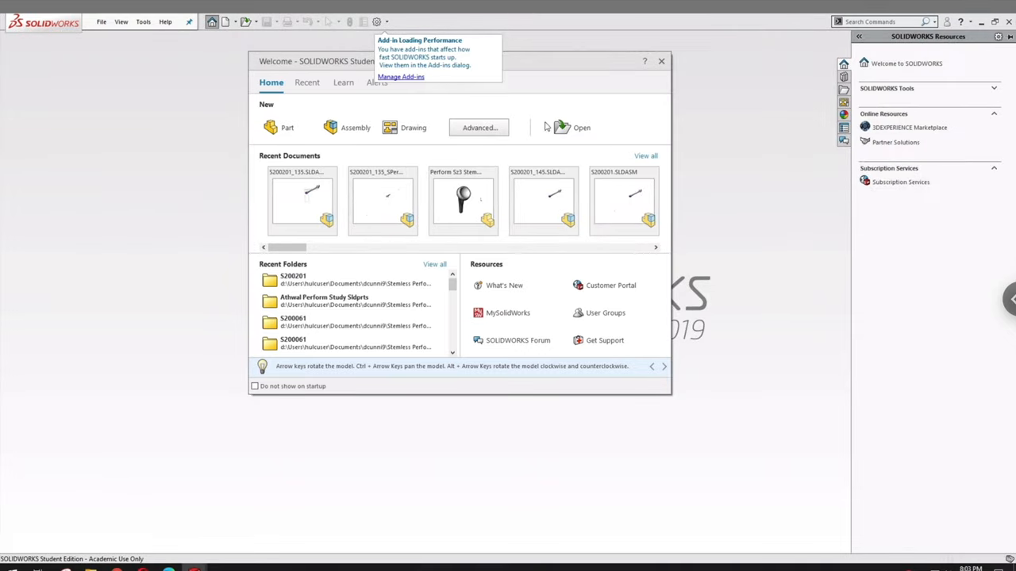
click(581, 127)
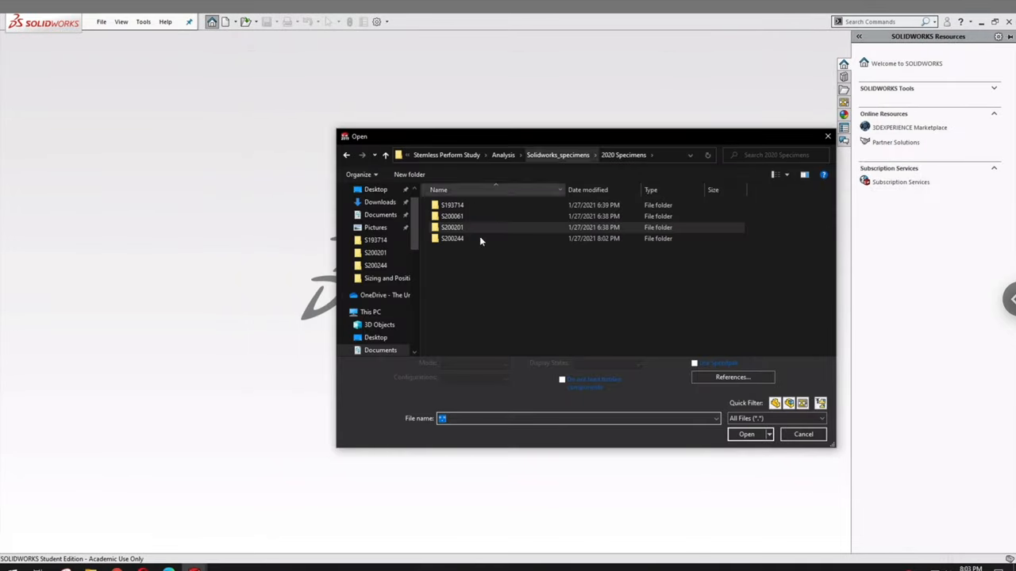
double_click(453, 238)
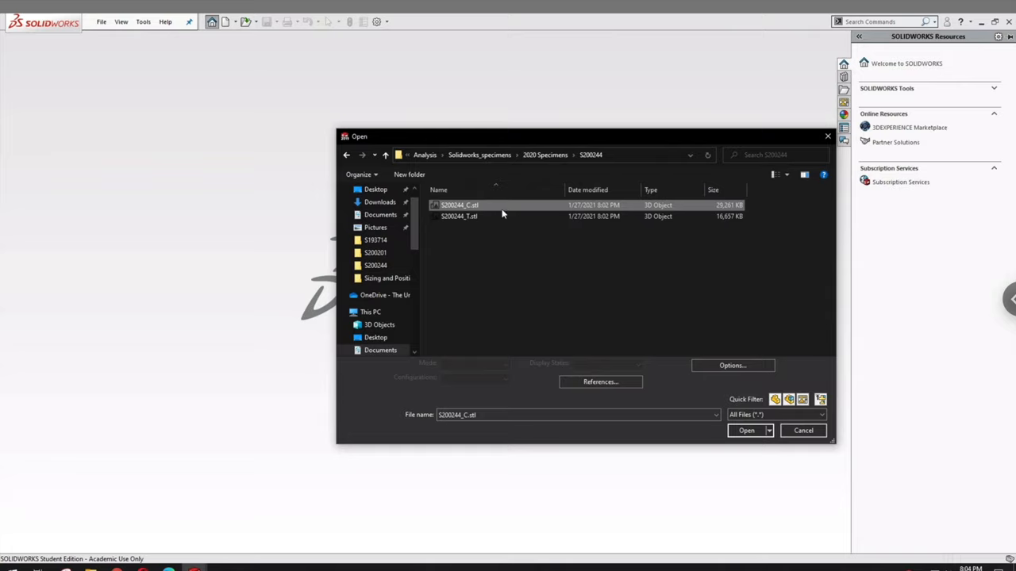
click(459, 216)
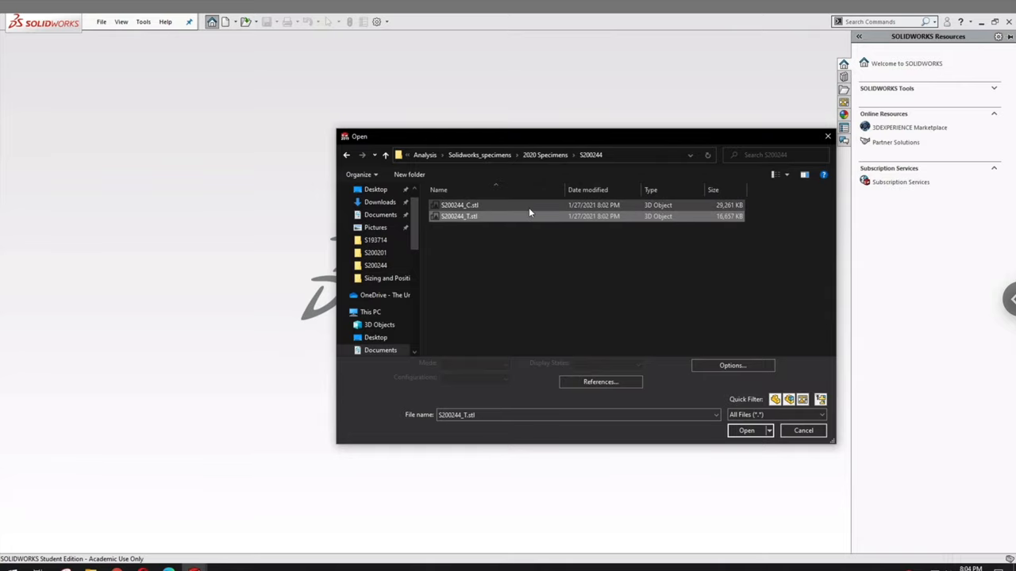
click(746, 430)
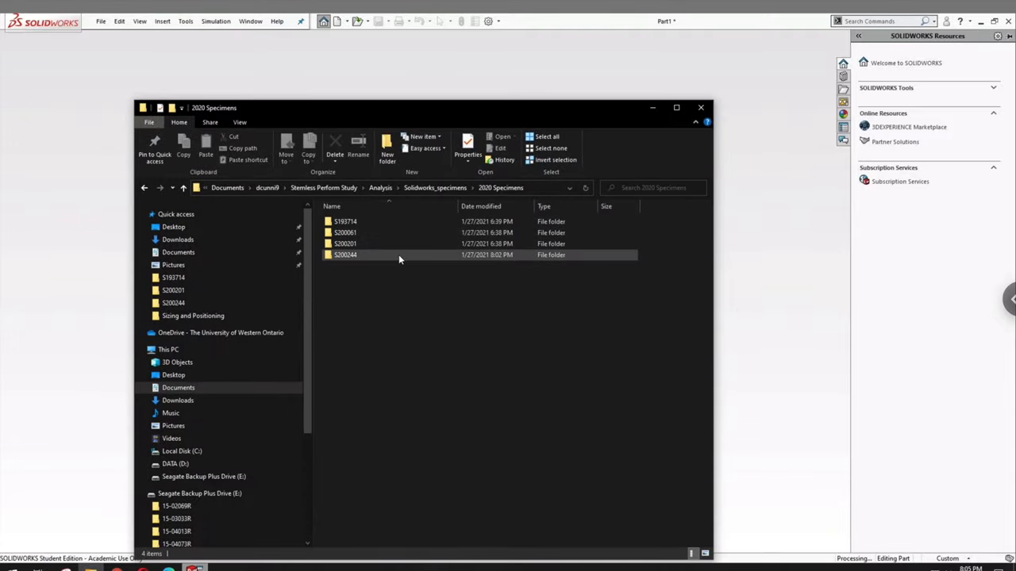
Inspect bodies Imported1 and Imported2 and save the part as S200244_C.SLDPRT
double_click(346, 255)
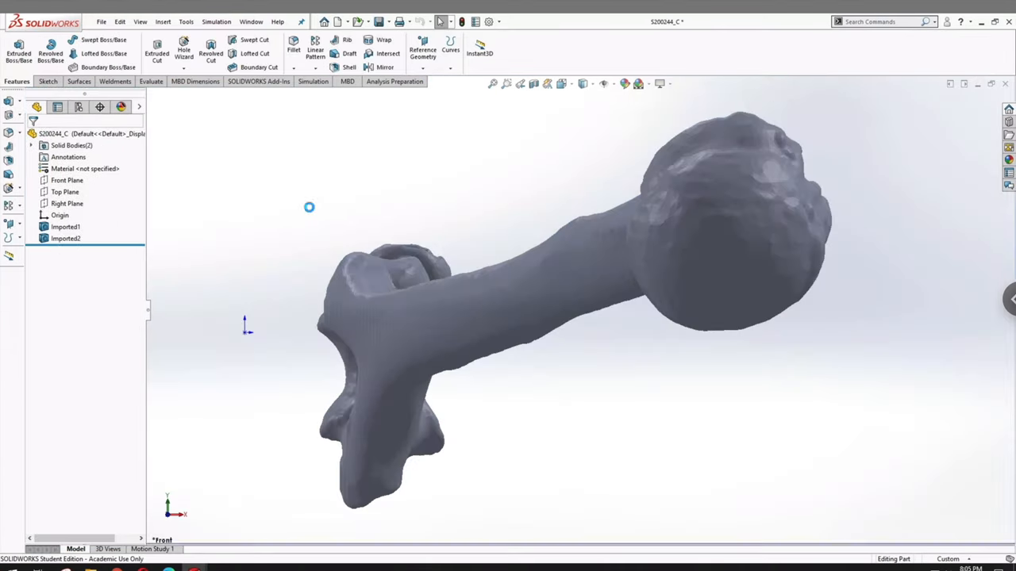
click(66, 238)
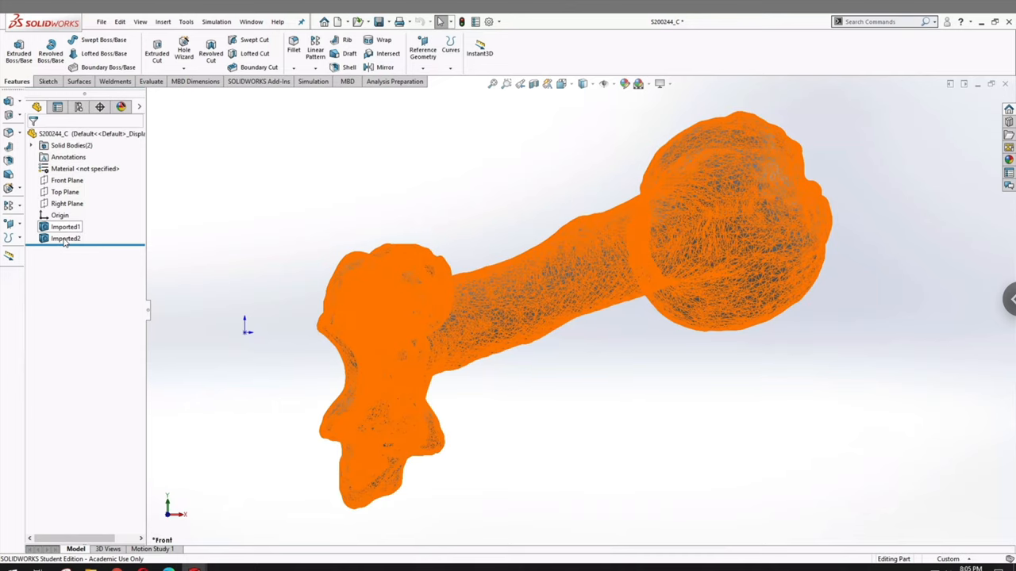
click(65, 238)
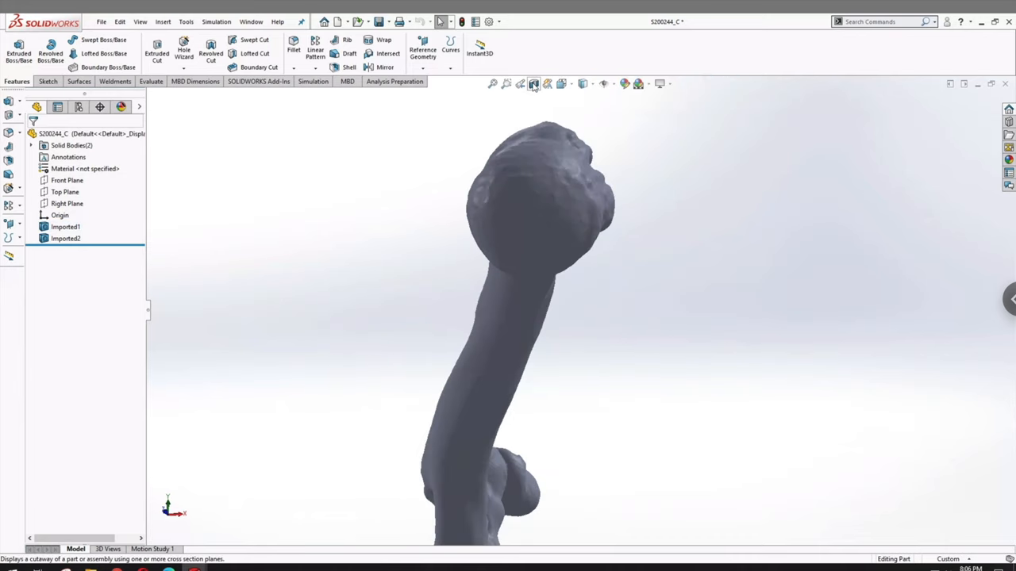
click(533, 83)
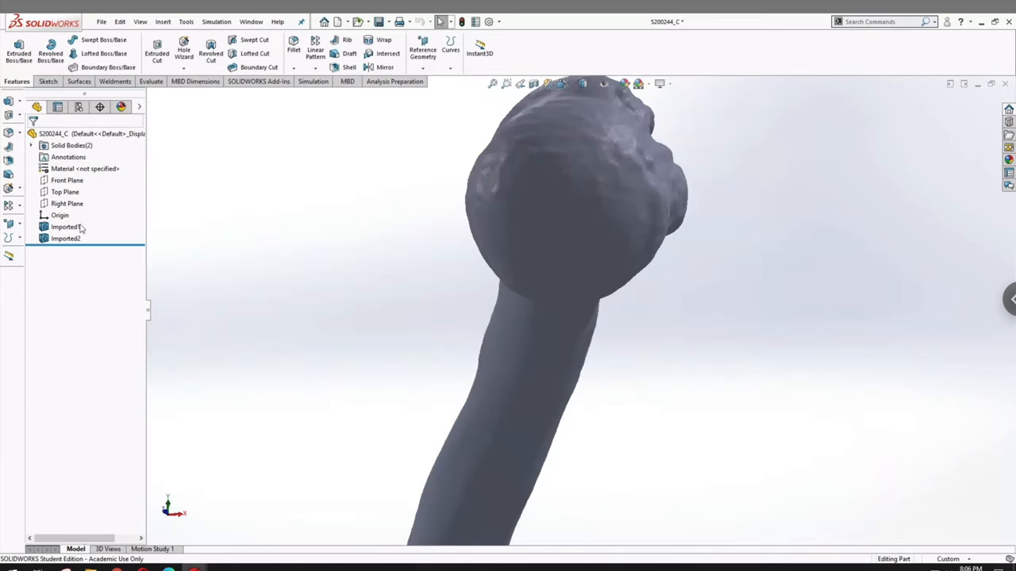
right_click(66, 238)
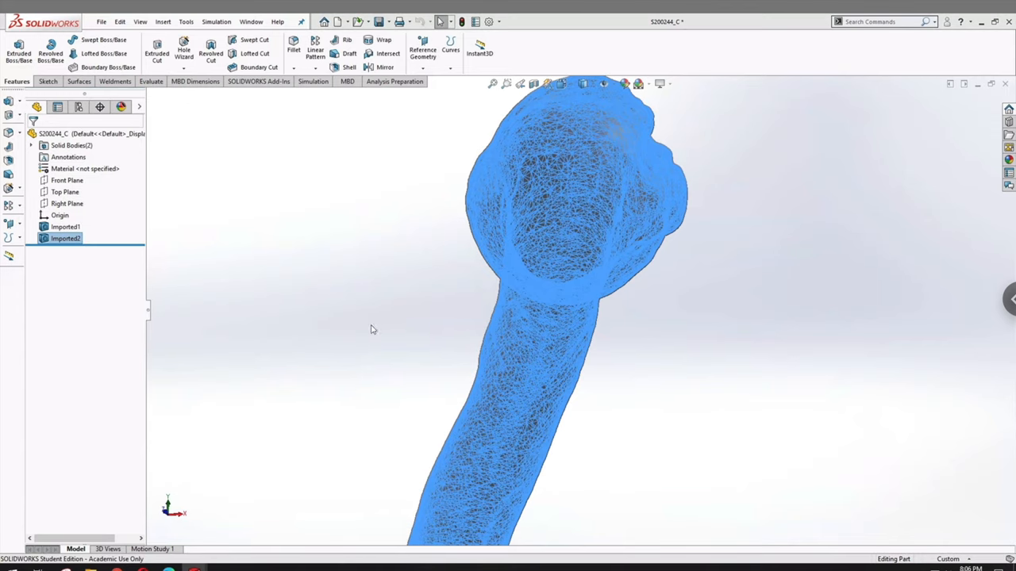
mouse_move(580, 85)
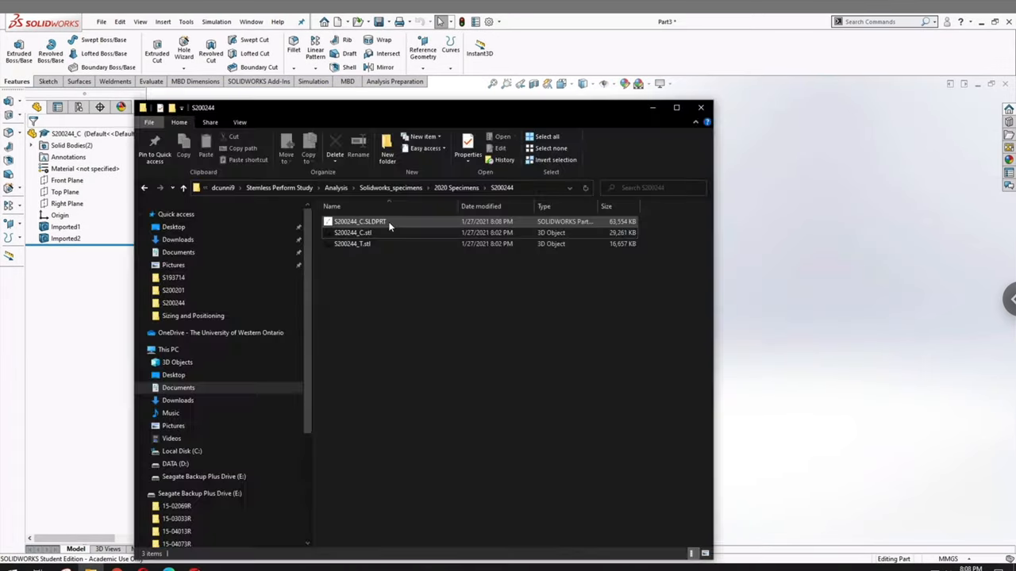
Open S200244_T.stl as a single-body part and start a new document
double_click(359, 221)
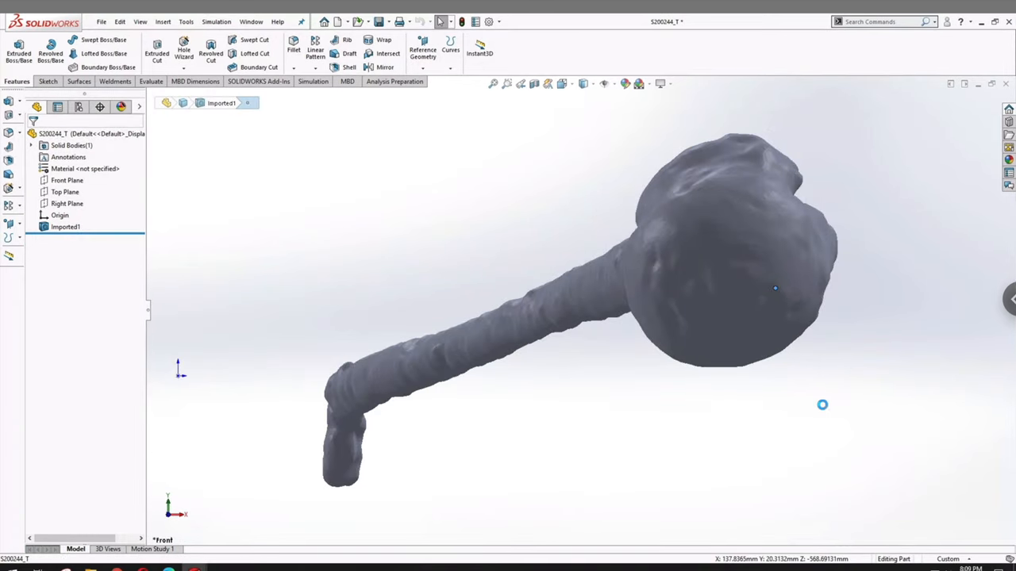
click(337, 21)
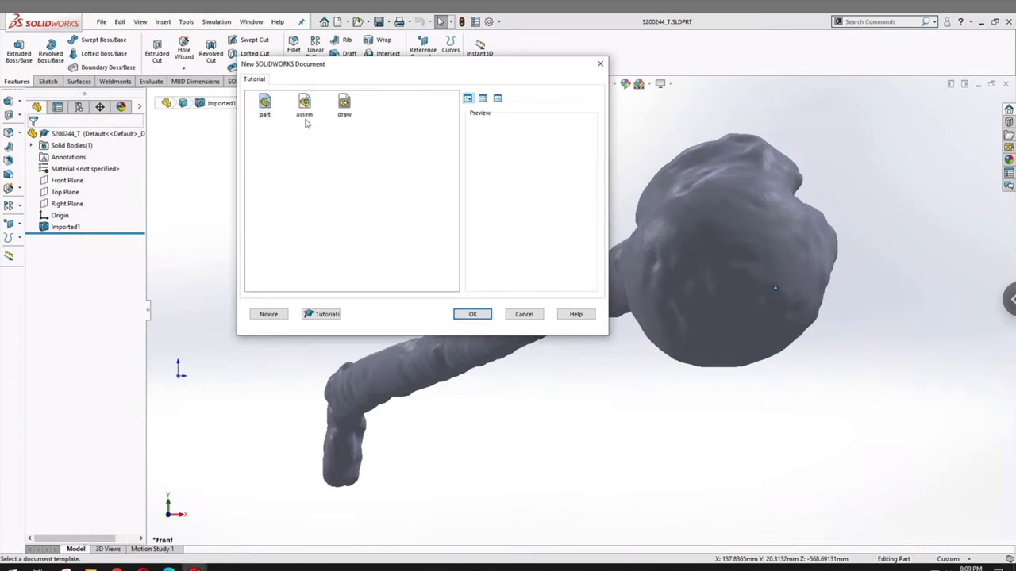
Create an assembly holding S200244_C and S200244_T, with origins coincident and axes aligned
click(473, 313)
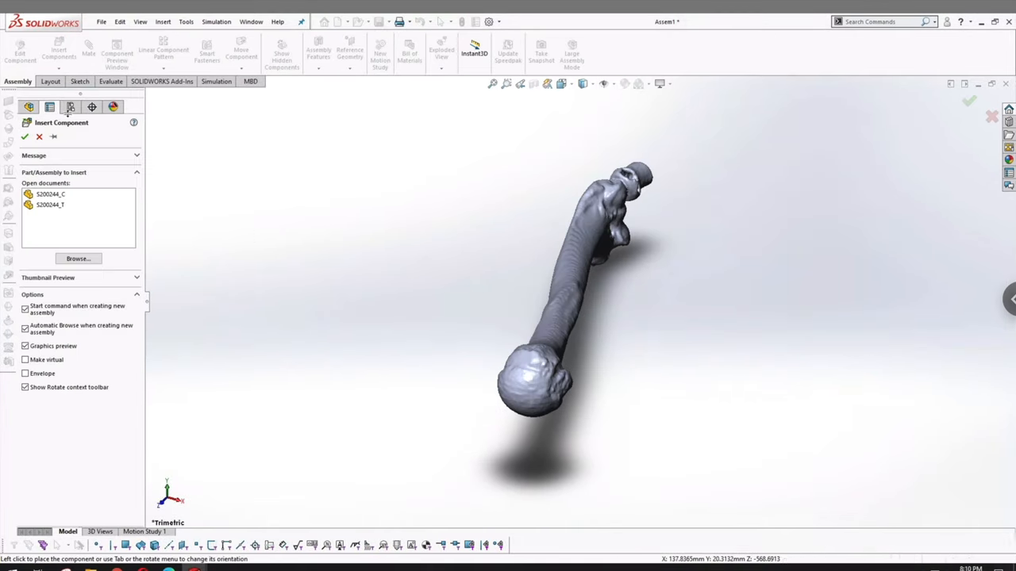
click(51, 205)
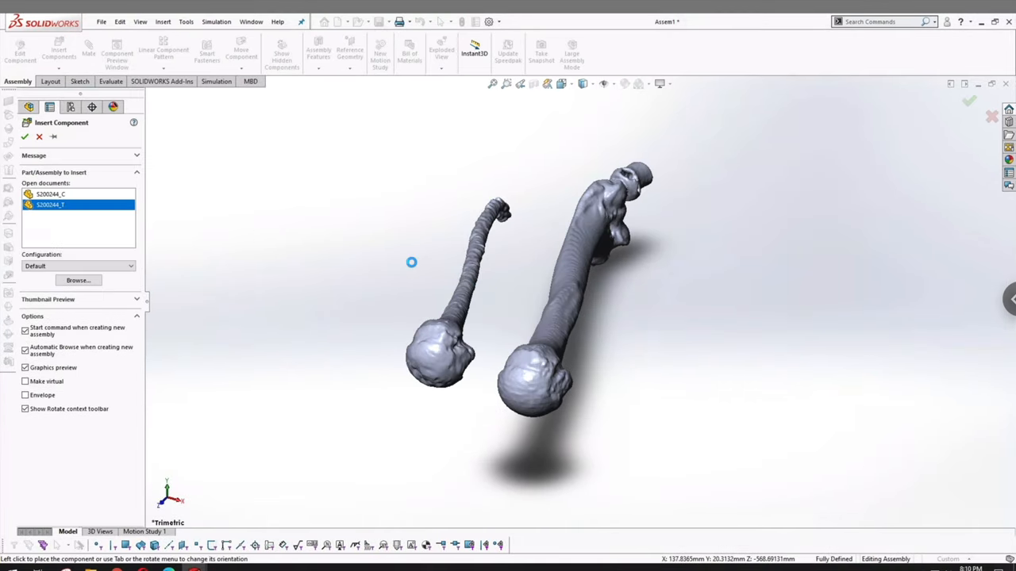
mouse_move(642, 228)
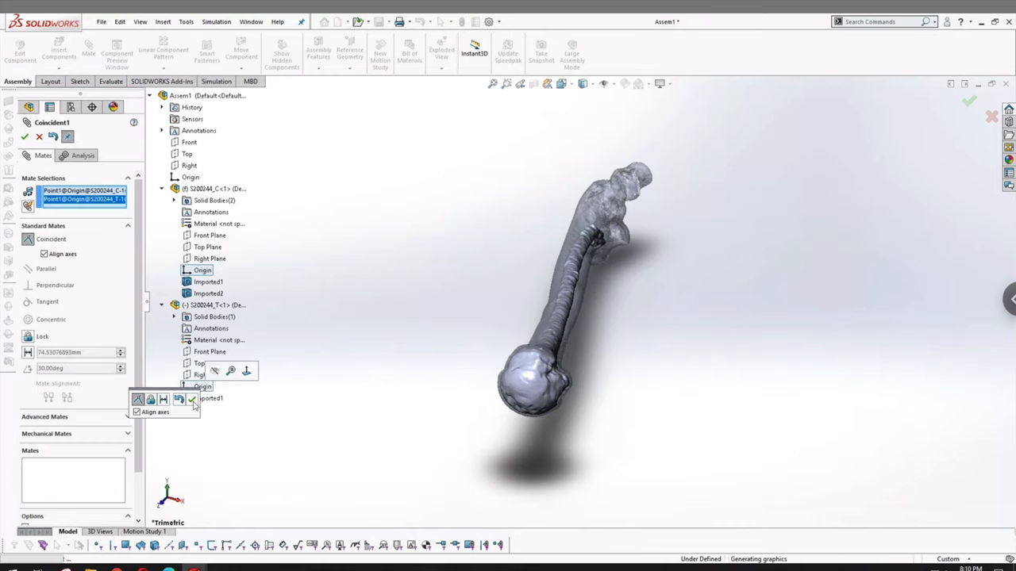
click(192, 400)
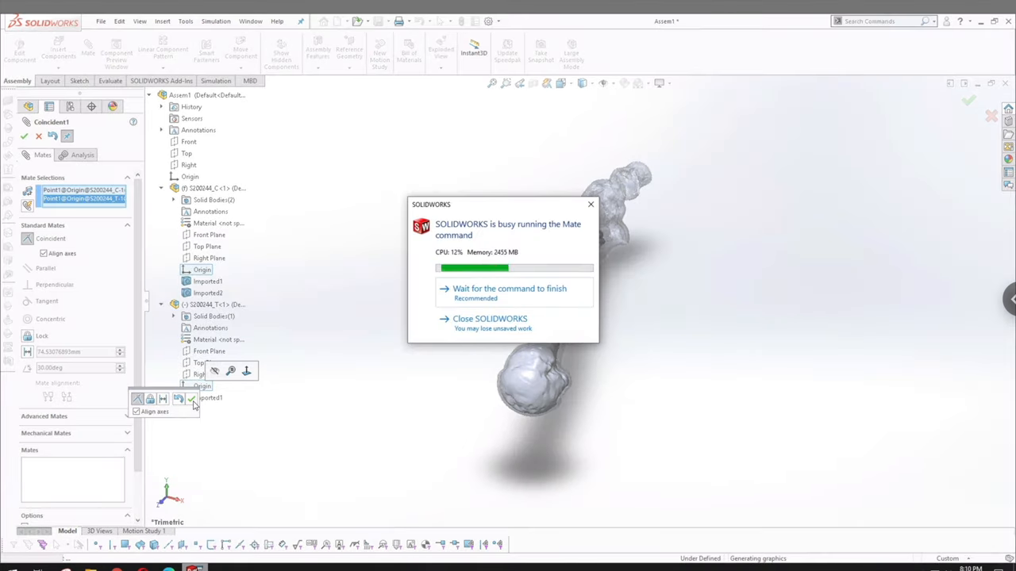
mouse_move(324, 290)
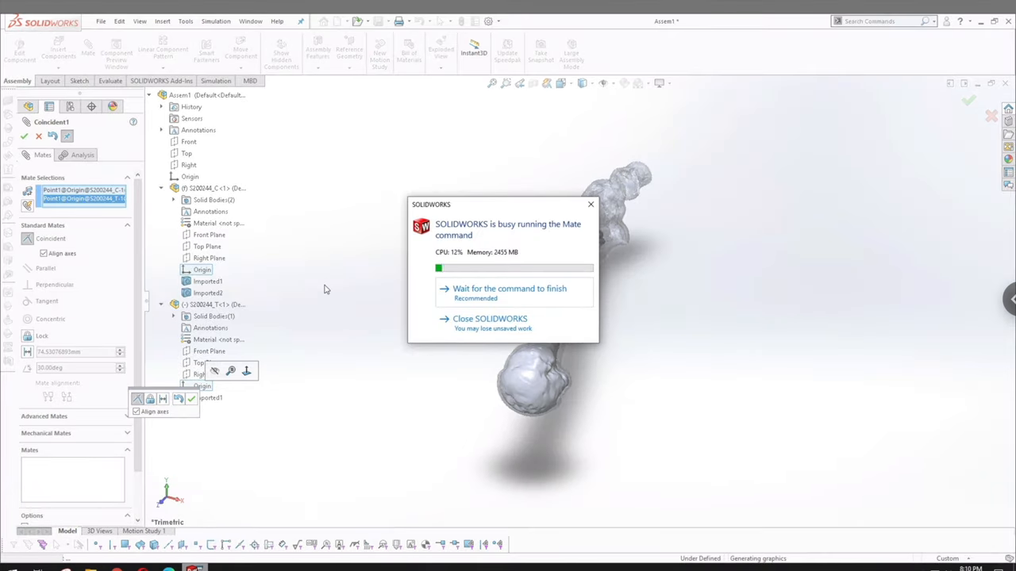